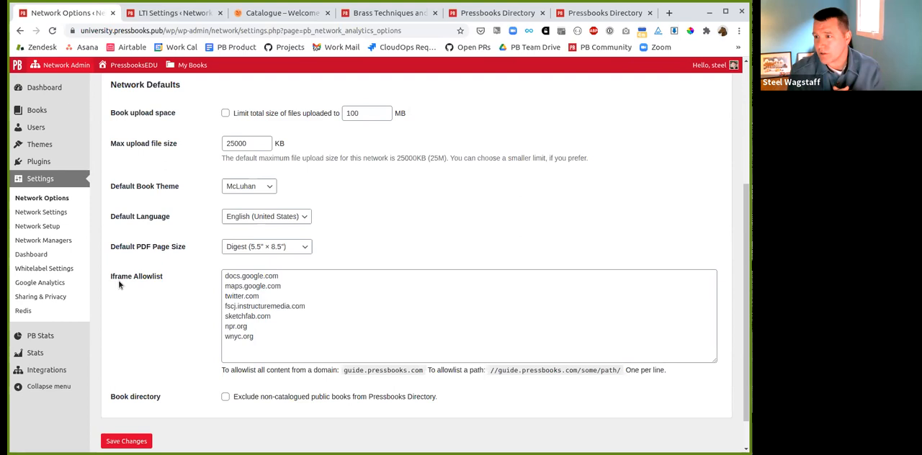
pyautogui.moveTo(107, 222)
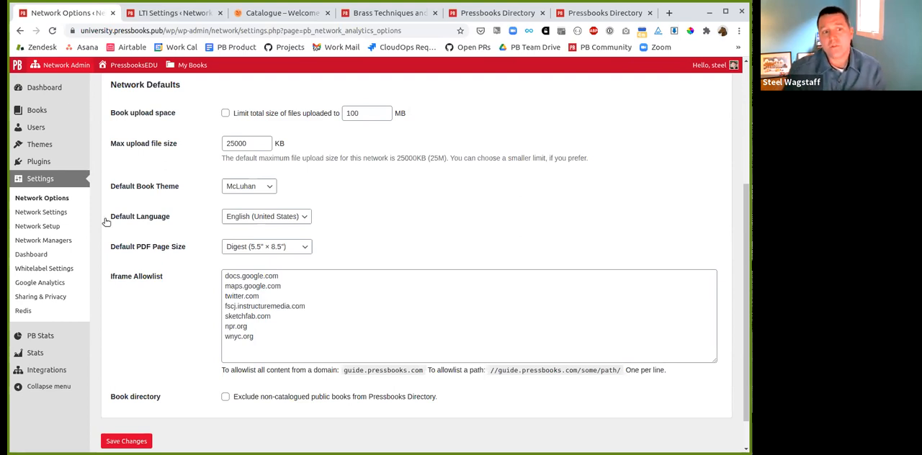
pyautogui.moveTo(134, 278)
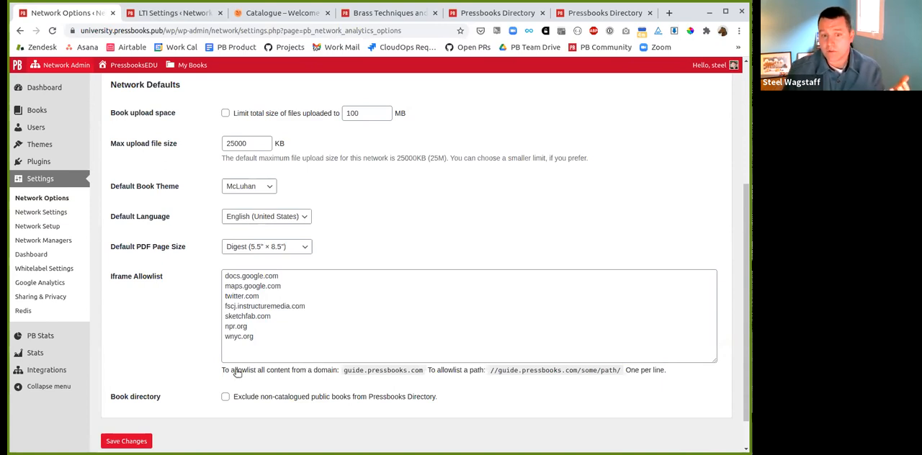
pyautogui.moveTo(155, 288)
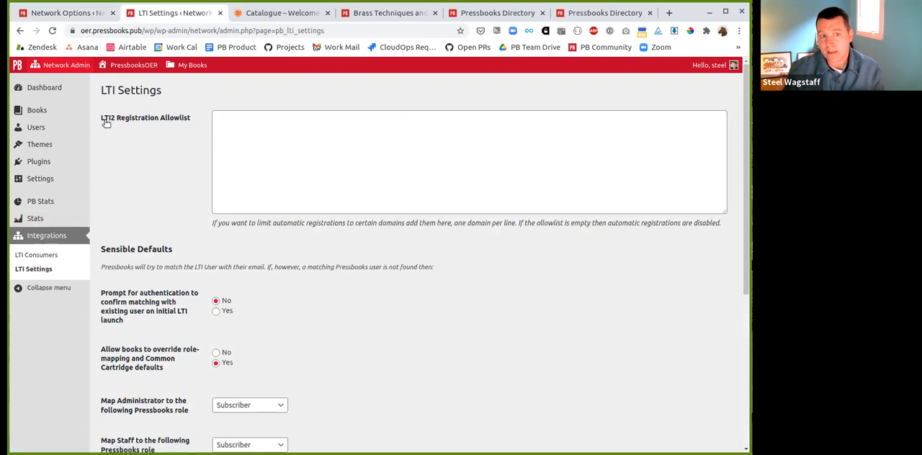
pyautogui.moveTo(194, 131)
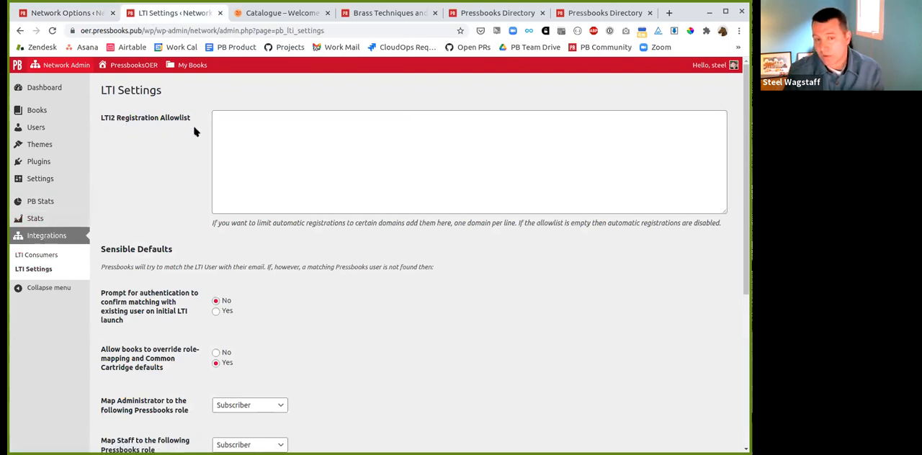
pyautogui.moveTo(537, 222)
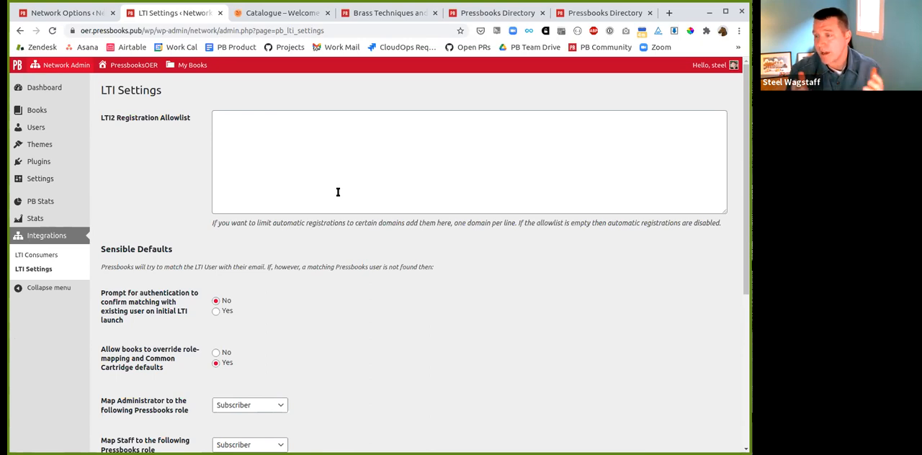
pyautogui.moveTo(271, 170)
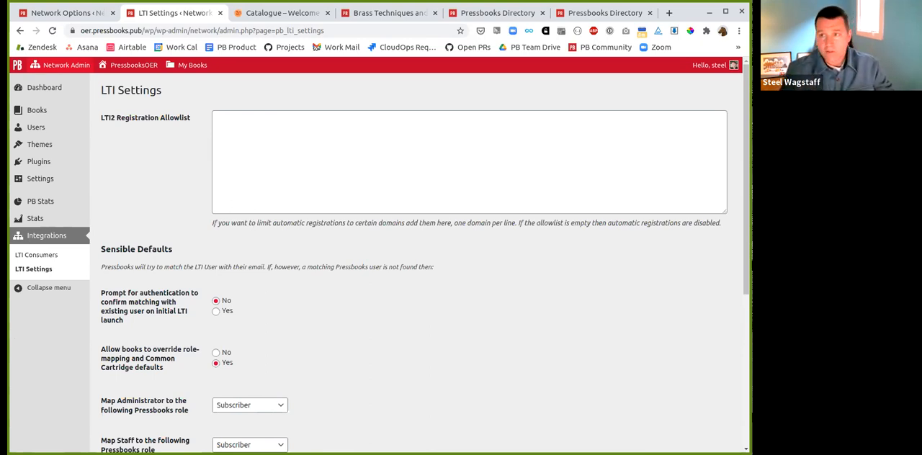
pyautogui.moveTo(681, 20)
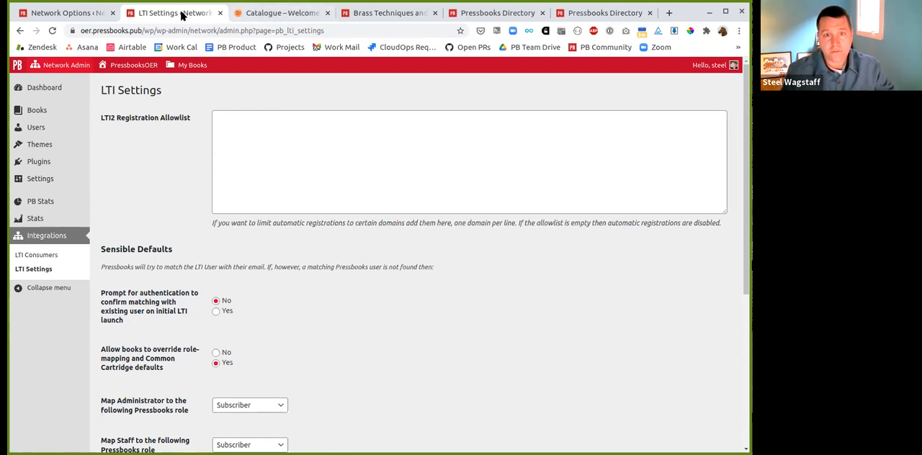
# View the Brass Techniques book's sign-in page and then its lost-password page.
pyautogui.click(388, 13)
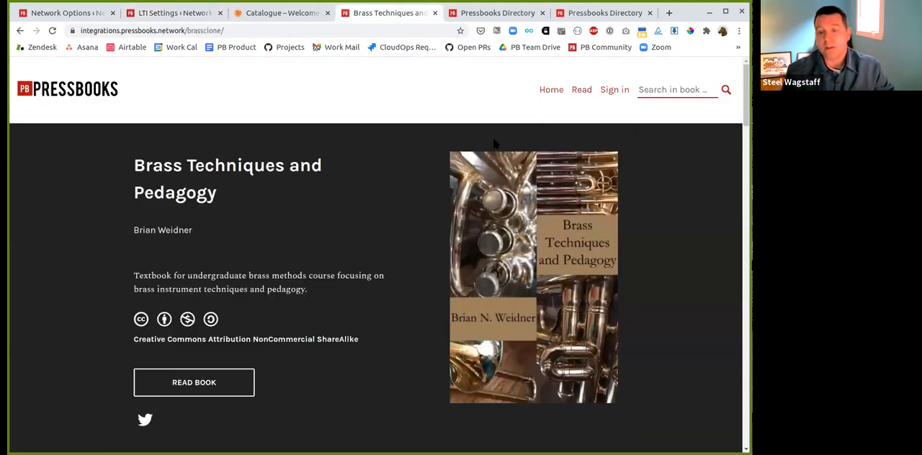
pyautogui.moveTo(320, 216)
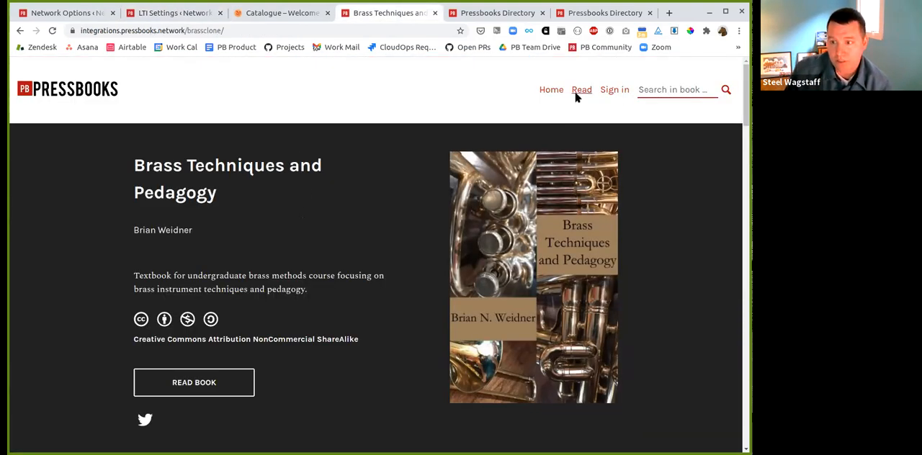
pyautogui.click(613, 90)
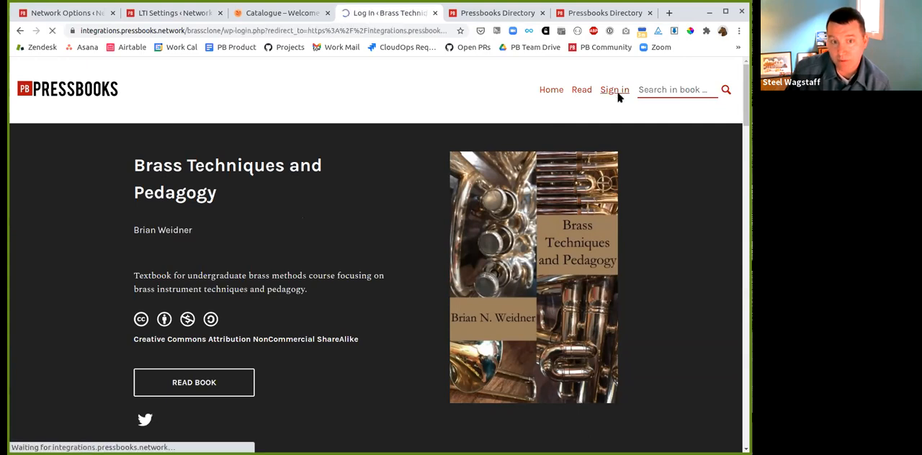
pyautogui.click(614, 89)
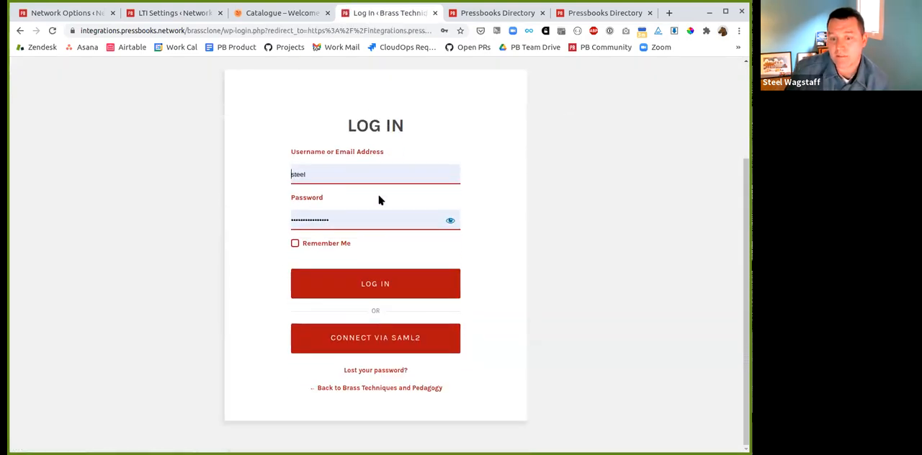
pyautogui.moveTo(366, 373)
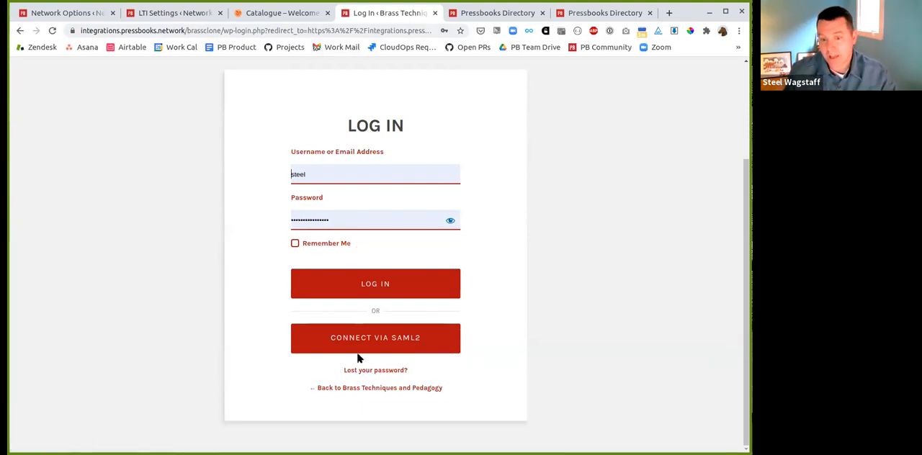
pyautogui.moveTo(375, 370)
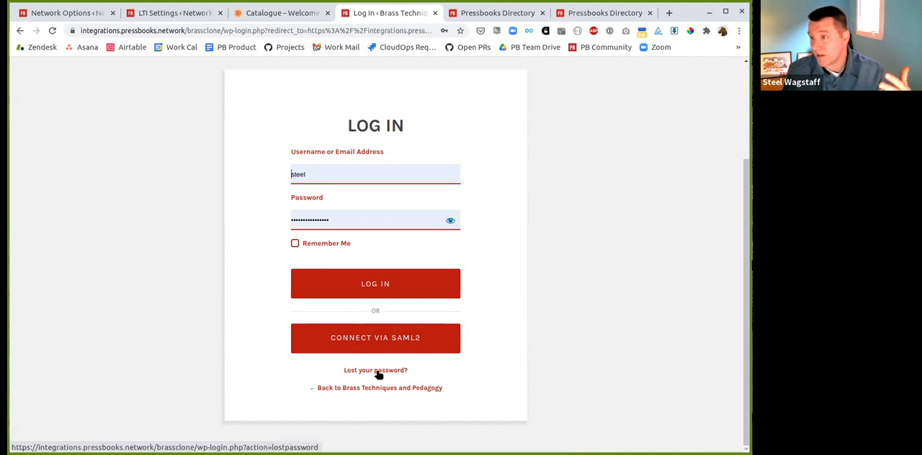
pyautogui.click(374, 370)
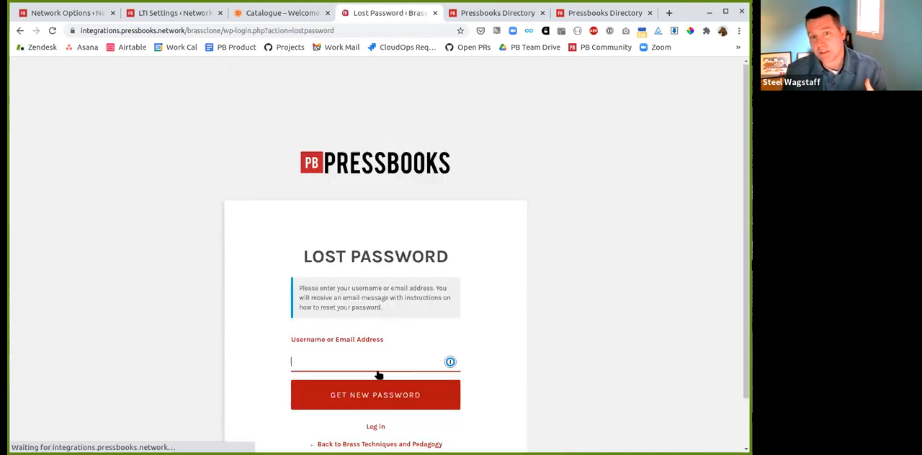
pyautogui.scroll(3)
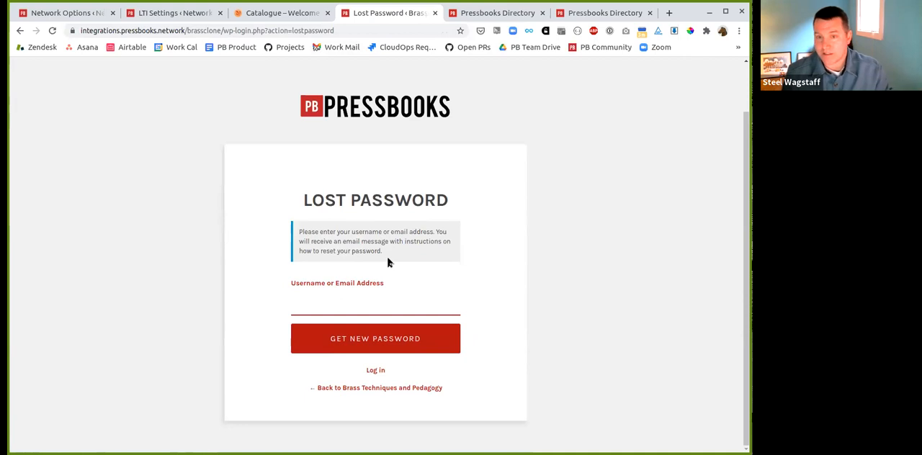
# Visit the network home, its login page, and return to the Pressbooks Integrations home.
pyautogui.click(381, 387)
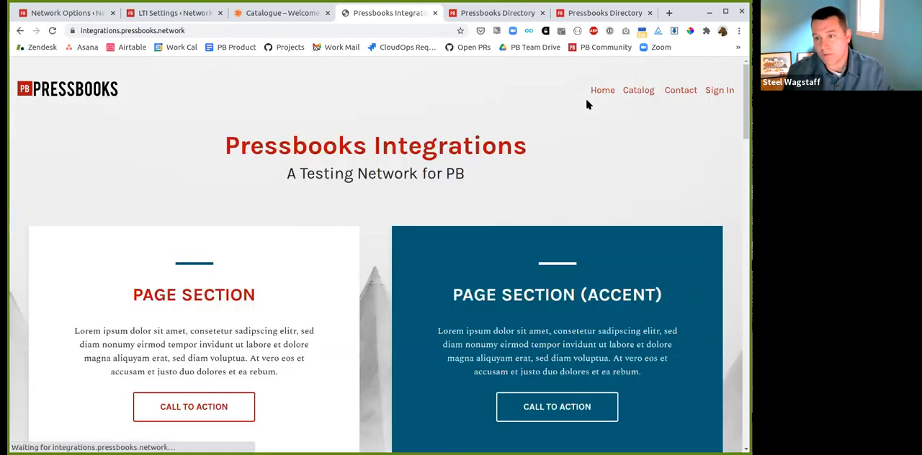
pyautogui.click(718, 89)
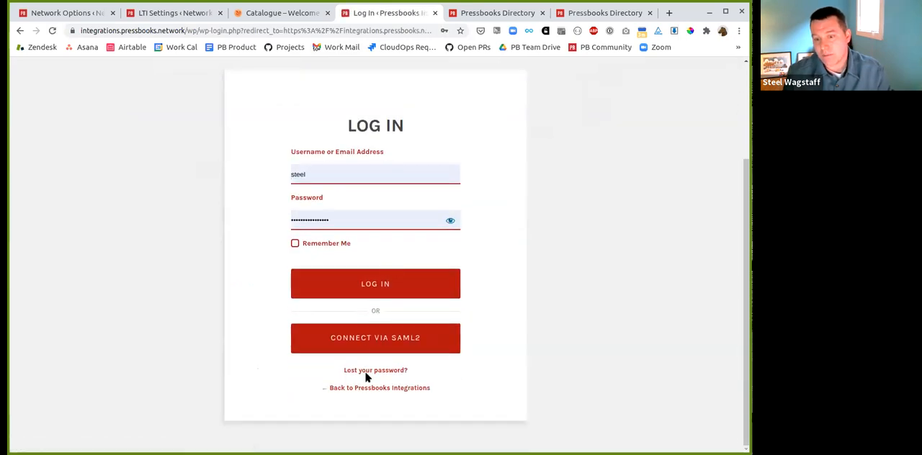
pyautogui.click(374, 369)
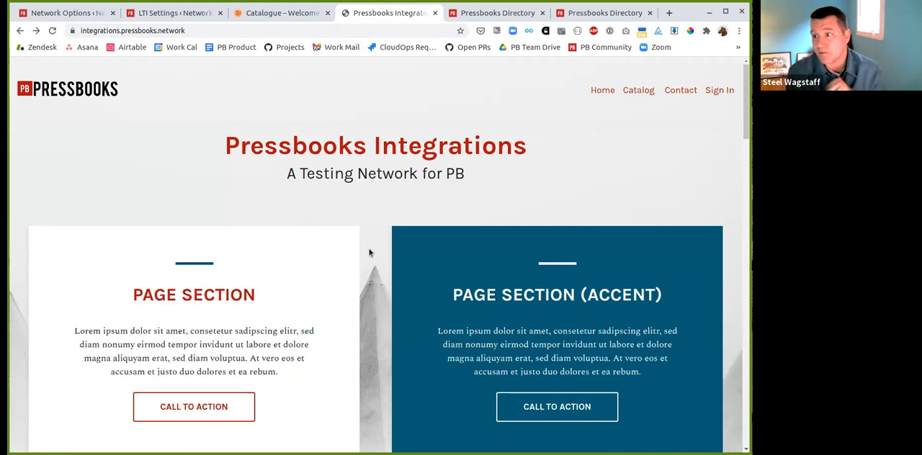
pyautogui.moveTo(376, 173)
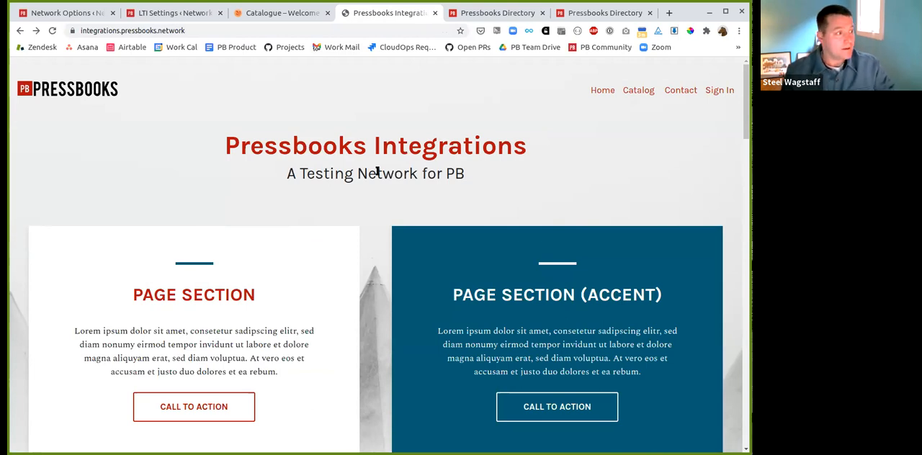
pyautogui.moveTo(378, 176)
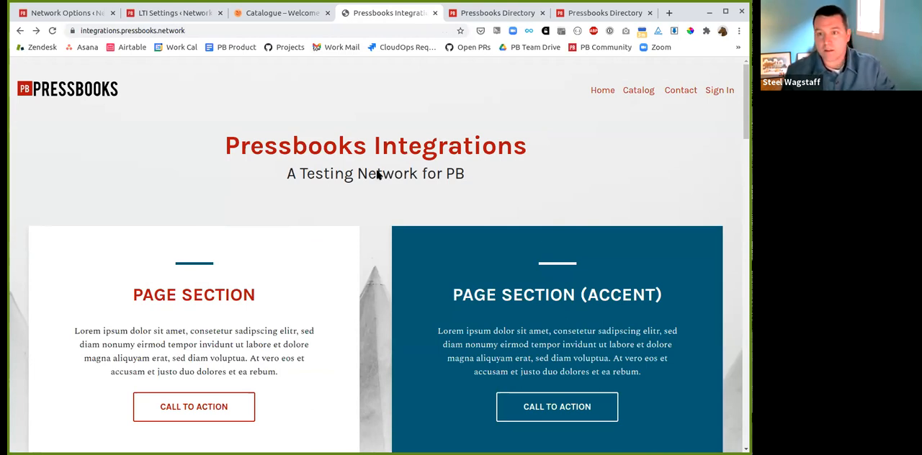
# Filter the Rebus catalogue by Literature, Finance & accounting, then Industry & industrial studies.
pyautogui.click(280, 13)
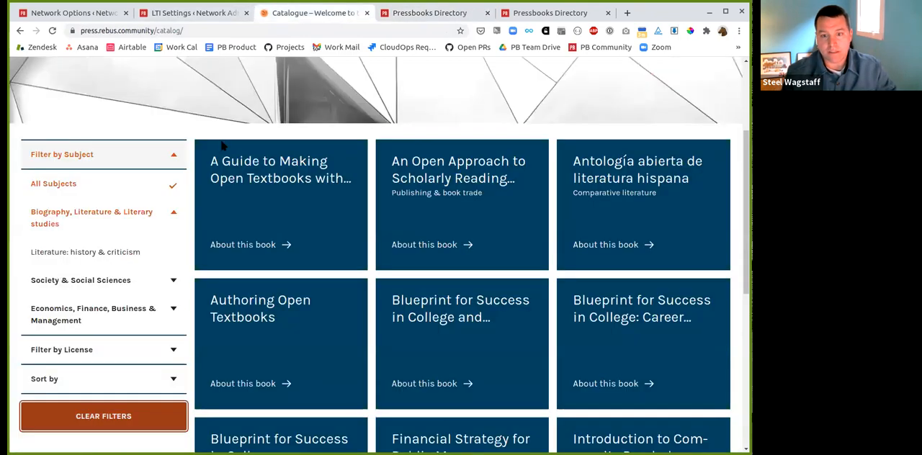
pyautogui.scroll(3)
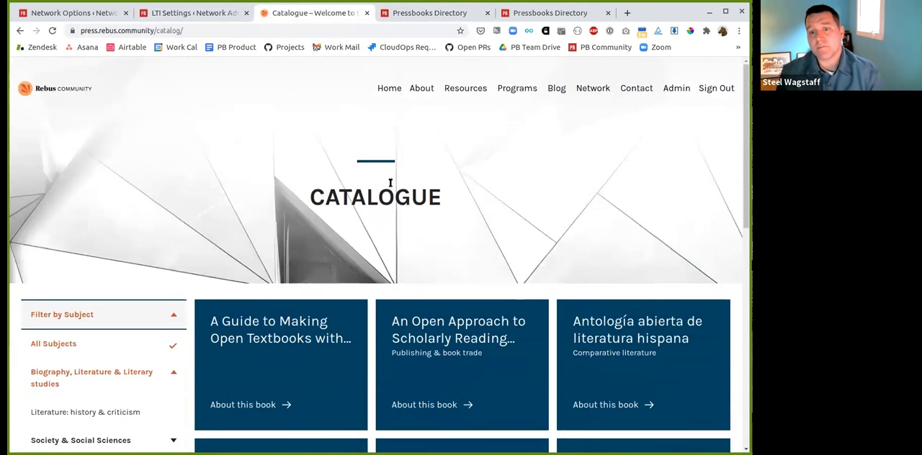
pyautogui.scroll(-3)
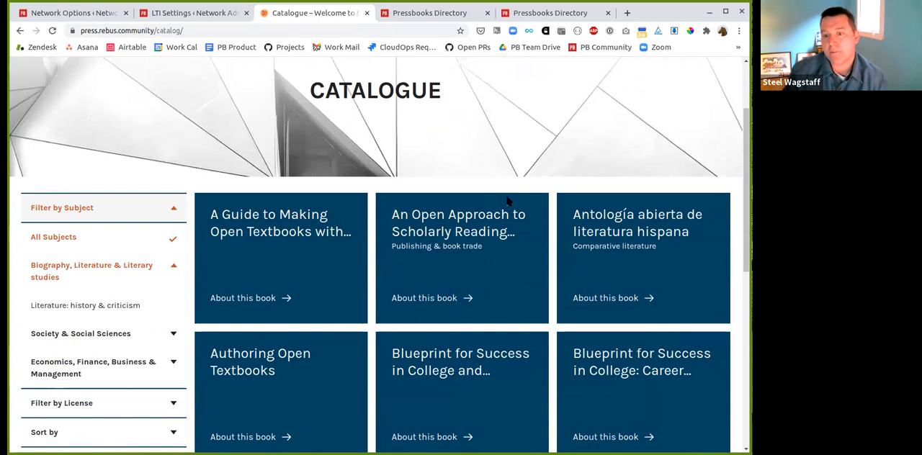
pyautogui.moveTo(69, 275)
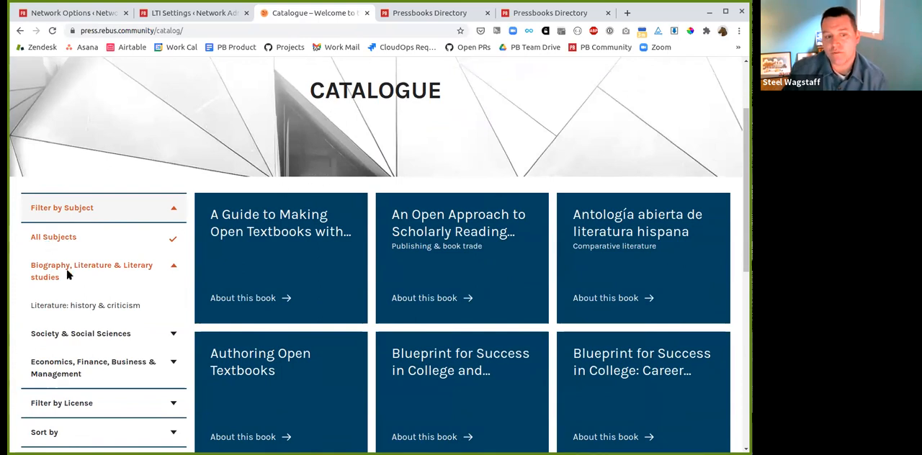
pyautogui.click(85, 306)
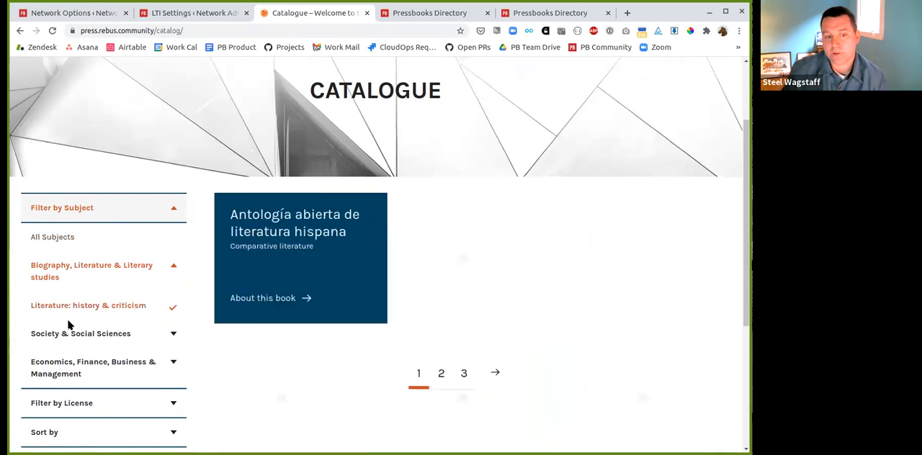
pyautogui.click(81, 334)
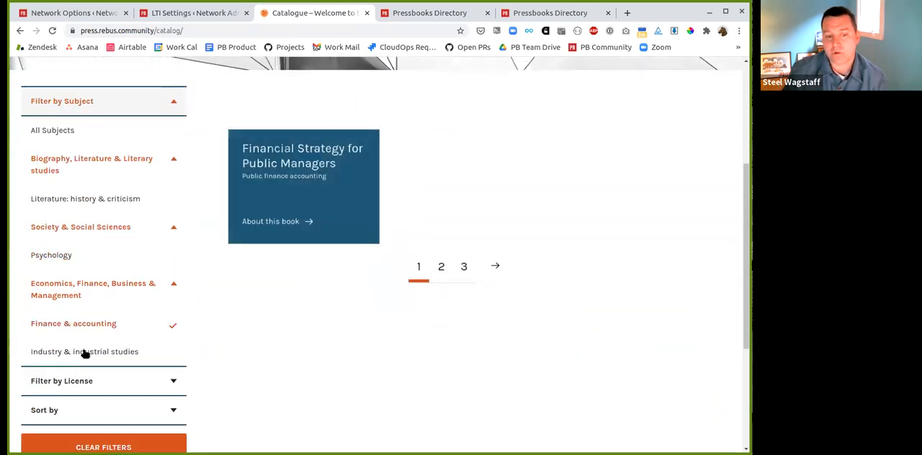
pyautogui.click(83, 352)
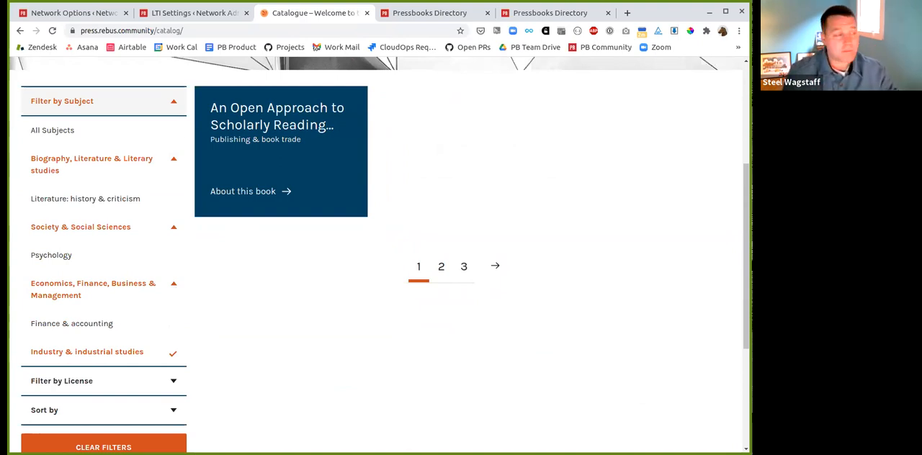
pyautogui.moveTo(44, 95)
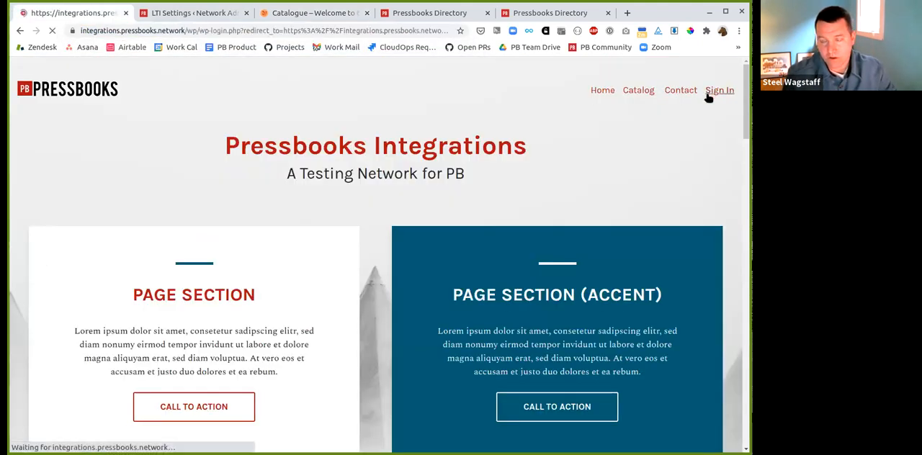
# Reach the Integrations network sign-in page and tick Remember Me after the password error.
pyautogui.click(719, 89)
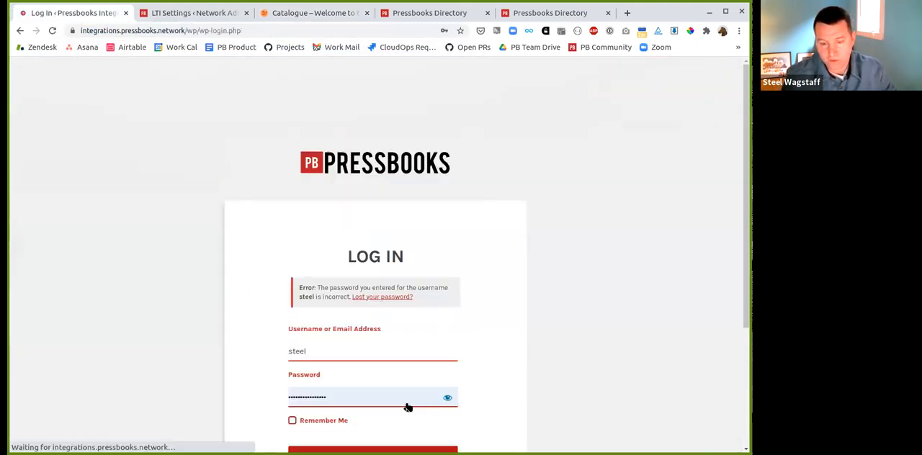
pyautogui.scroll(3)
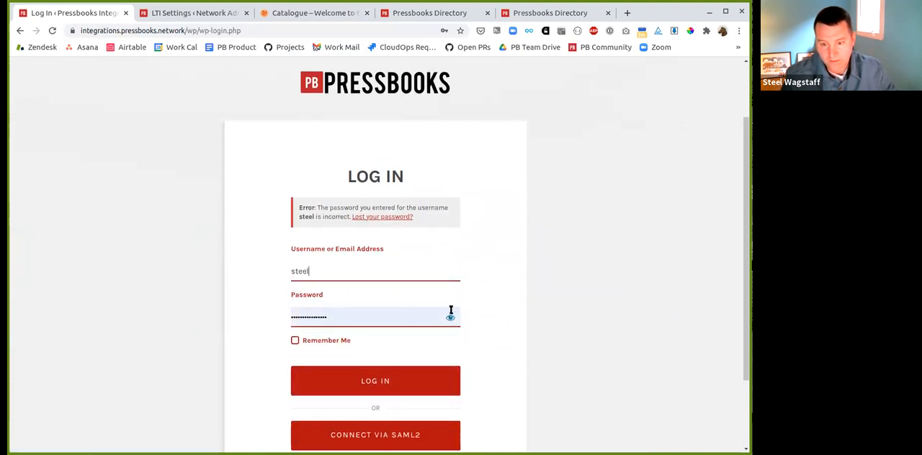
pyautogui.click(450, 271)
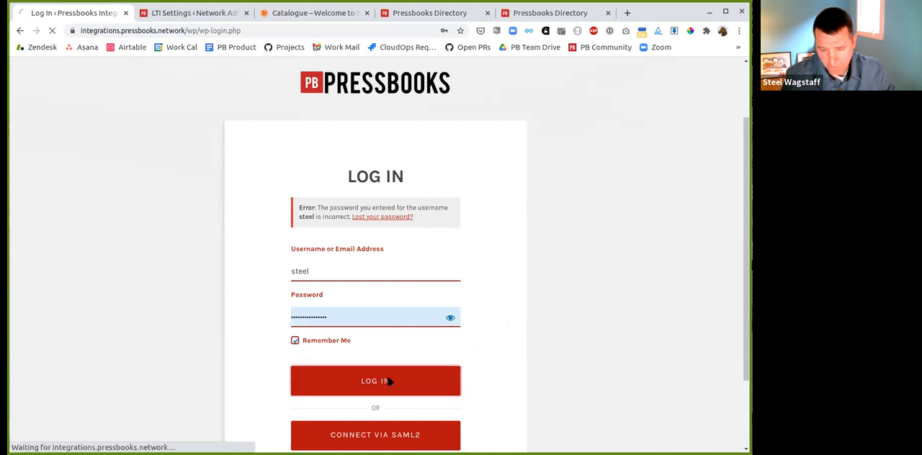
# Log in and reach the Network Admin list of all books.
pyautogui.click(374, 381)
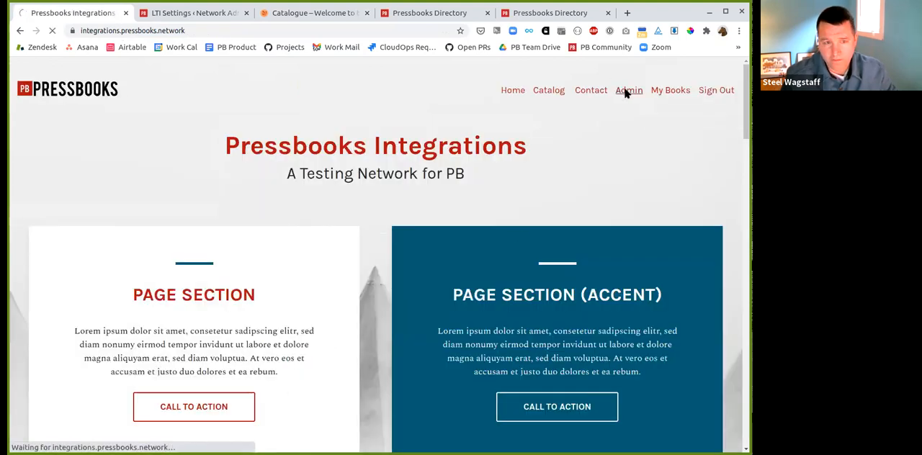
pyautogui.click(628, 89)
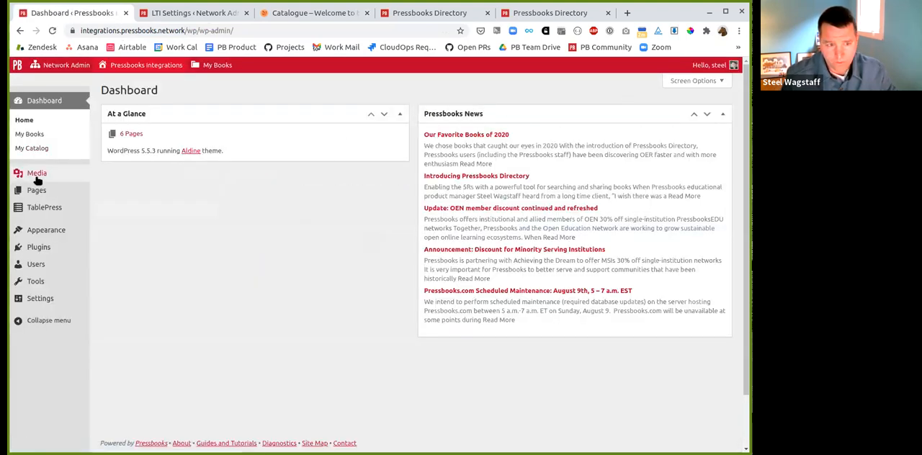
pyautogui.click(66, 65)
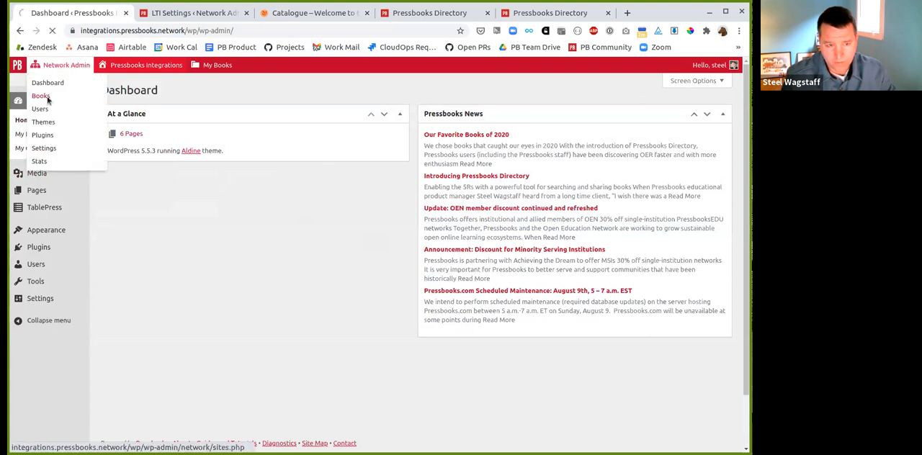
pyautogui.click(40, 95)
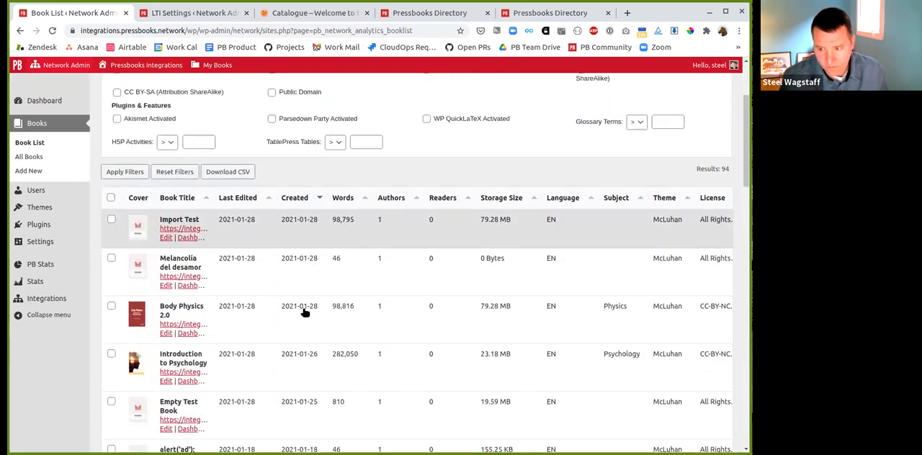
# Locate Beyond The Lecture in the book list and enter its dashboard.
pyautogui.scroll(-3)
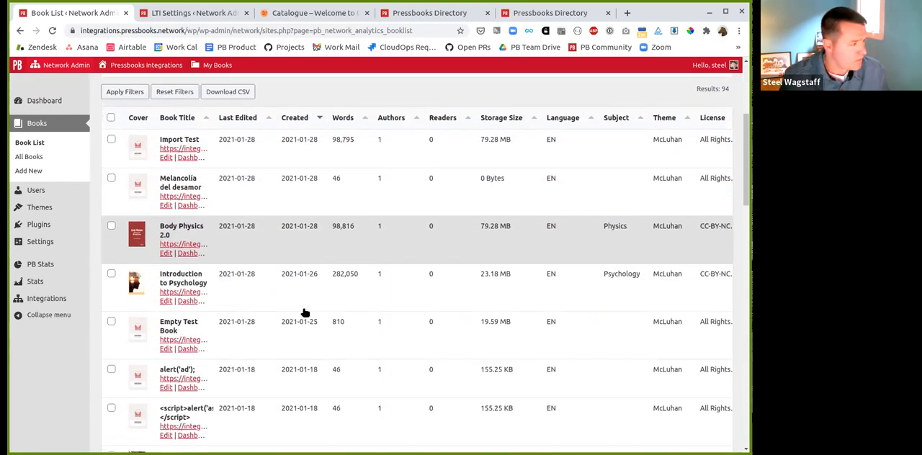
pyautogui.scroll(-3)
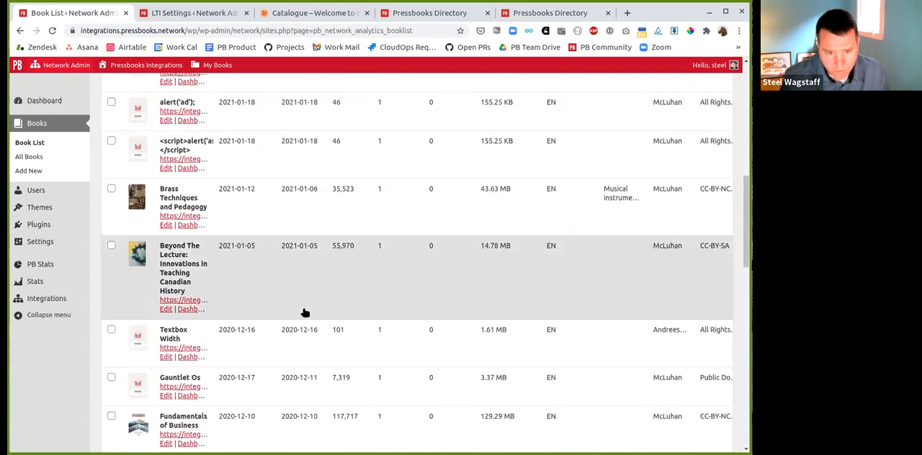
pyautogui.scroll(-3)
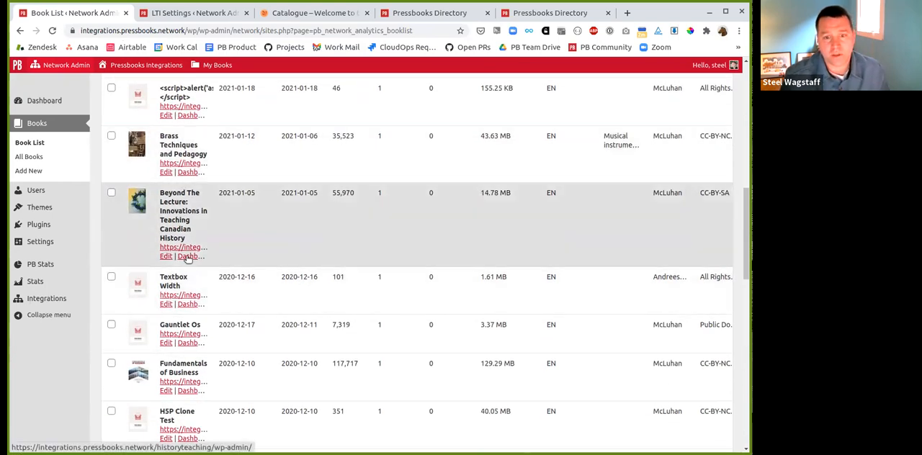
pyautogui.moveTo(225, 237)
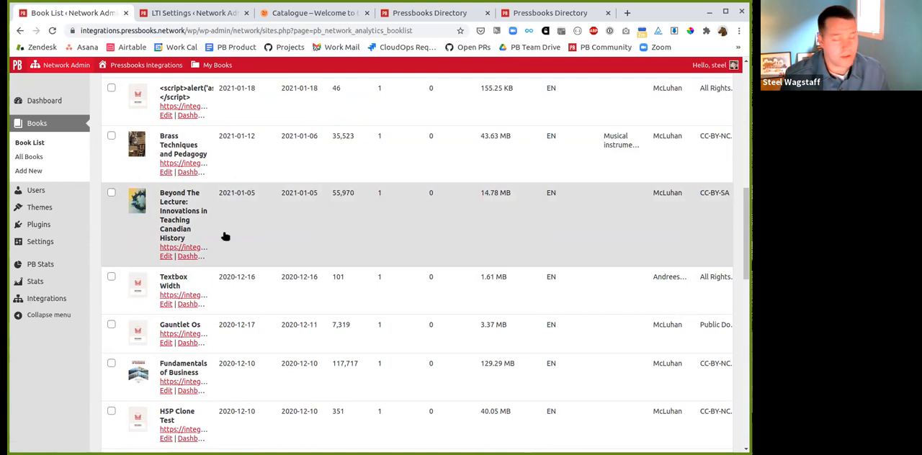
pyautogui.click(189, 256)
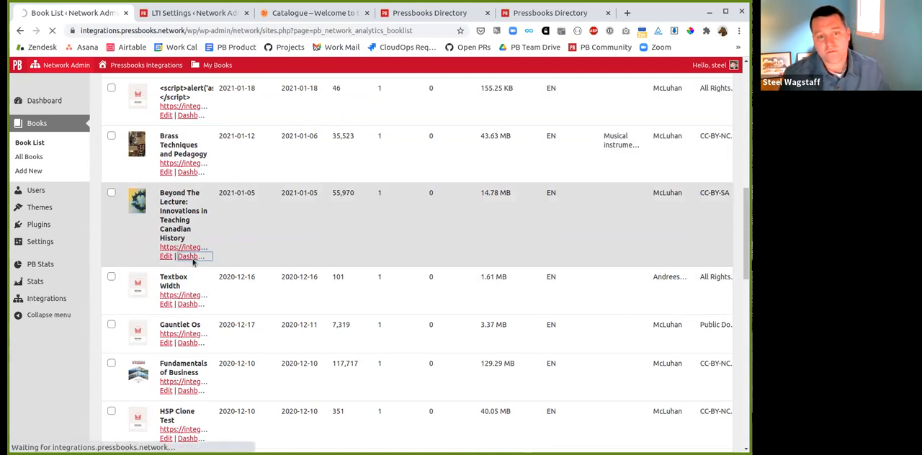
pyautogui.click(190, 256)
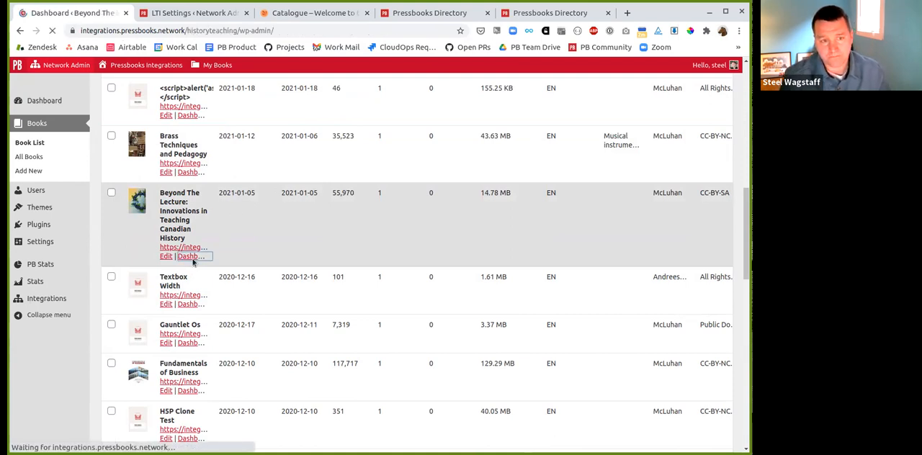
# In Book Info, set the Primary Subject to History of art.
pyautogui.click(189, 256)
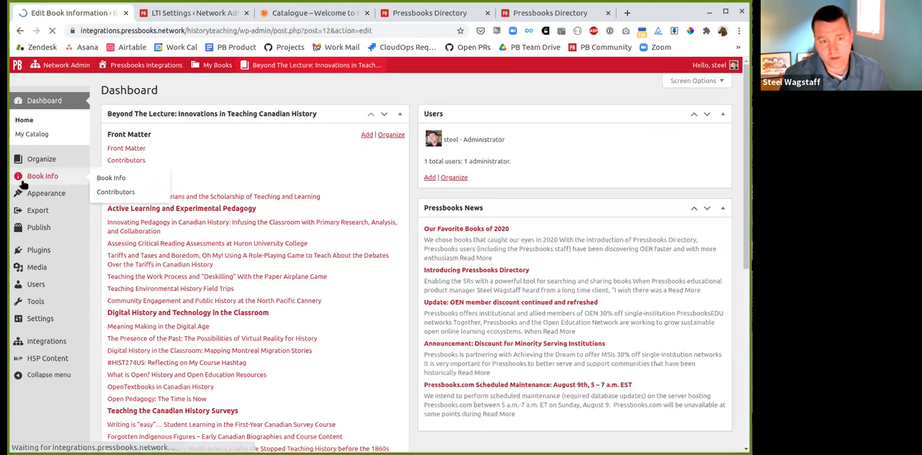
pyautogui.click(111, 177)
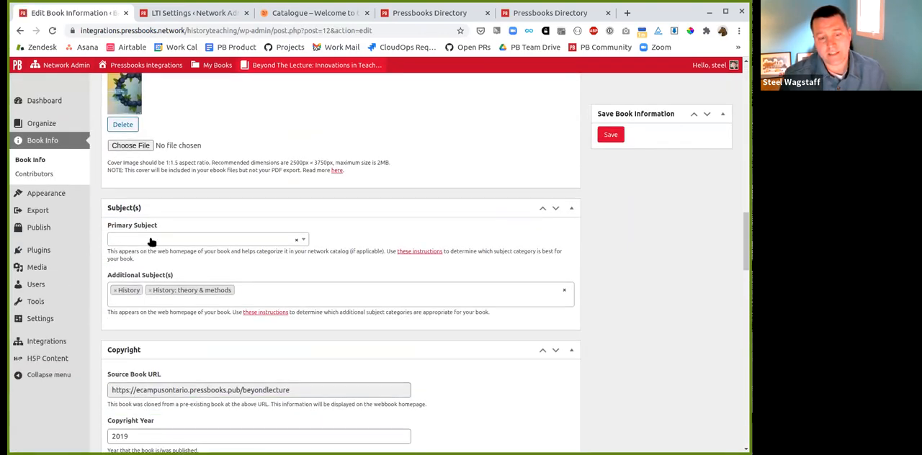
pyautogui.moveTo(176, 242)
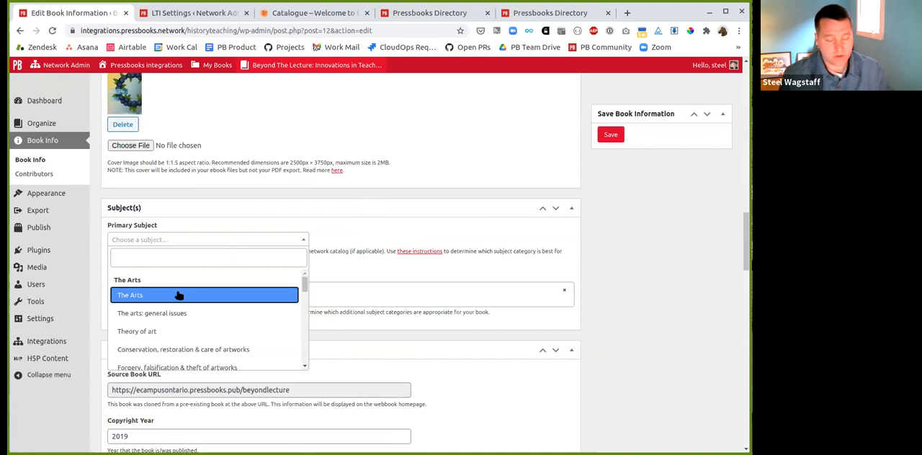
pyautogui.write('History of art')
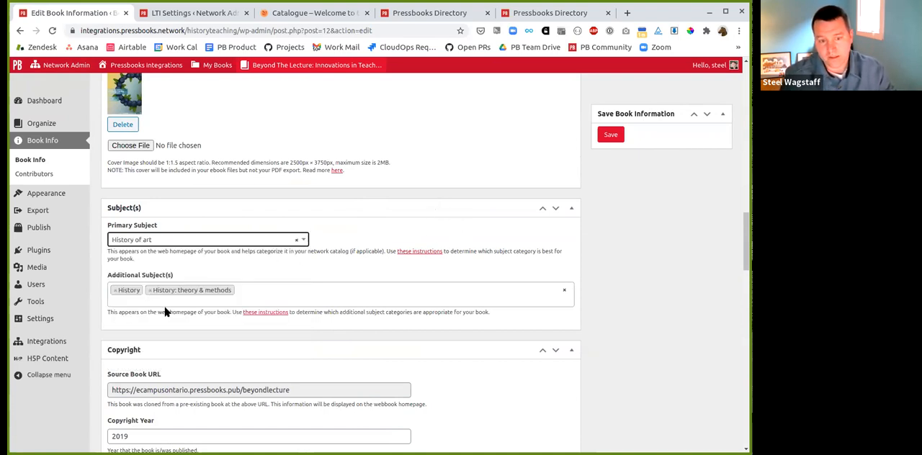
pyautogui.moveTo(129, 289)
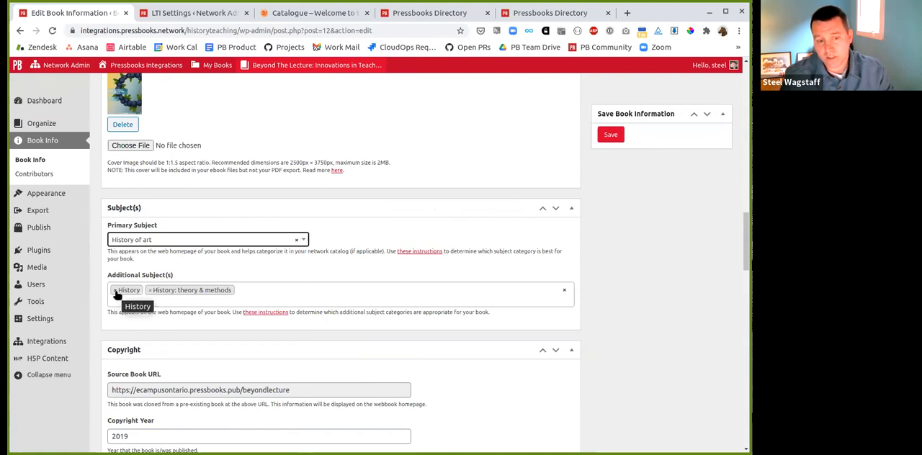
pyautogui.moveTo(555, 285)
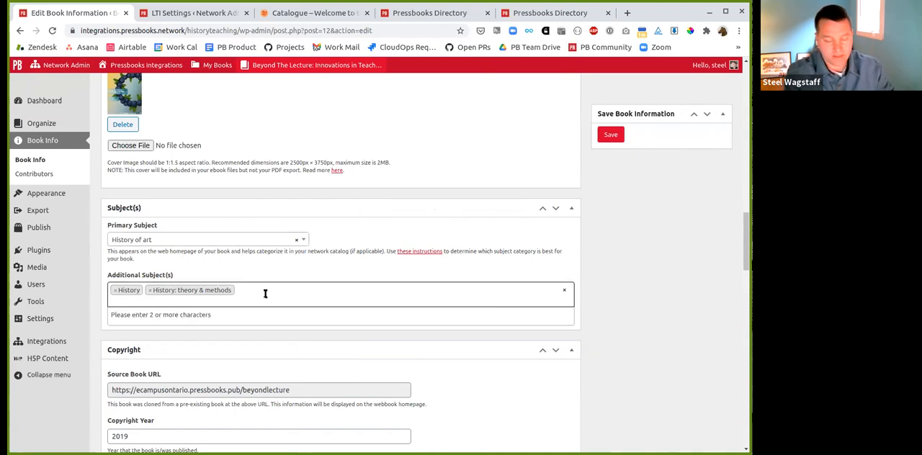
# Add Canary Islands as an additional subject and save the book information.
pyautogui.write('canal')
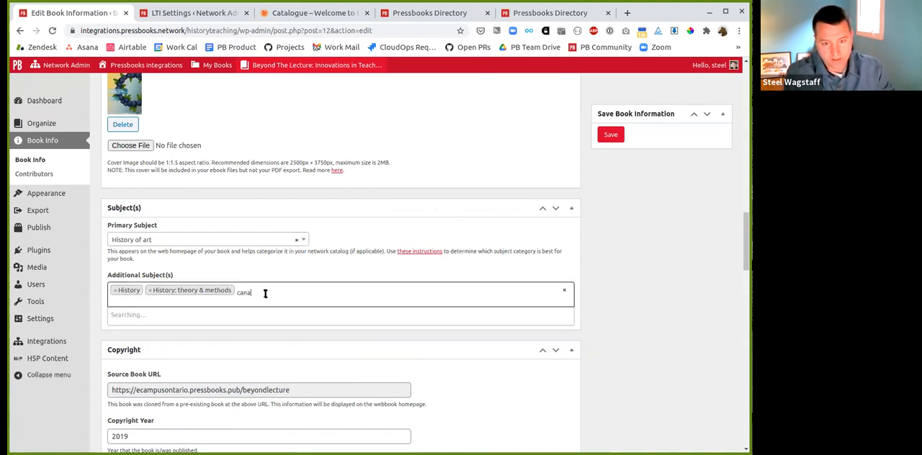
pyautogui.write('cana')
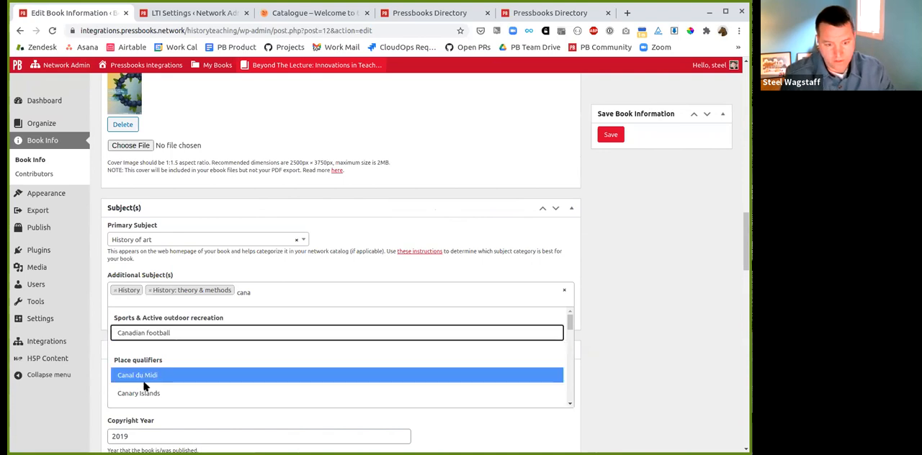
pyautogui.click(139, 393)
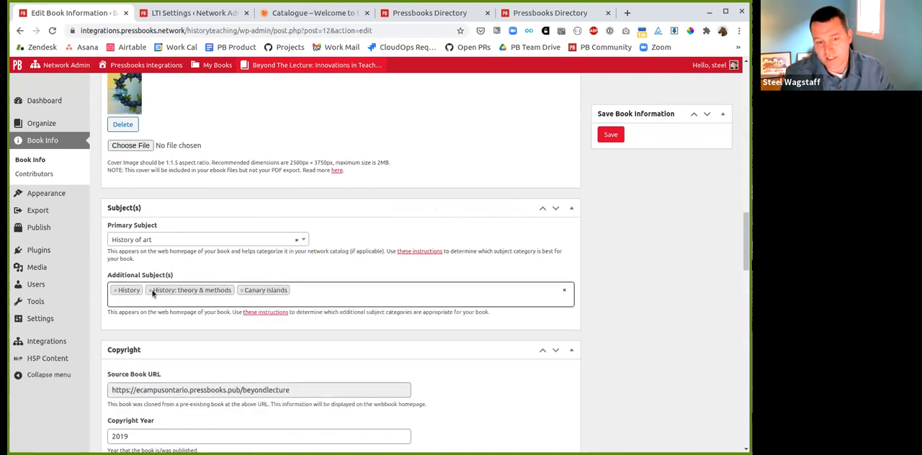
pyautogui.click(611, 135)
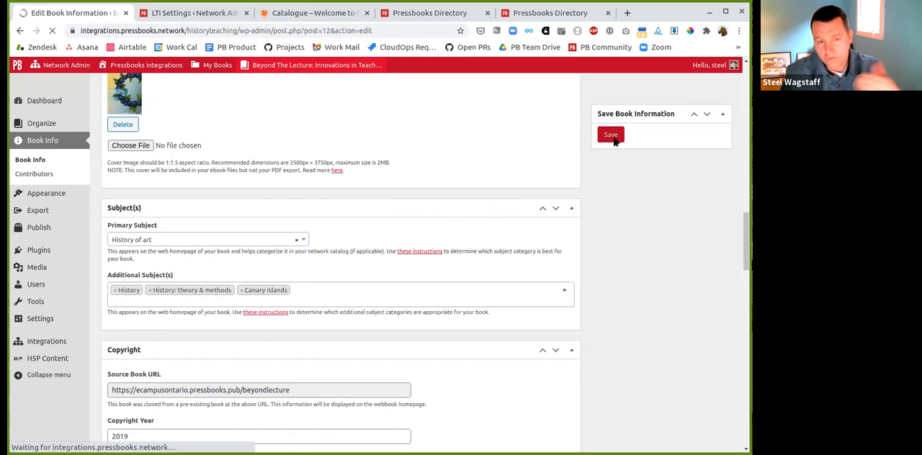
# Confirm the 'Book information updated' notice and check the saved Subject(s) fields.
pyautogui.click(611, 135)
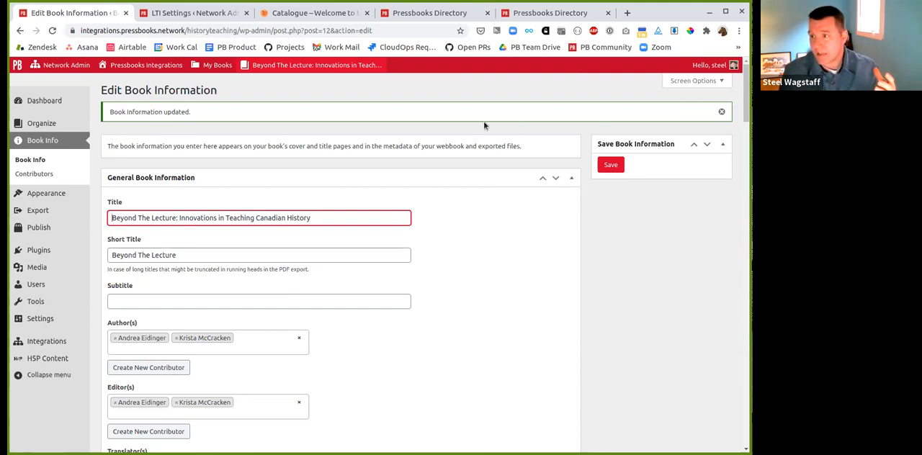
pyautogui.scroll(-3)
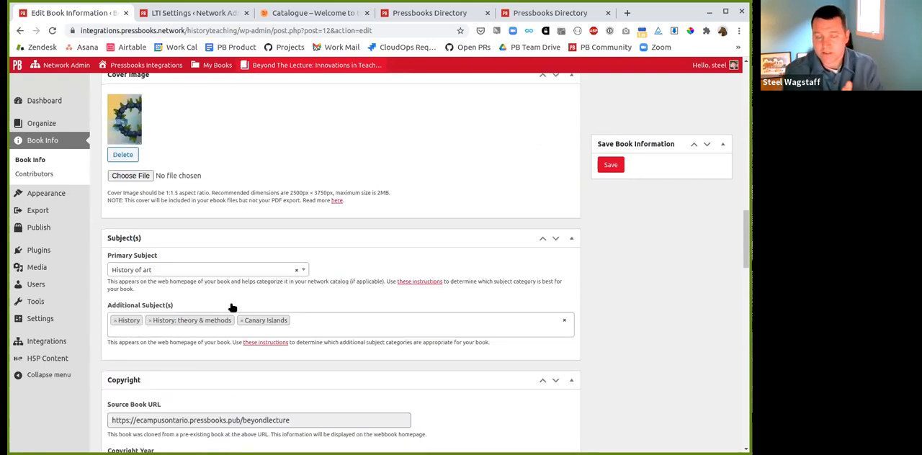
pyautogui.moveTo(248, 272)
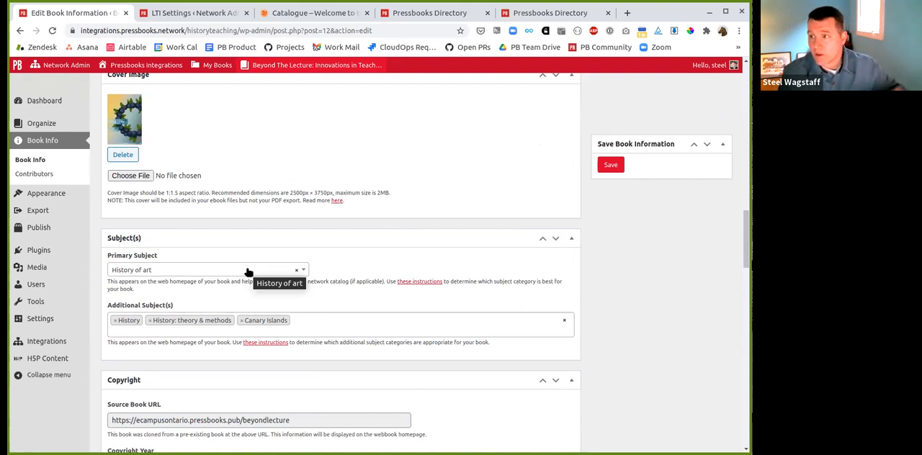
pyautogui.moveTo(454, 69)
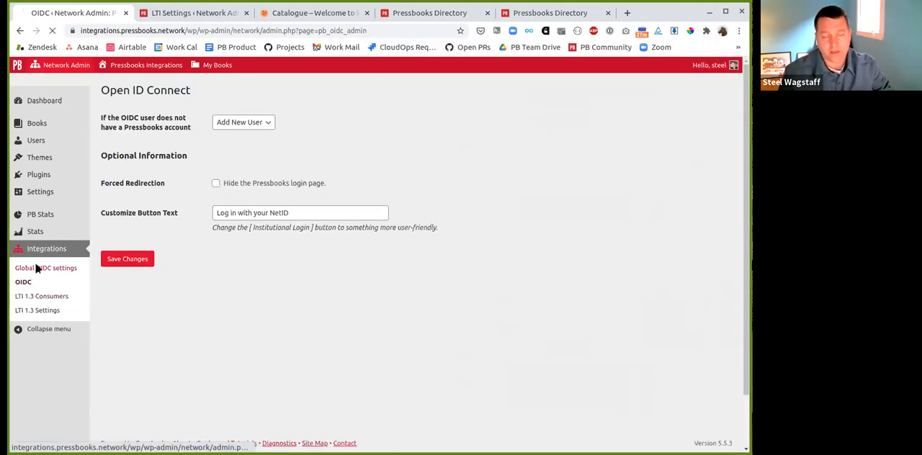
pyautogui.click(46, 268)
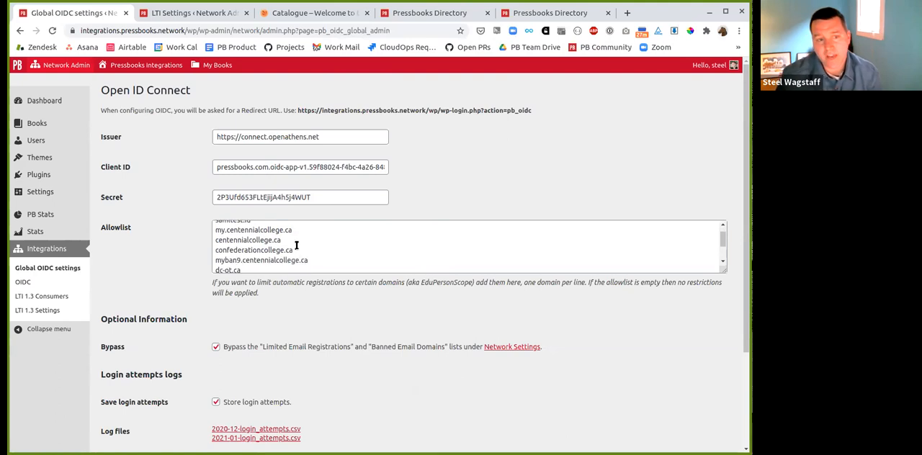
pyautogui.scroll(-3)
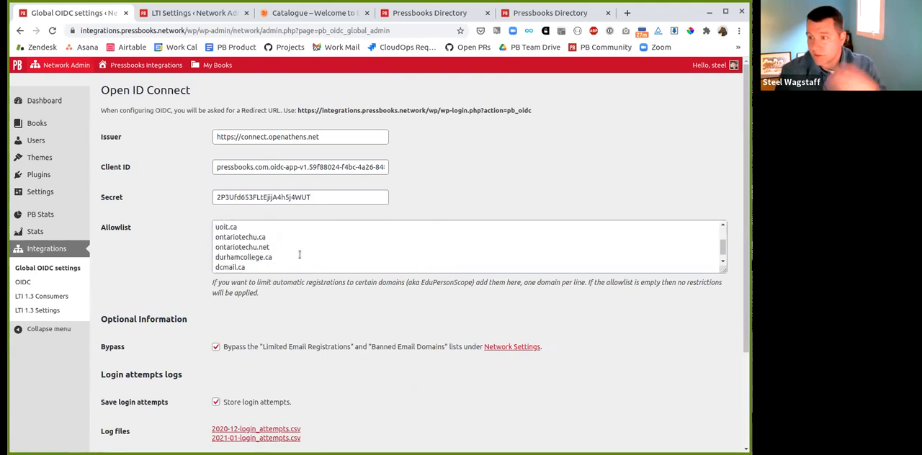
pyautogui.scroll(-3)
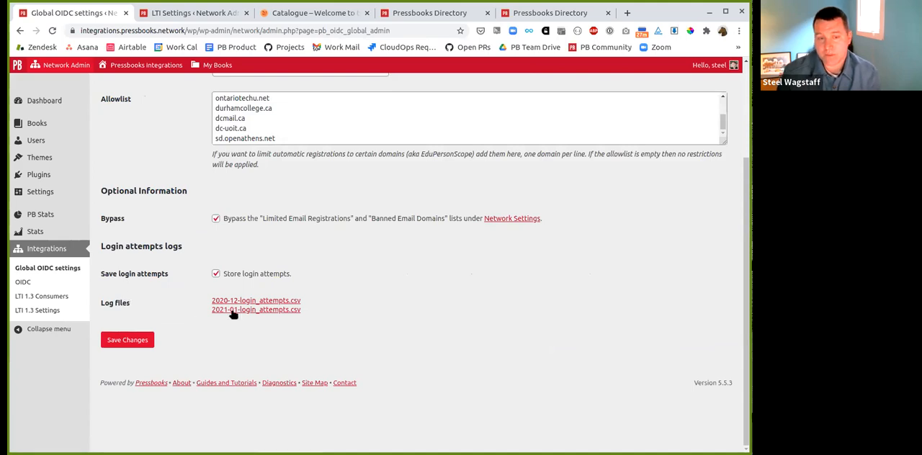
pyautogui.moveTo(252, 299)
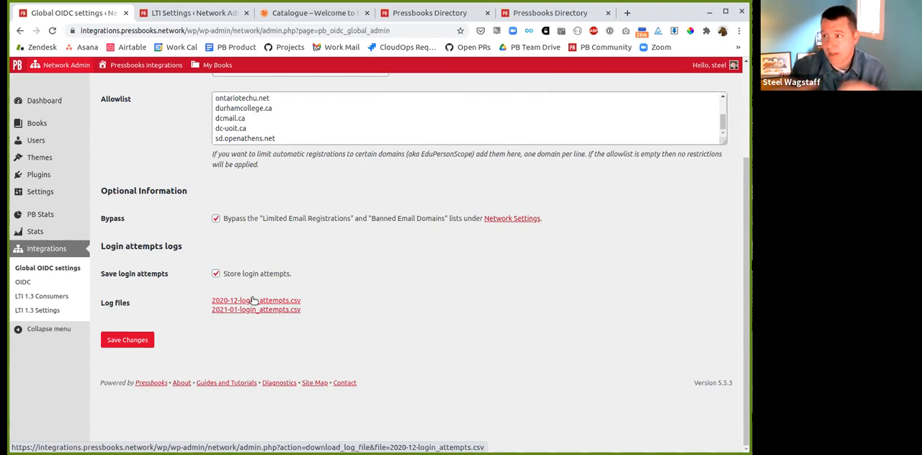
pyautogui.moveTo(256, 309)
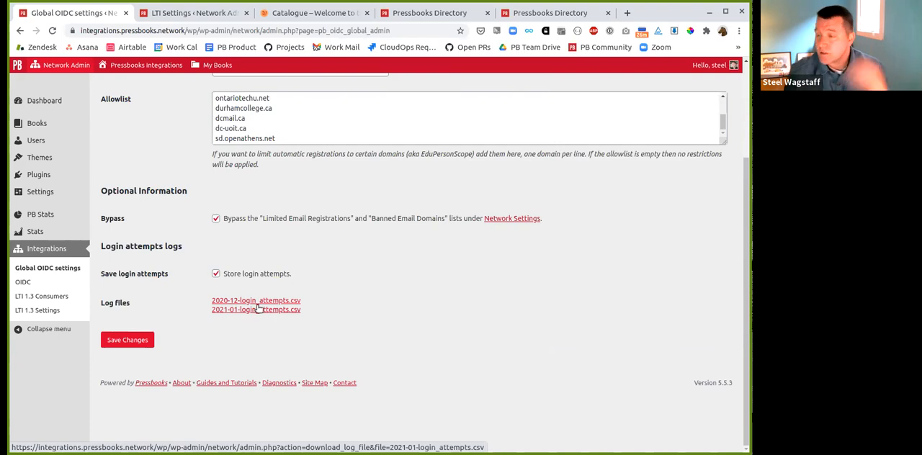
pyautogui.moveTo(265, 300)
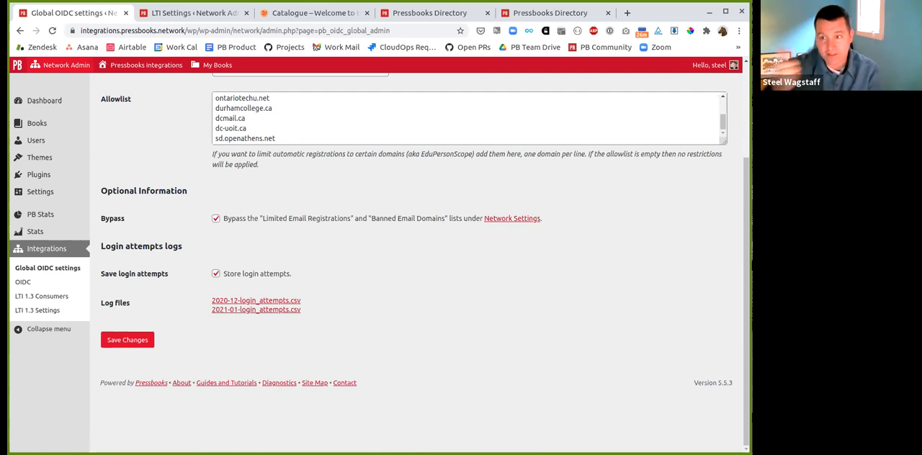
pyautogui.moveTo(530, 36)
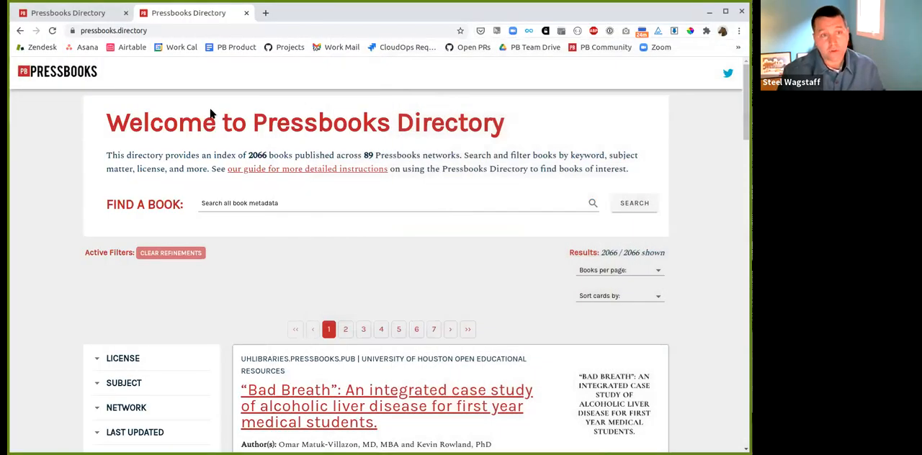
pyautogui.moveTo(524, 92)
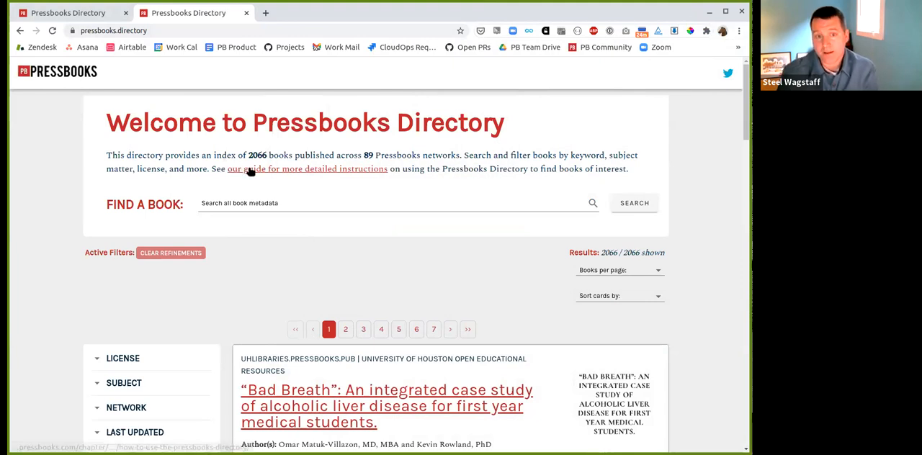
pyautogui.moveTo(250, 169)
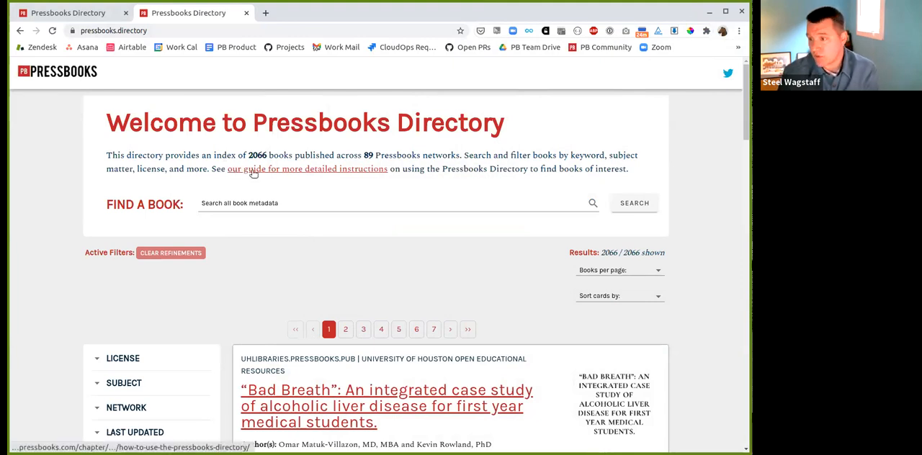
# Open the Network Manager's Guide directory chapter in a new tab and switch to it.
pyautogui.rightClick(252, 168)
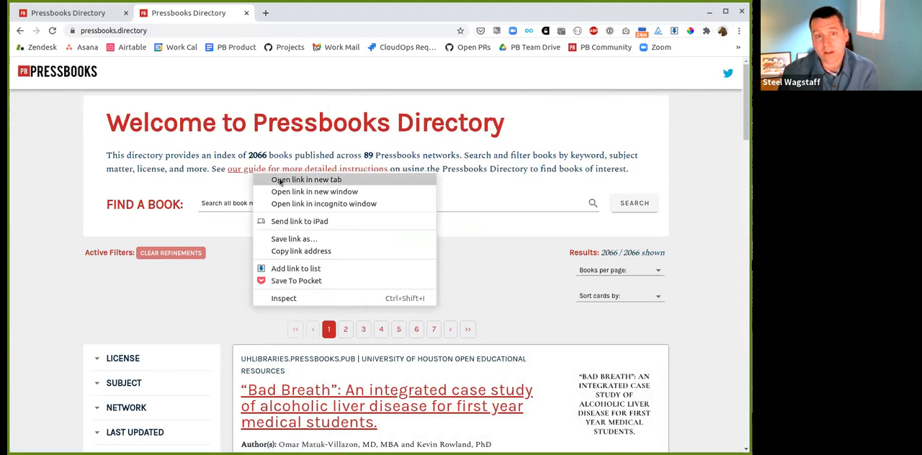
pyautogui.click(306, 179)
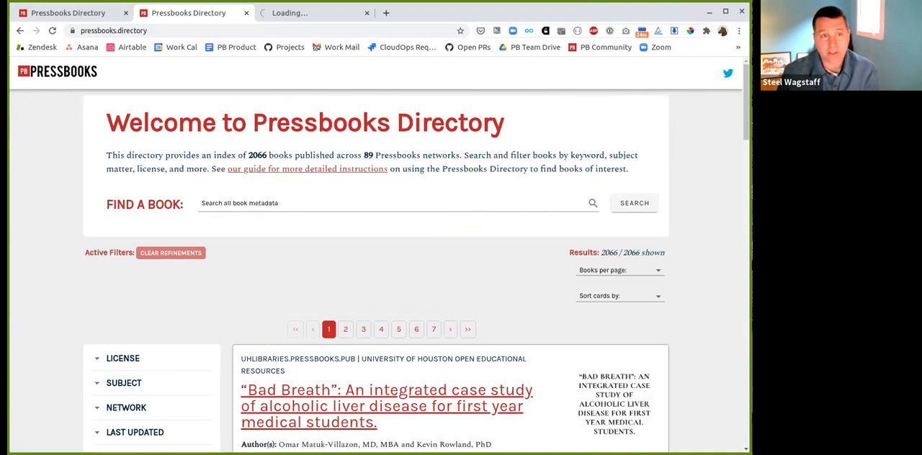
pyautogui.click(305, 169)
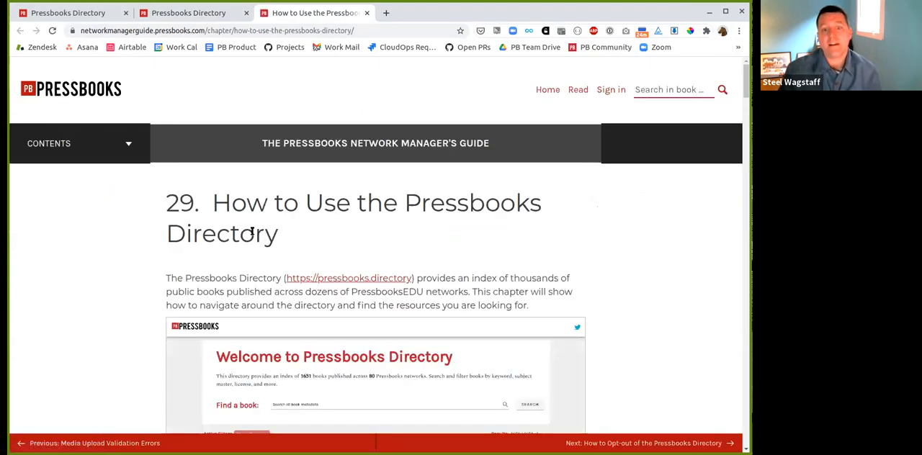
# Skim through the guide chapter on using the Pressbooks Directory.
pyautogui.scroll(-3)
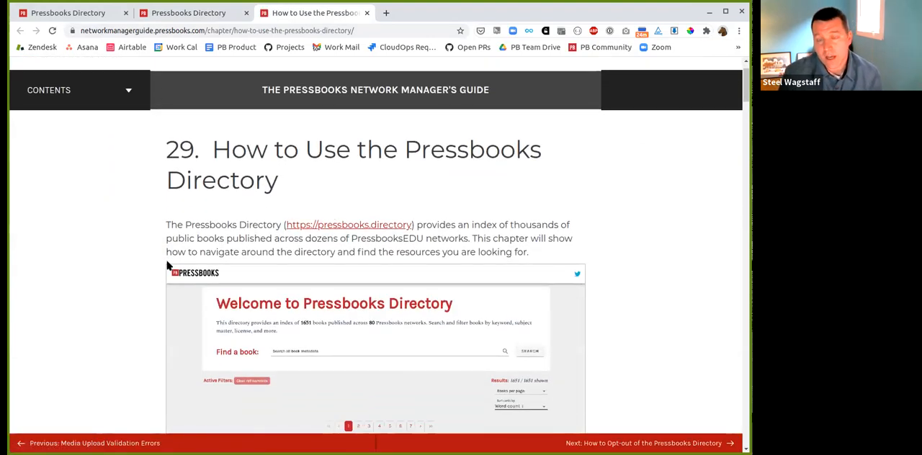
pyautogui.scroll(-3)
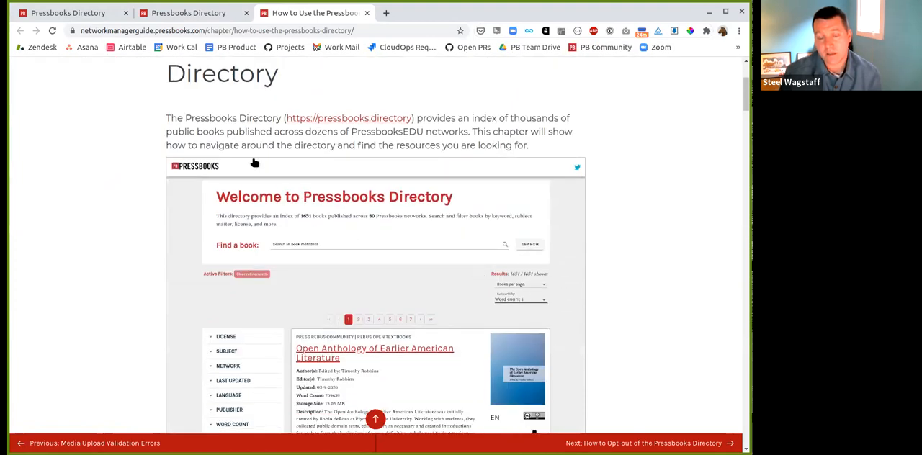
pyautogui.scroll(-3)
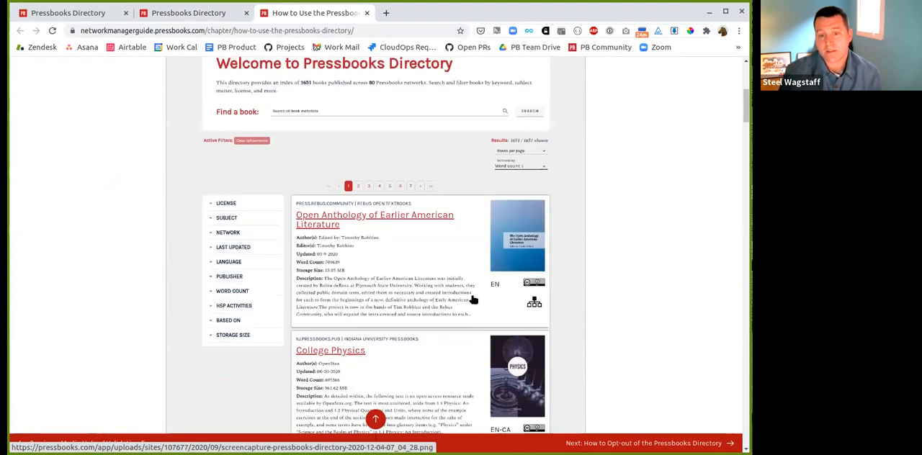
pyautogui.scroll(3)
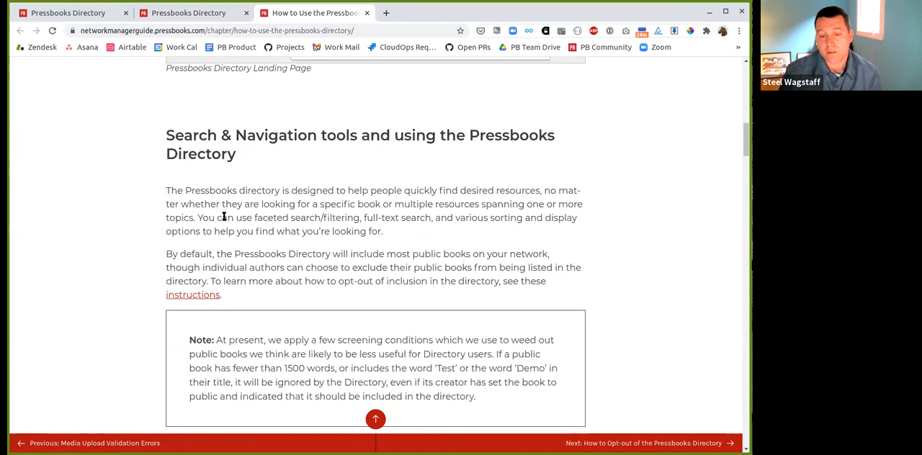
pyautogui.scroll(-3)
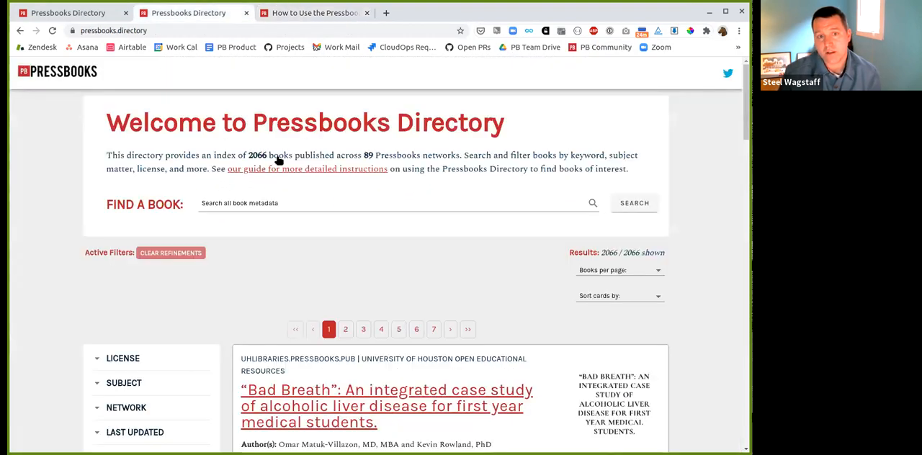
pyautogui.click(396, 202)
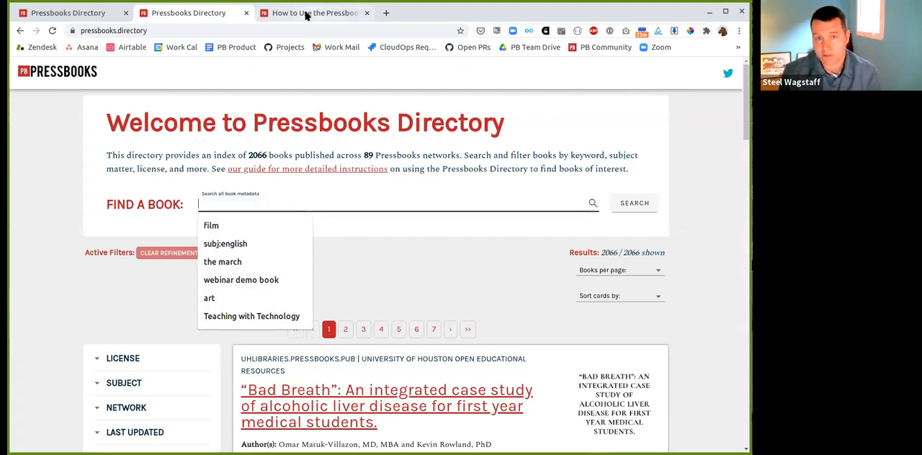
pyautogui.click(314, 13)
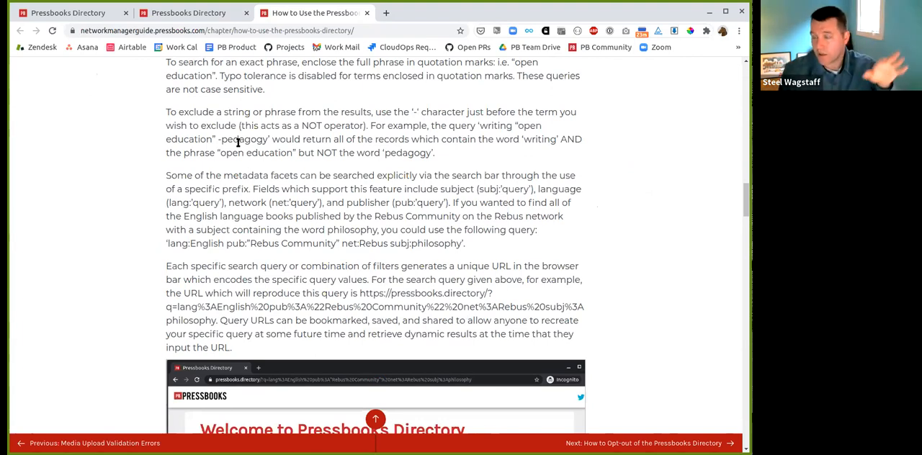
pyautogui.moveTo(225, 104)
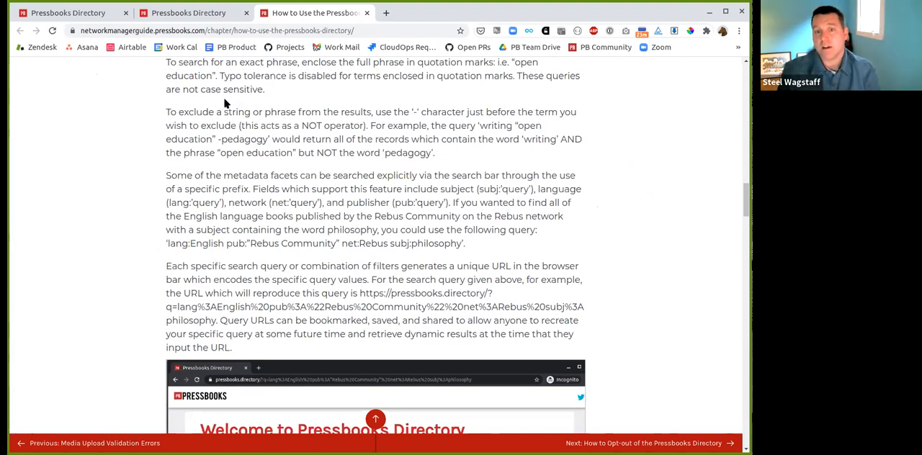
pyautogui.scroll(-3)
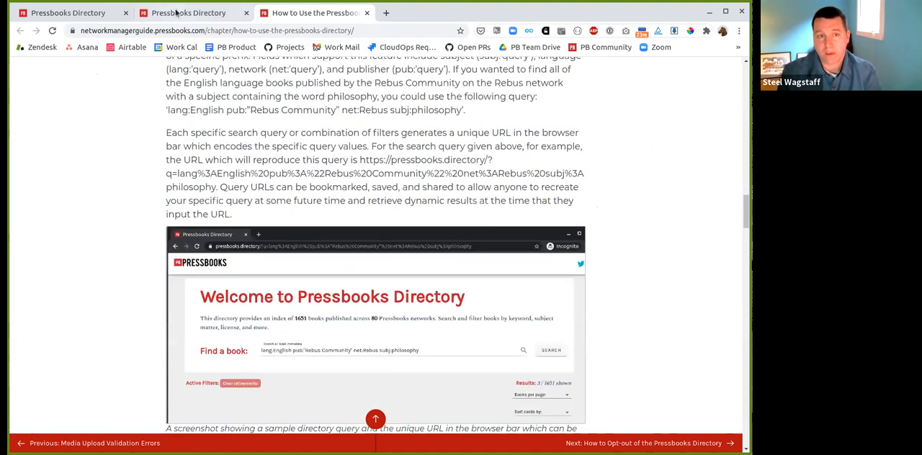
pyautogui.click(188, 13)
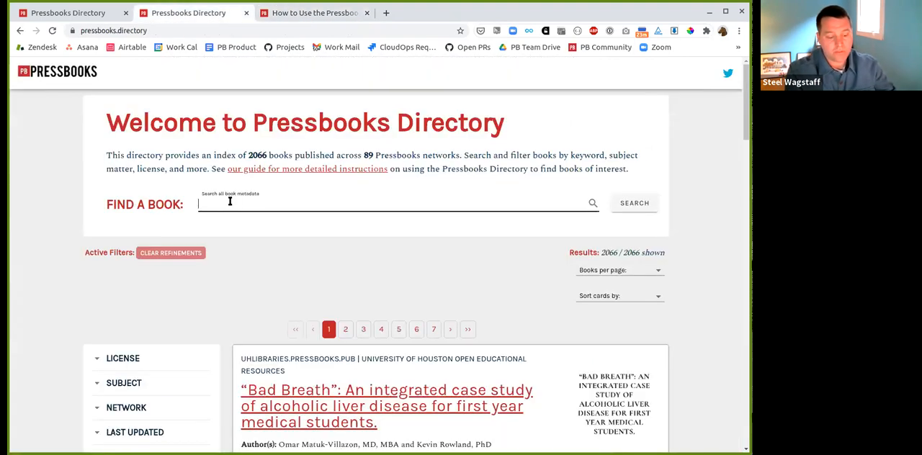
# Search the Pressbooks Directory for 'film' and browse the 41 results.
pyautogui.write('film')
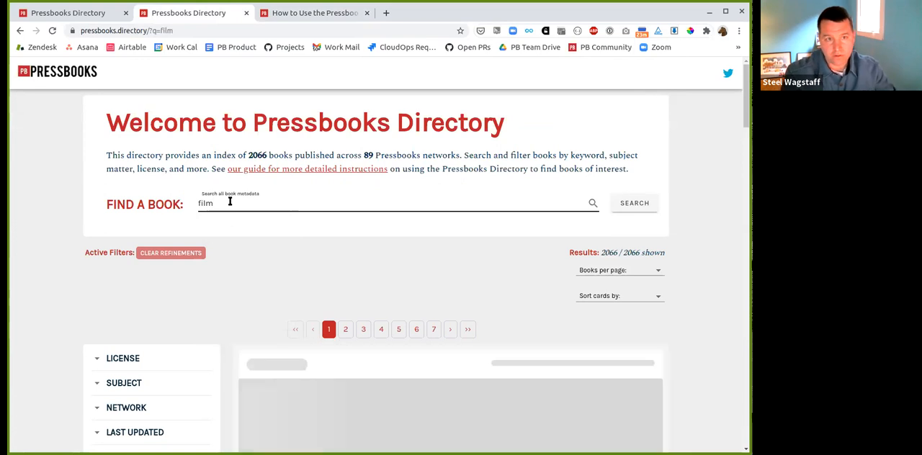
pyautogui.click(634, 202)
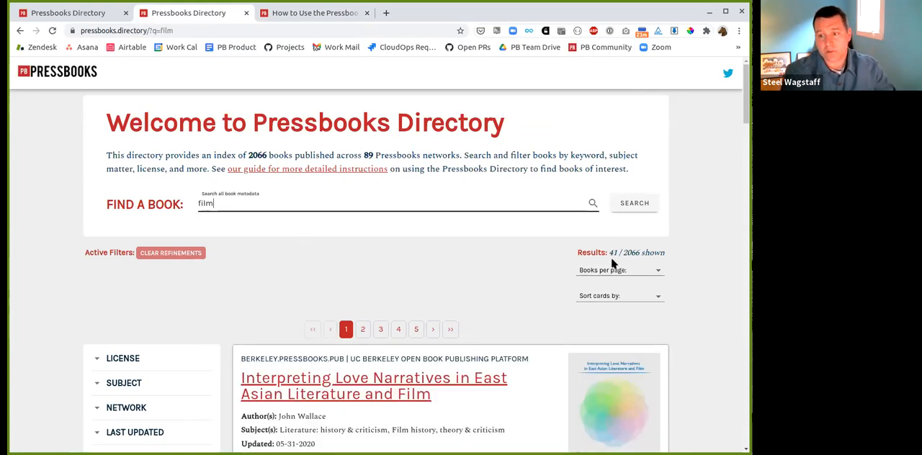
pyautogui.scroll(-3)
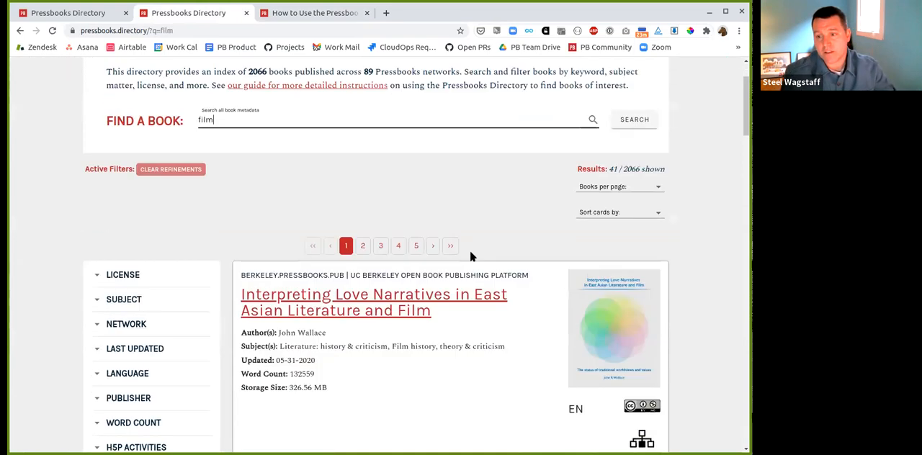
pyautogui.scroll(-3)
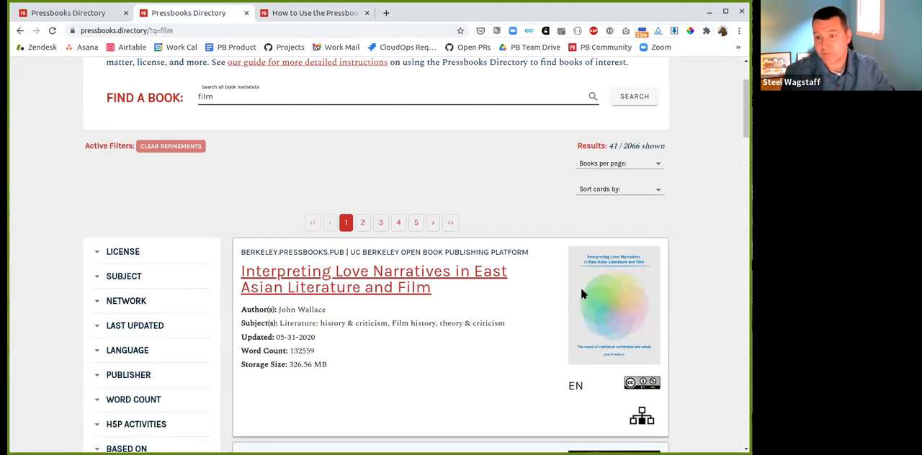
pyautogui.moveTo(270, 289)
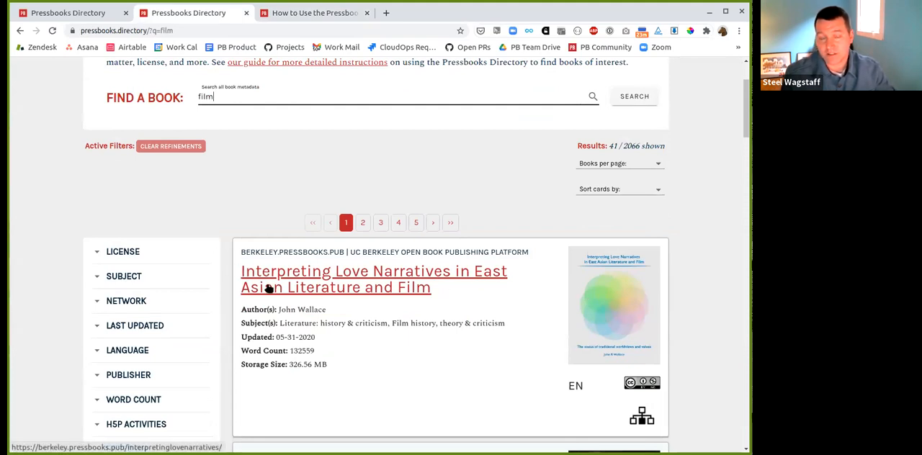
# Highlight the shareable film query URL and return to the results.
pyautogui.click(123, 30)
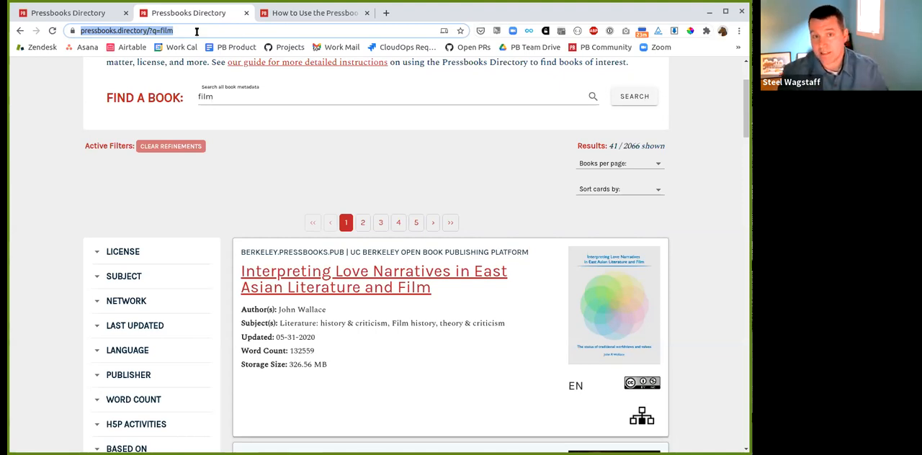
pyautogui.click(313, 12)
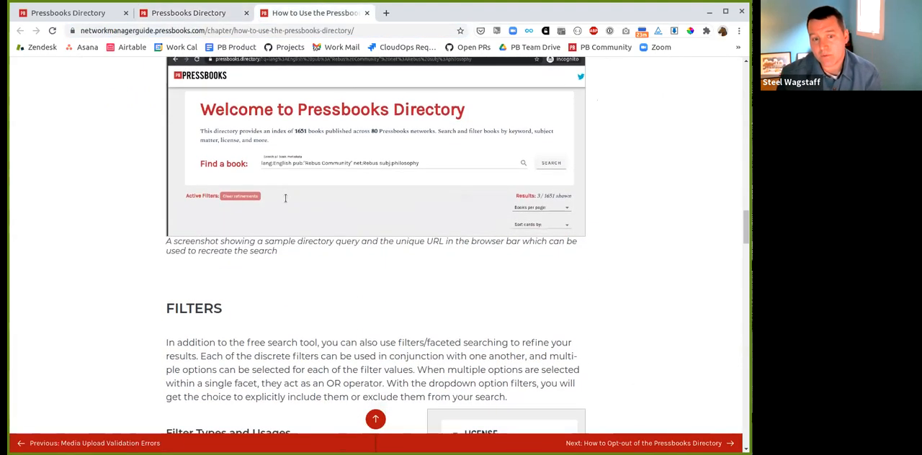
pyautogui.scroll(-3)
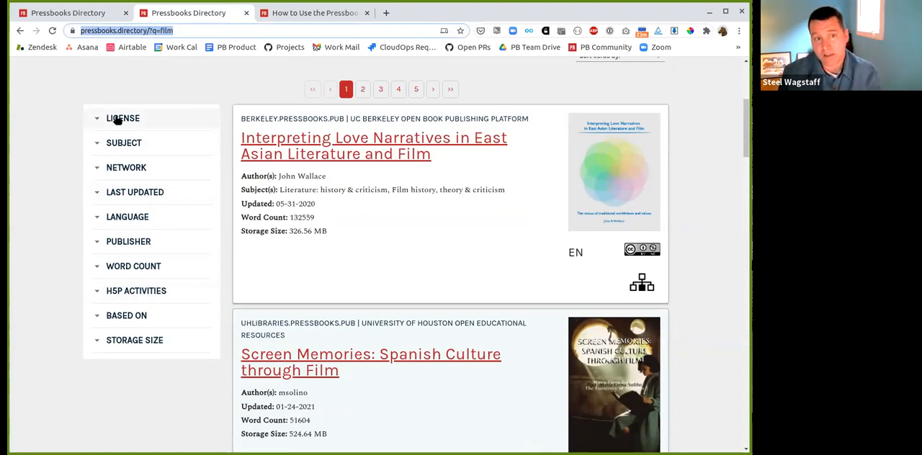
# Exclude All Rights Reserved books via the License facet, leaving 40 film results.
pyautogui.click(123, 118)
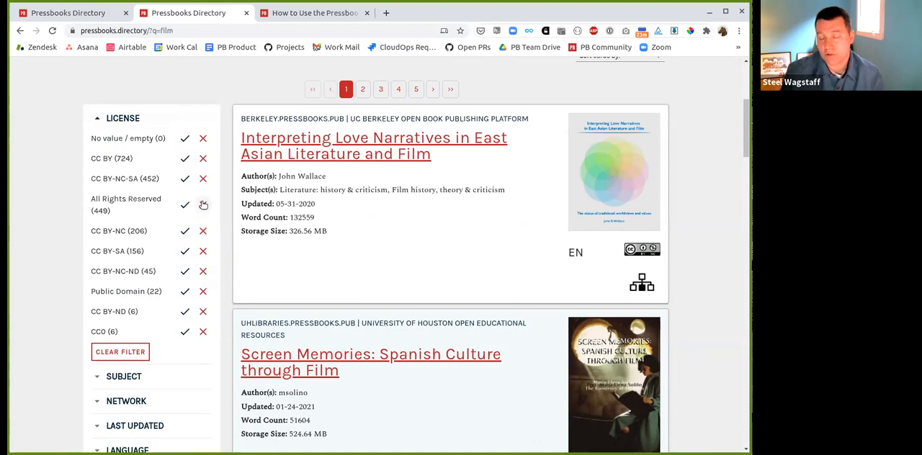
pyautogui.click(185, 204)
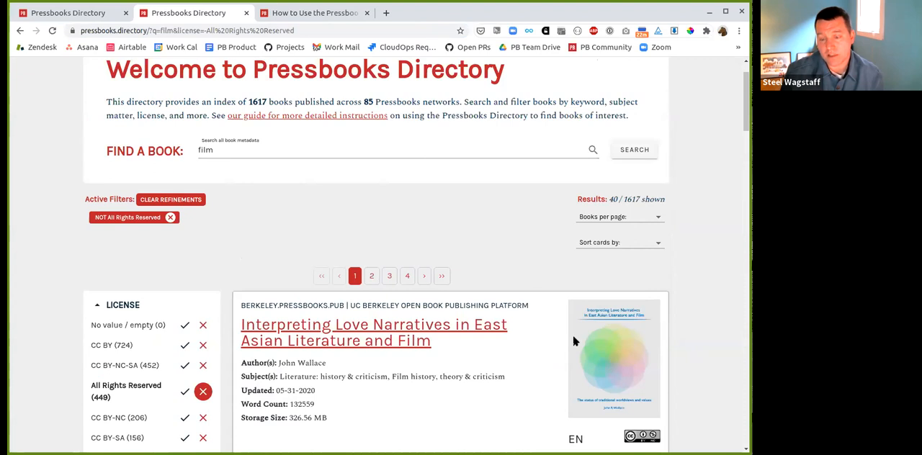
pyautogui.moveTo(231, 372)
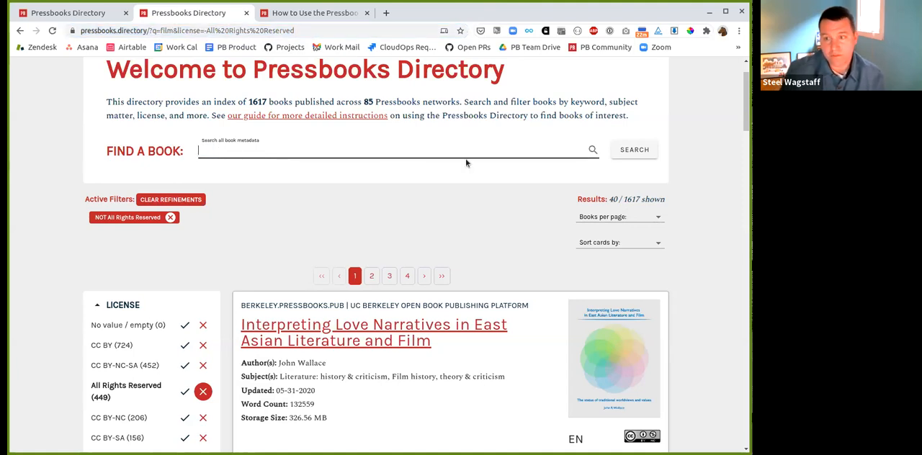
# Rerun the search with no keyword and exclude books with empty subjects.
pyautogui.click(170, 217)
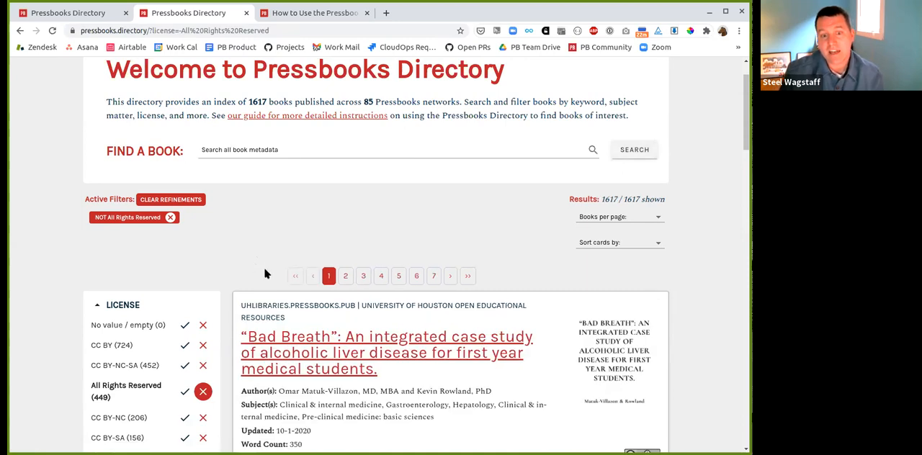
pyautogui.moveTo(110, 383)
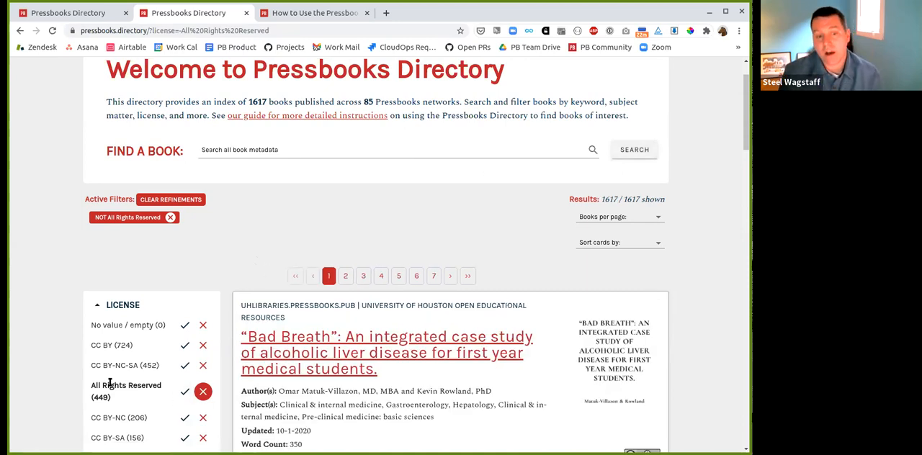
pyautogui.scroll(-3)
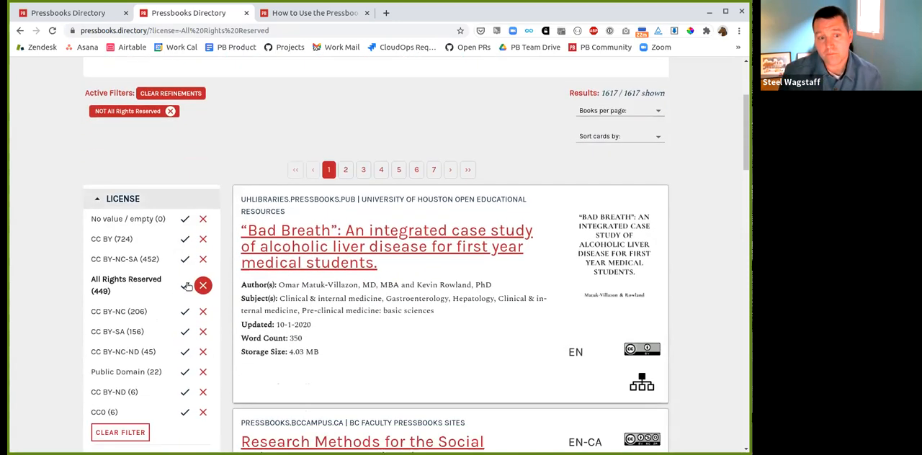
pyautogui.scroll(-3)
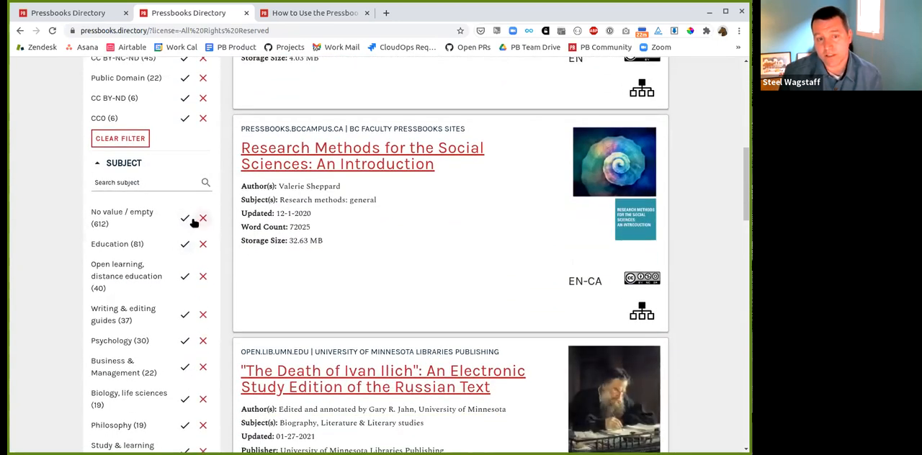
pyautogui.click(203, 218)
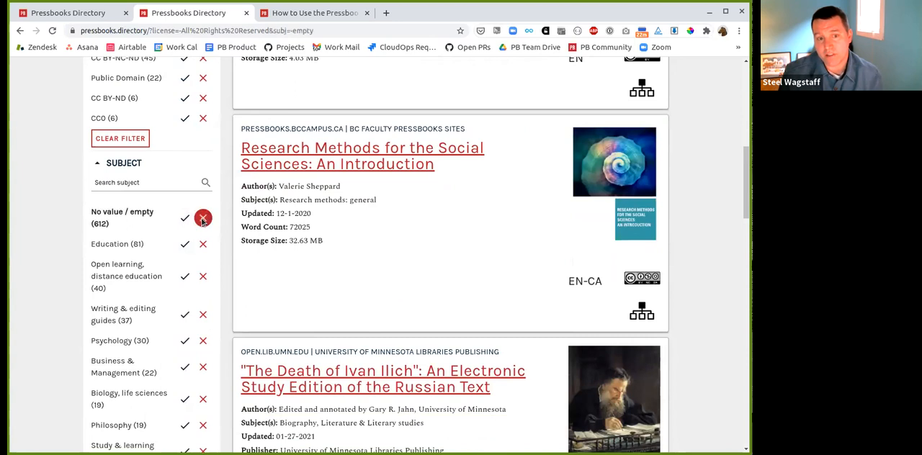
# Include BC Faculty Pressbooks Sites and other networks, then drop the 'NOT subj: Empty' chip.
pyautogui.scroll(-3)
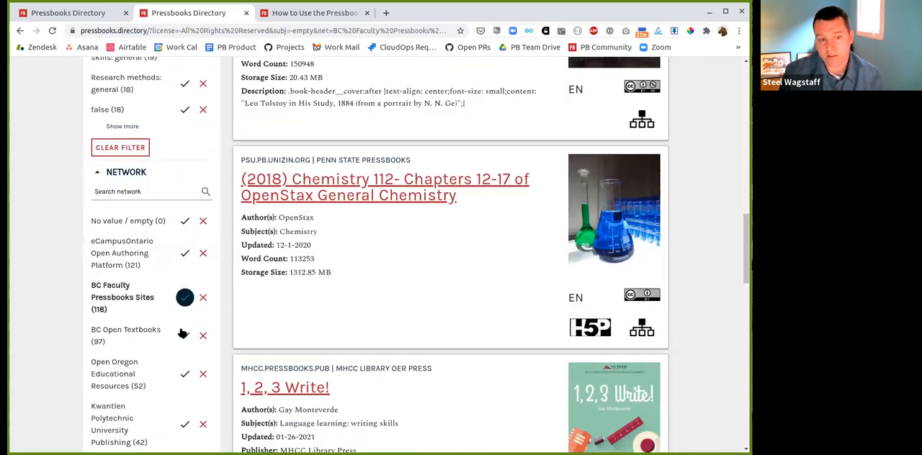
pyautogui.click(184, 334)
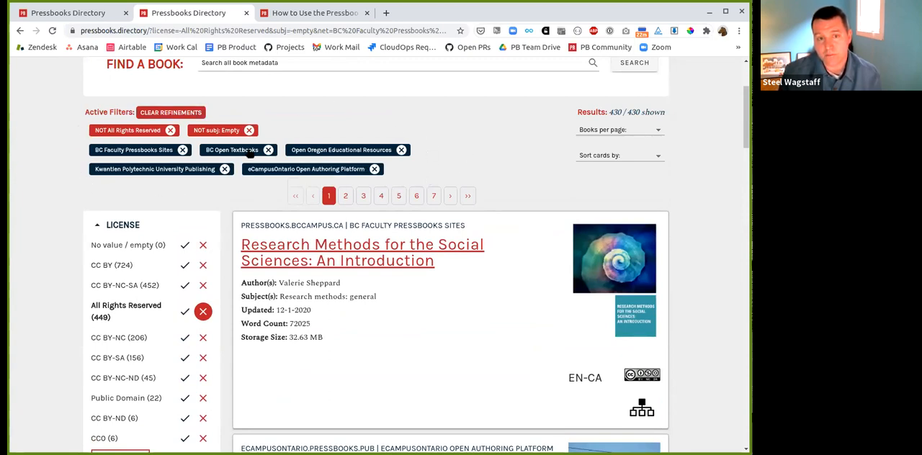
pyautogui.click(248, 131)
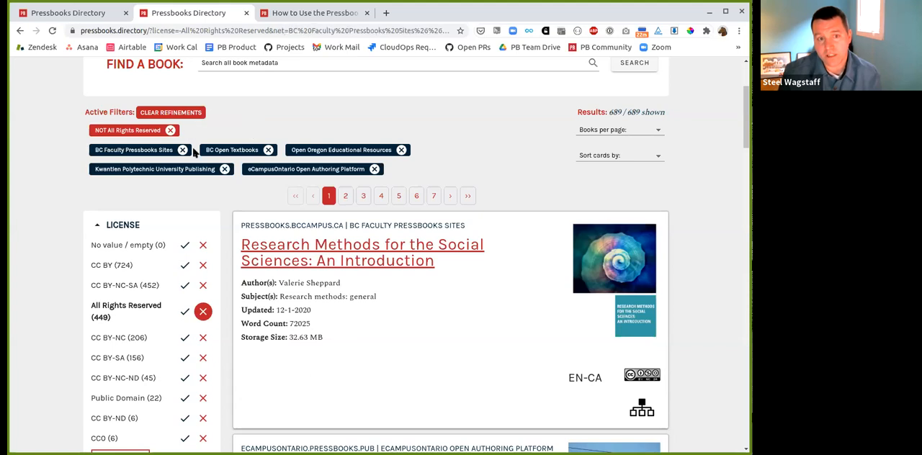
pyautogui.moveTo(170, 112)
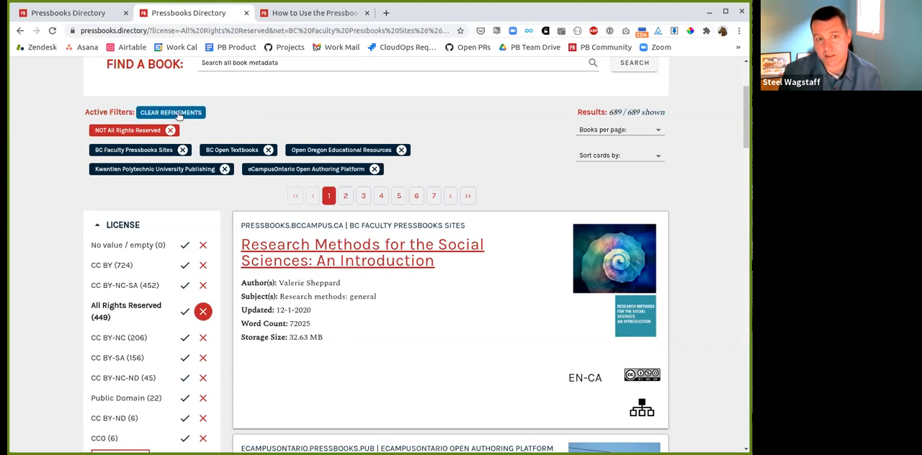
pyautogui.moveTo(164, 357)
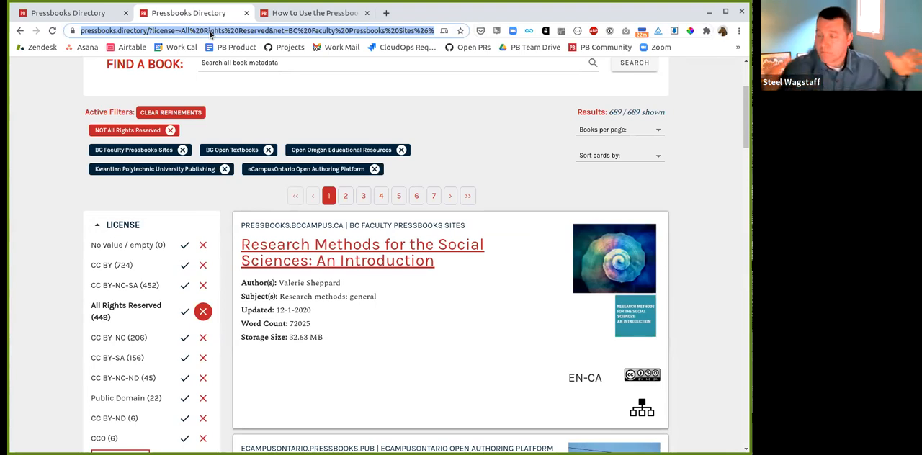
pyautogui.moveTo(207, 37)
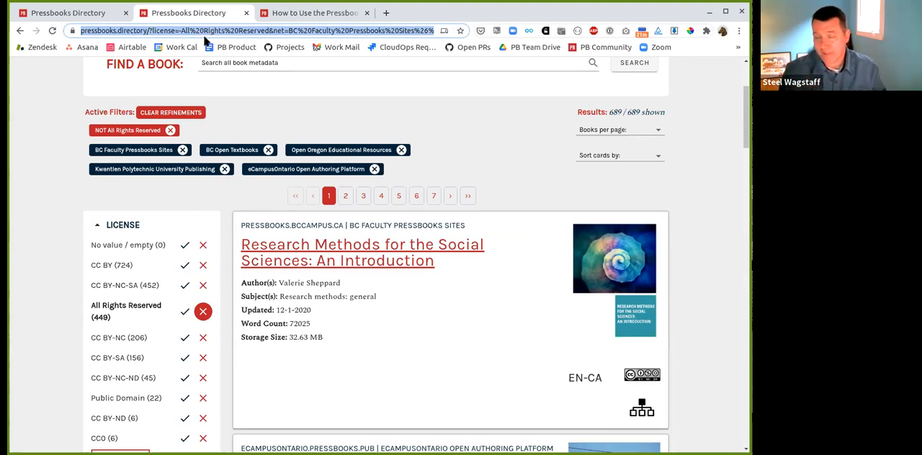
pyautogui.moveTo(170, 112)
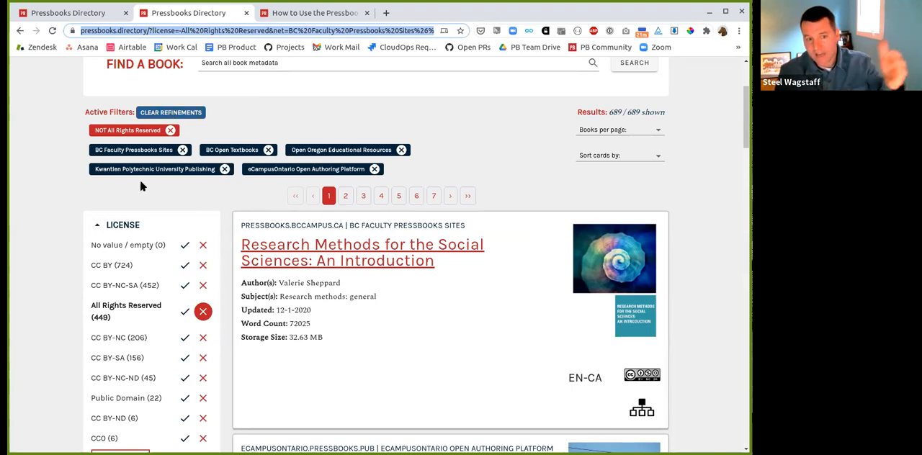
pyautogui.scroll(-3)
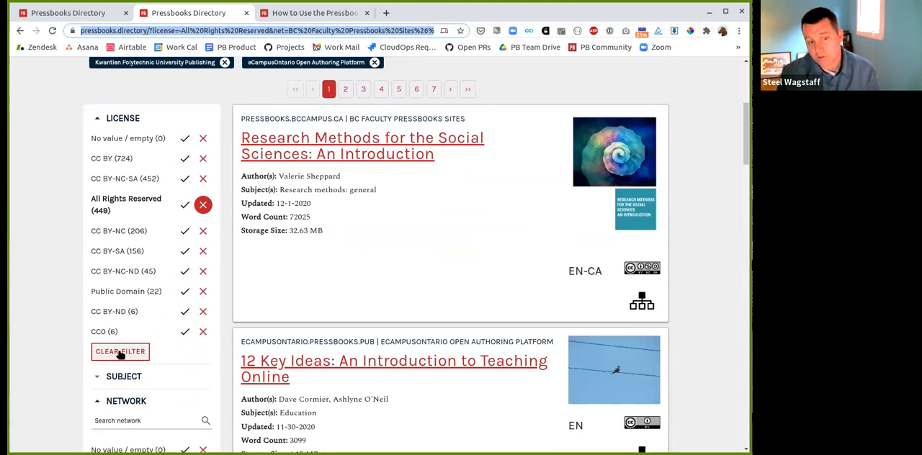
# Clear the Network filter so the unfiltered directory of 2066 books loads.
pyautogui.scroll(-3)
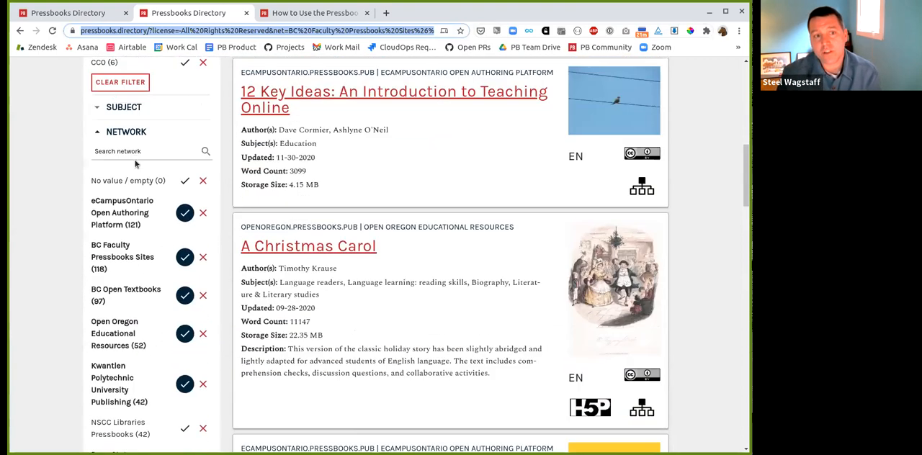
pyautogui.scroll(-3)
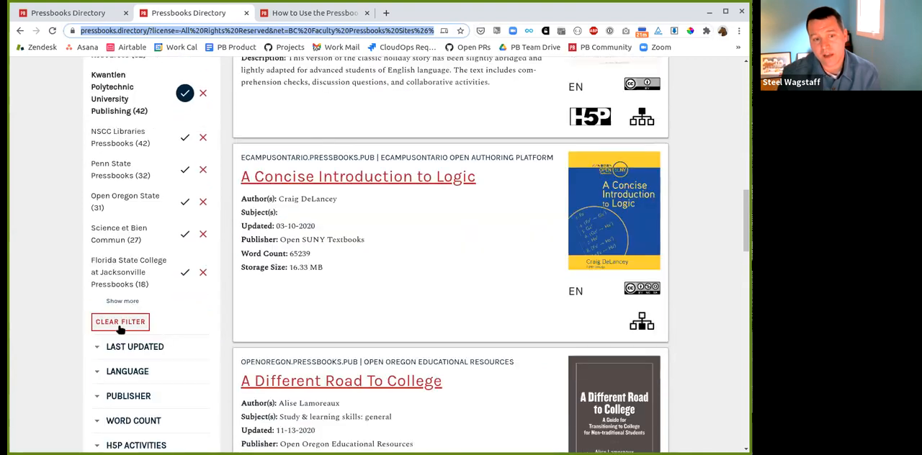
pyautogui.click(121, 322)
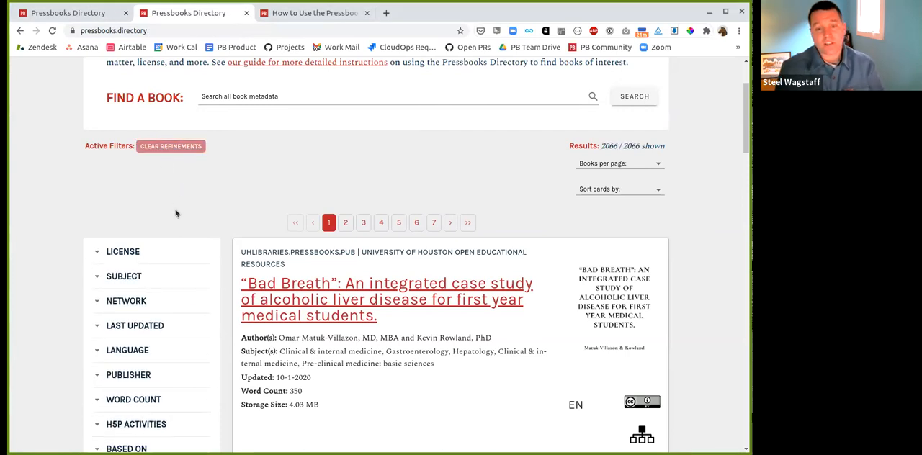
# Search the Network facet for 'open' and filter to Open Oregon Educational Resources, showing 61 books.
pyautogui.scroll(-3)
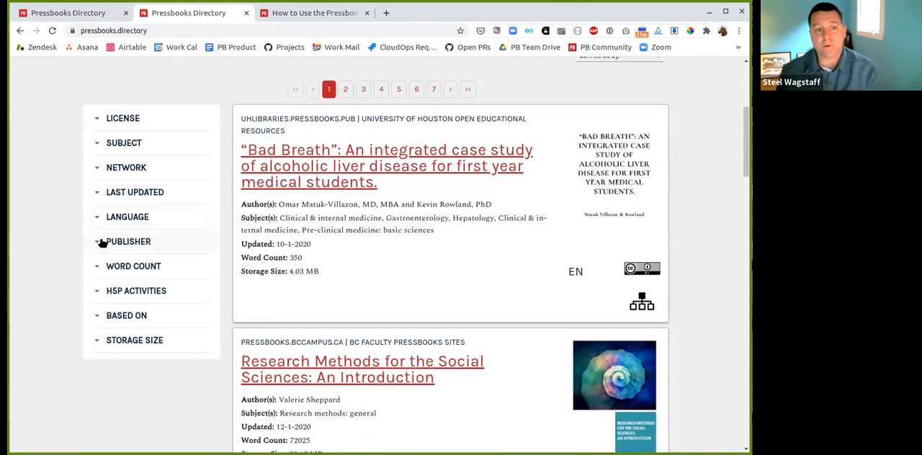
pyautogui.click(127, 168)
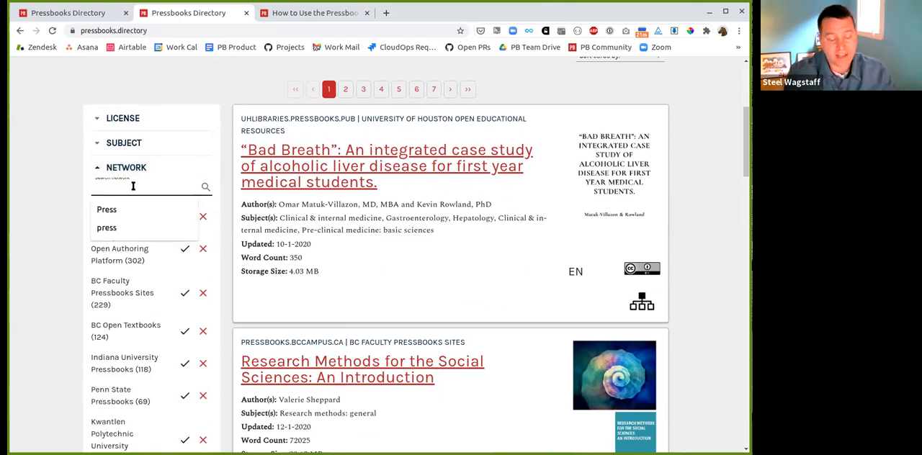
pyautogui.write('open oreg')
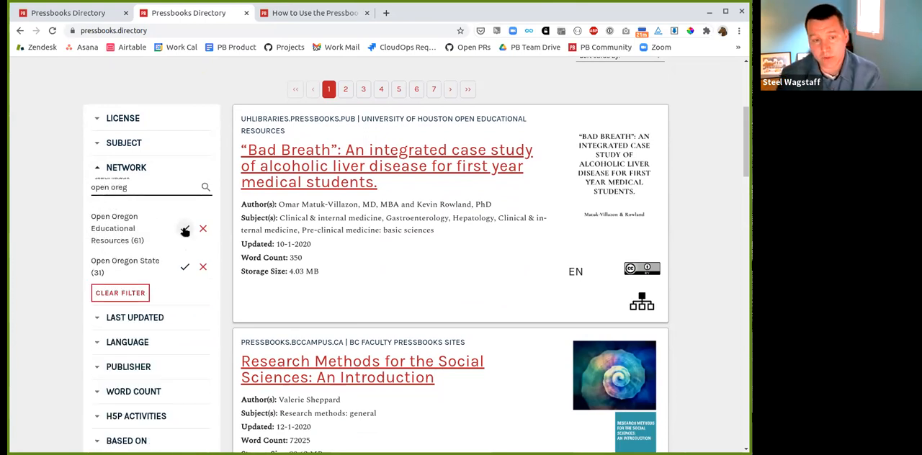
pyautogui.click(184, 229)
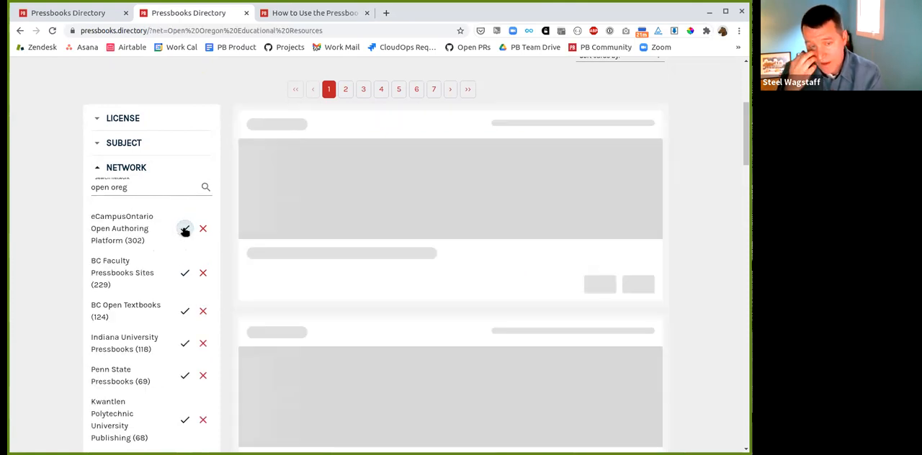
pyautogui.scroll(3)
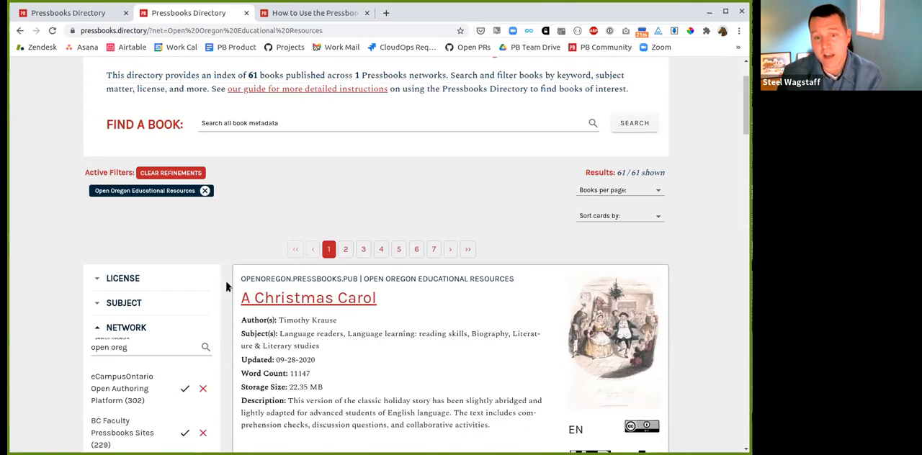
pyautogui.moveTo(464, 386)
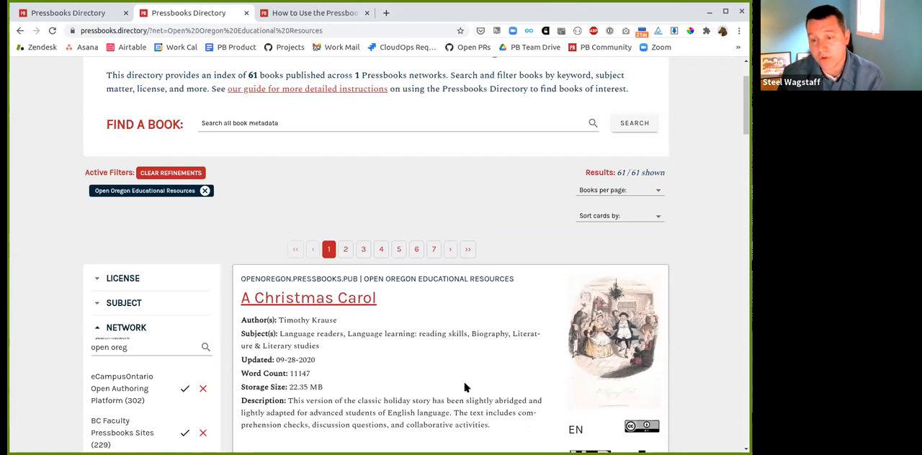
pyautogui.moveTo(438, 328)
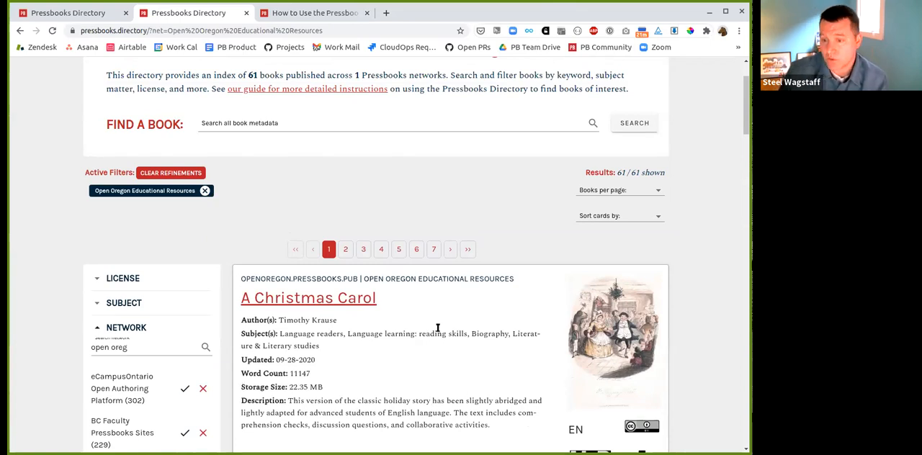
pyautogui.scroll(-3)
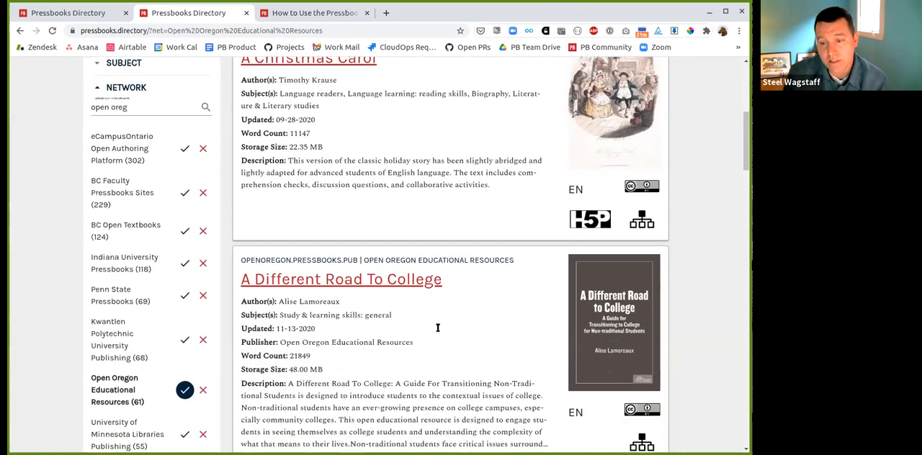
# Open the Beginning Excel 2019 book from the filtered results.
pyautogui.scroll(-3)
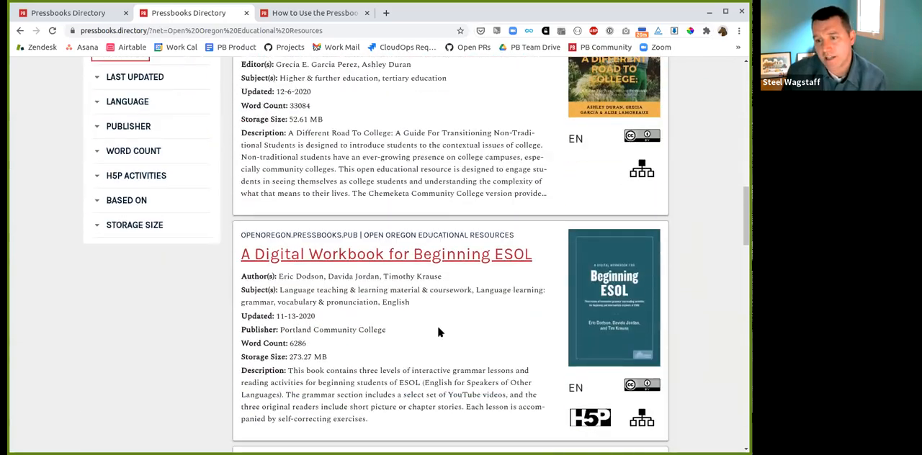
pyautogui.scroll(-3)
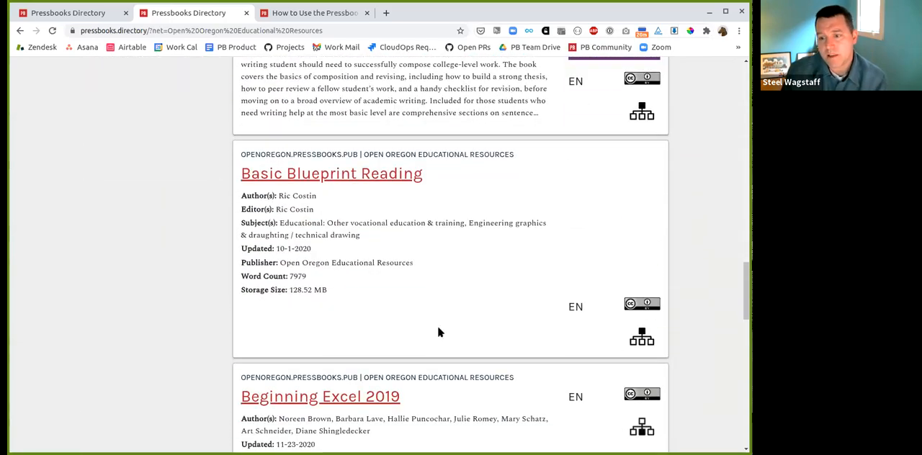
pyautogui.scroll(-3)
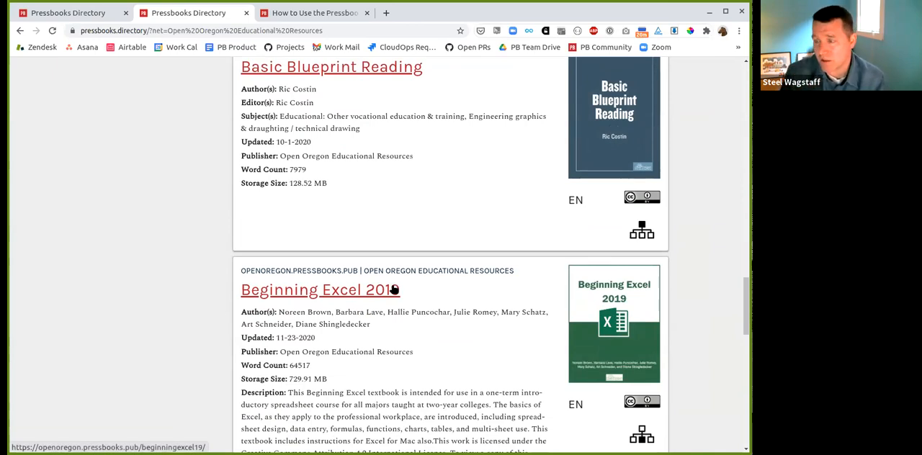
pyautogui.scroll(-3)
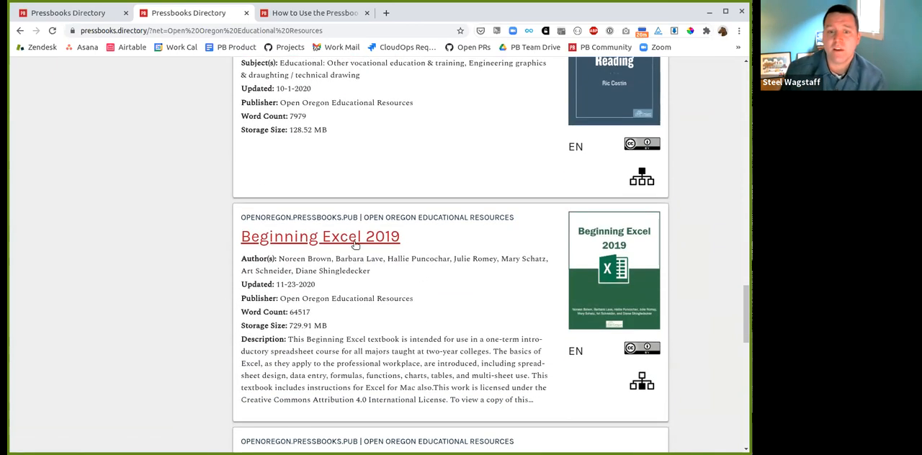
pyautogui.click(320, 236)
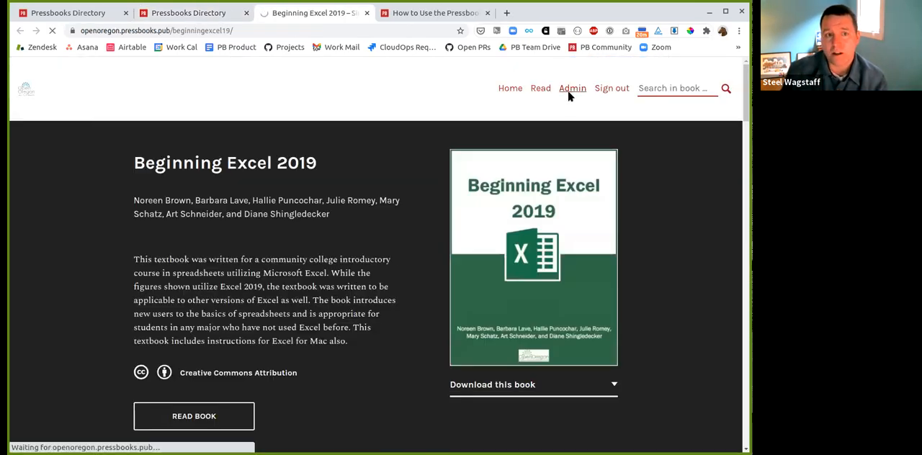
# Go to the book's admin dashboard and open its Sharing & Privacy settings page.
pyautogui.click(572, 88)
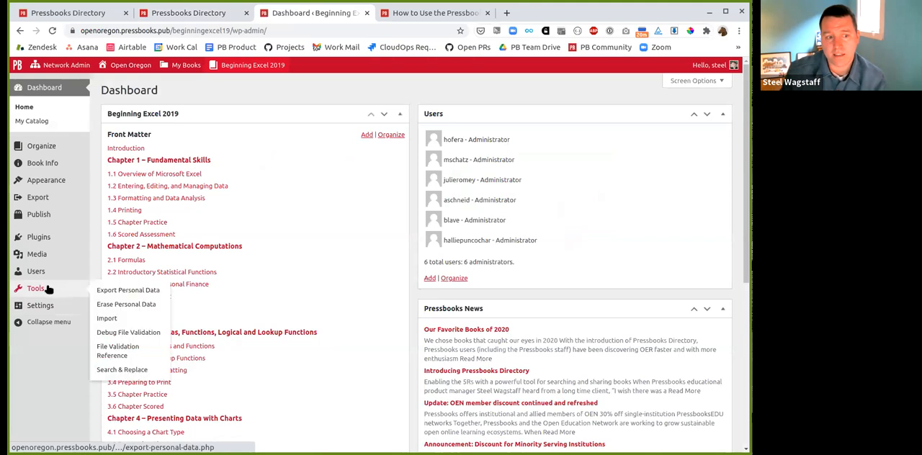
pyautogui.click(40, 305)
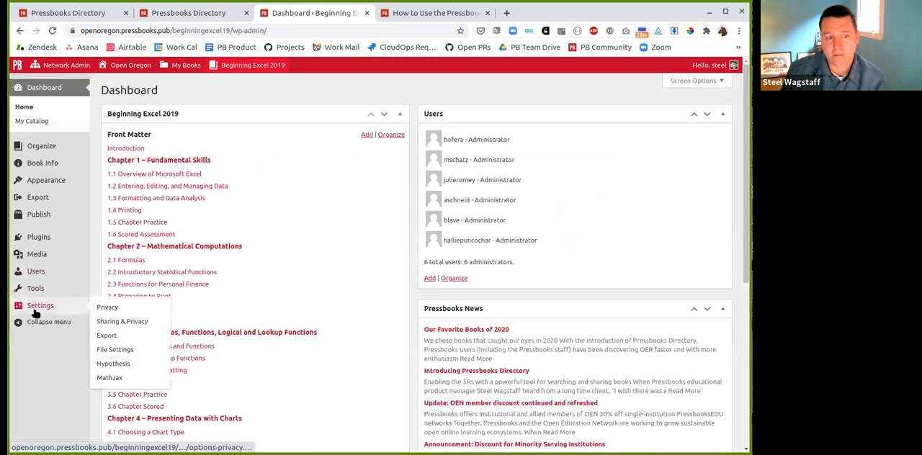
pyautogui.click(121, 322)
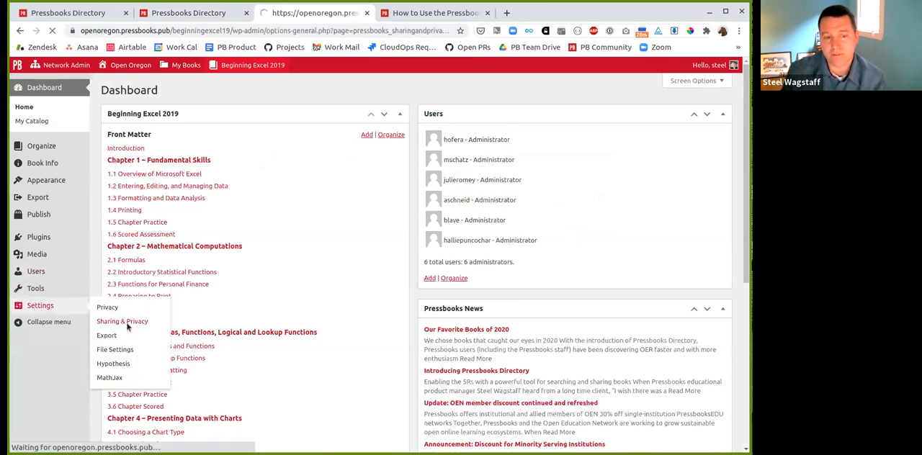
pyautogui.click(121, 321)
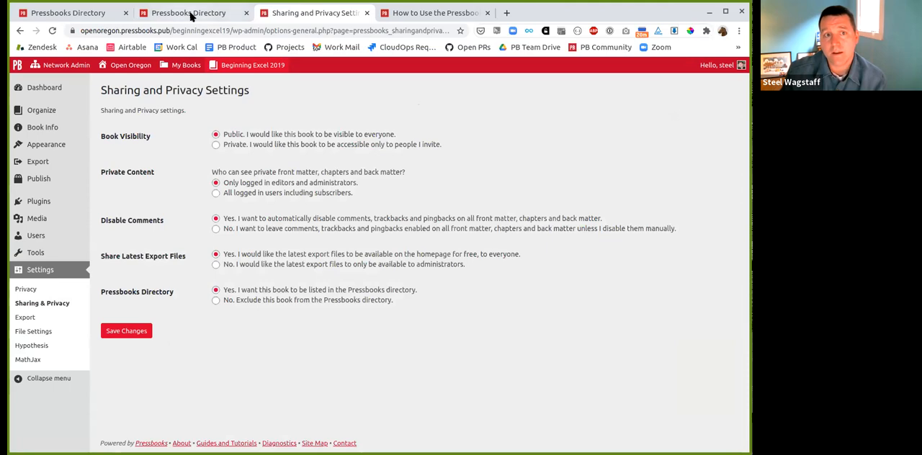
# Review the Pressbooks Directory 'Yes' listing option, then return to the directory results tab.
pyautogui.click(188, 13)
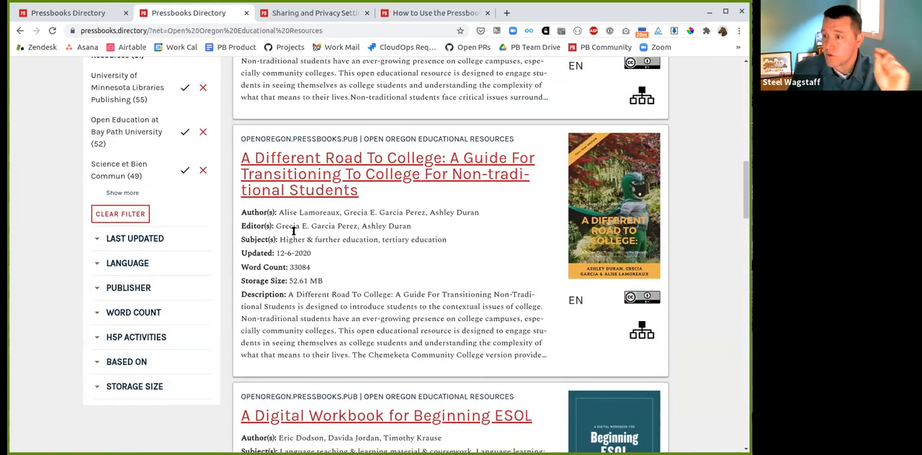
pyautogui.click(310, 13)
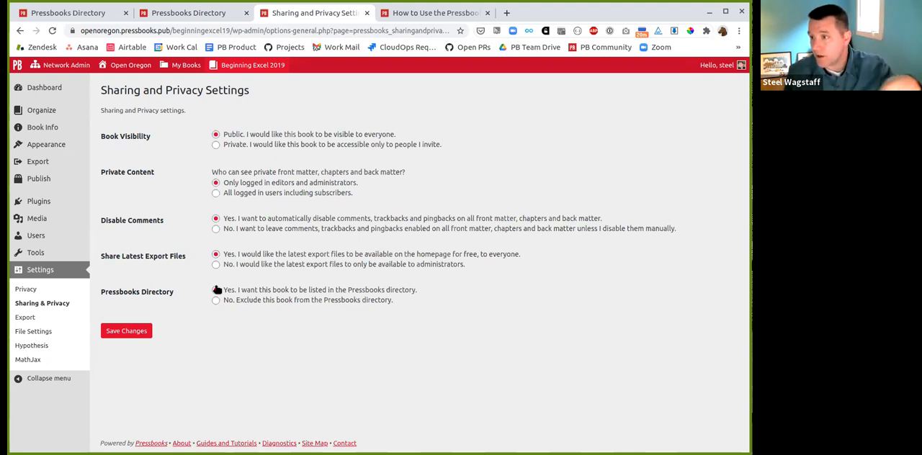
pyautogui.click(216, 290)
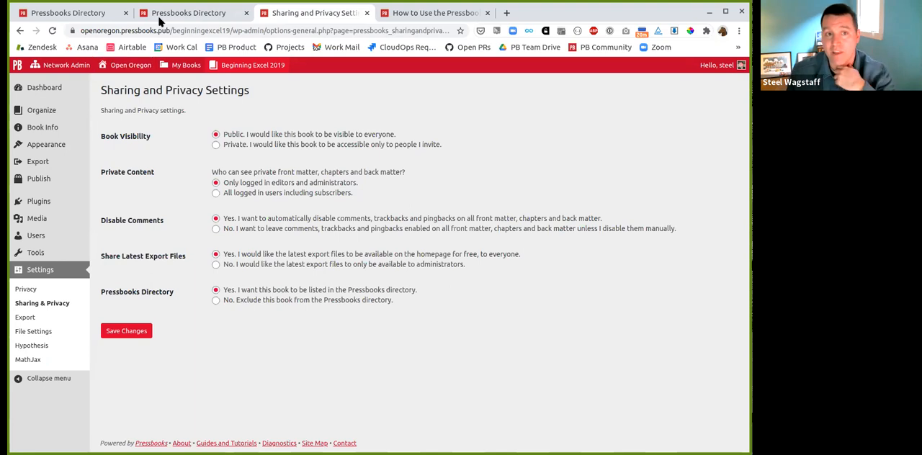
pyautogui.click(187, 12)
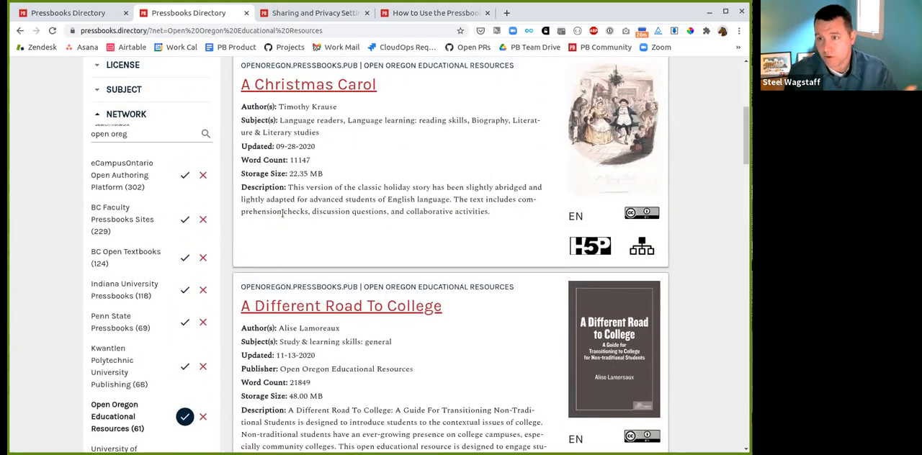
# Set the Open Oregon results to display 50 books per page.
pyautogui.scroll(3)
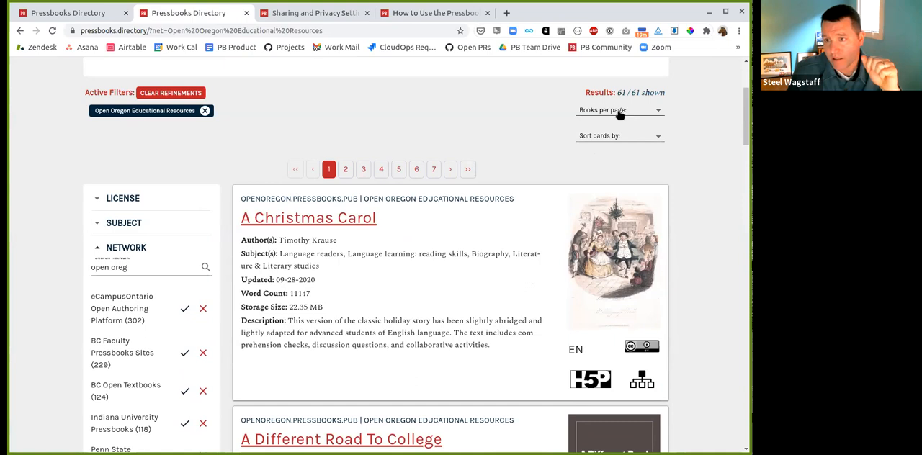
pyautogui.click(618, 110)
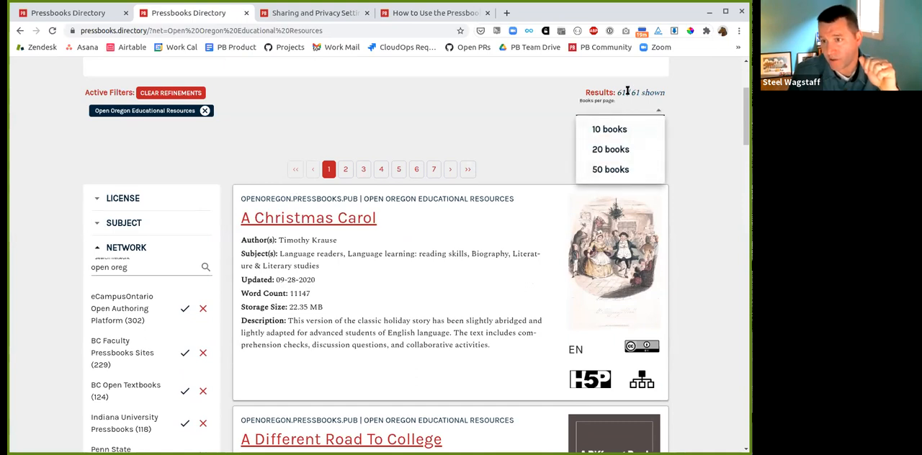
pyautogui.click(611, 170)
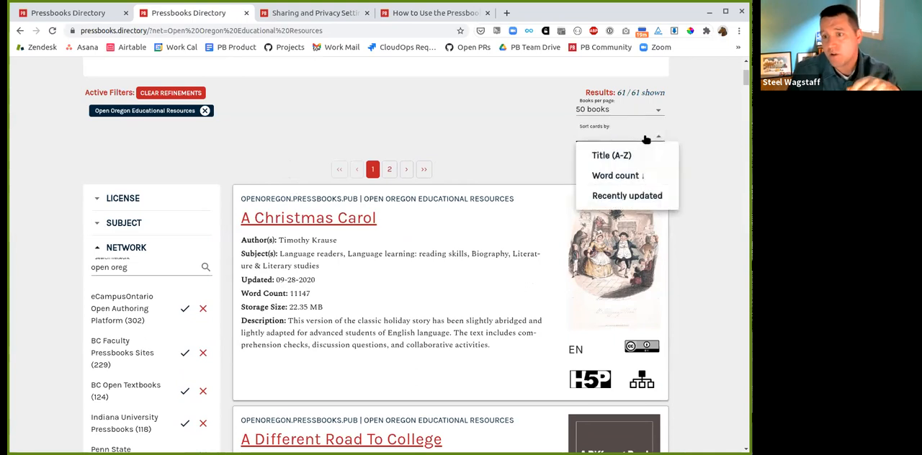
pyautogui.moveTo(625, 160)
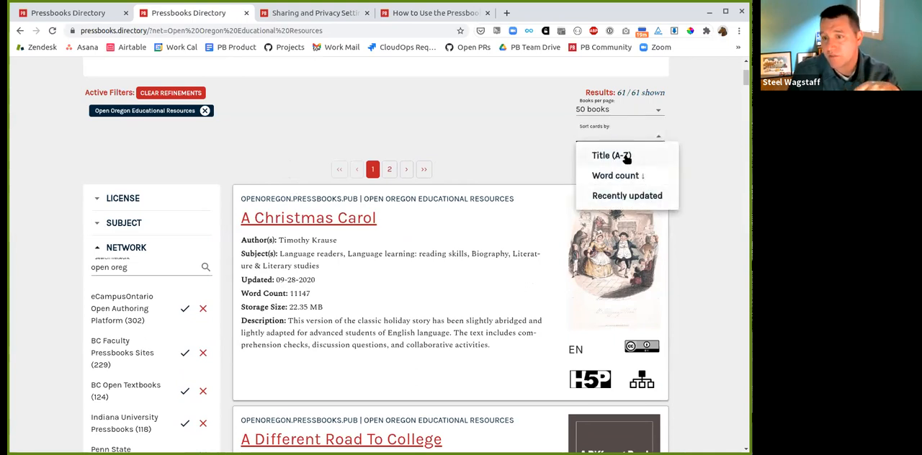
pyautogui.moveTo(611, 196)
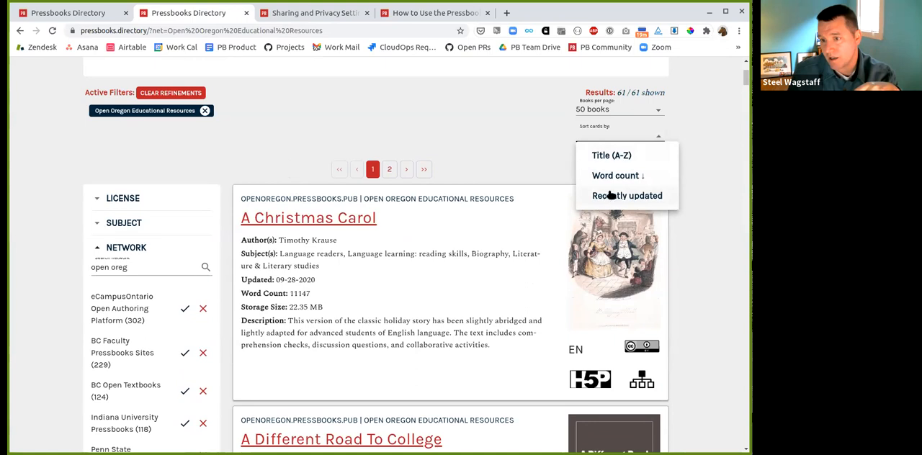
pyautogui.moveTo(616, 176)
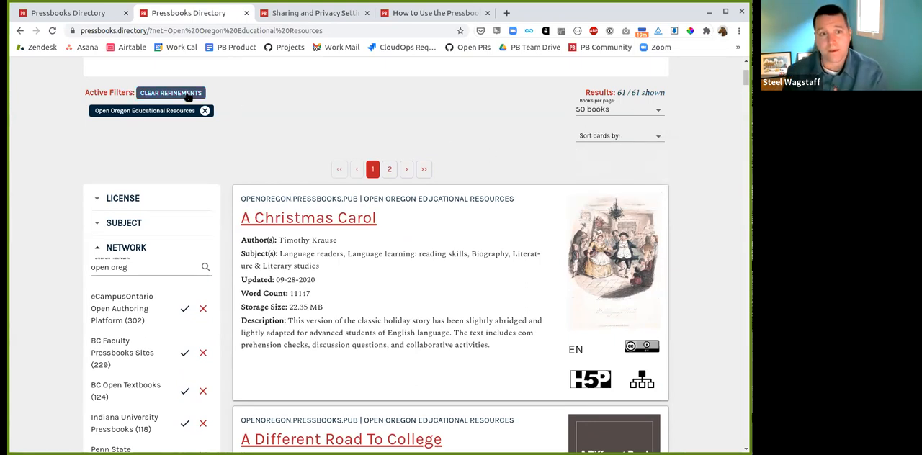
# Clear all refinements so the full directory listing returns.
pyautogui.click(204, 110)
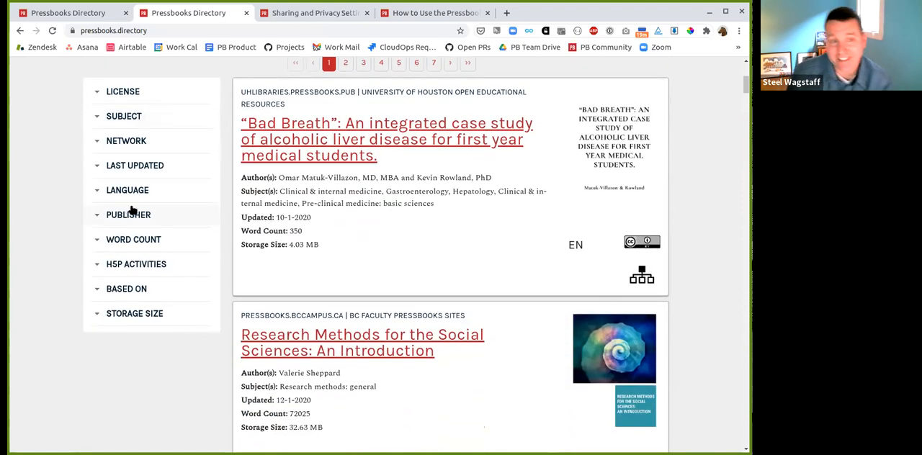
# Expand the Network filter and search it for 'alber' to find openeducationalberta.
pyautogui.click(127, 141)
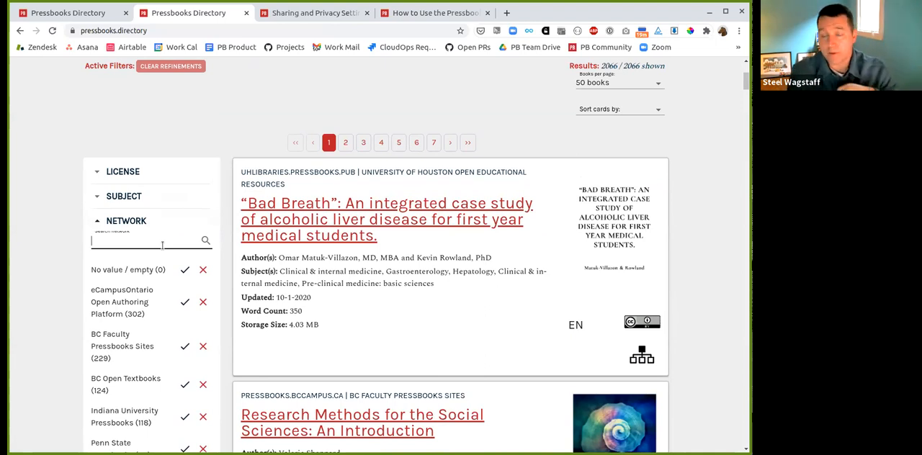
pyautogui.scroll(-3)
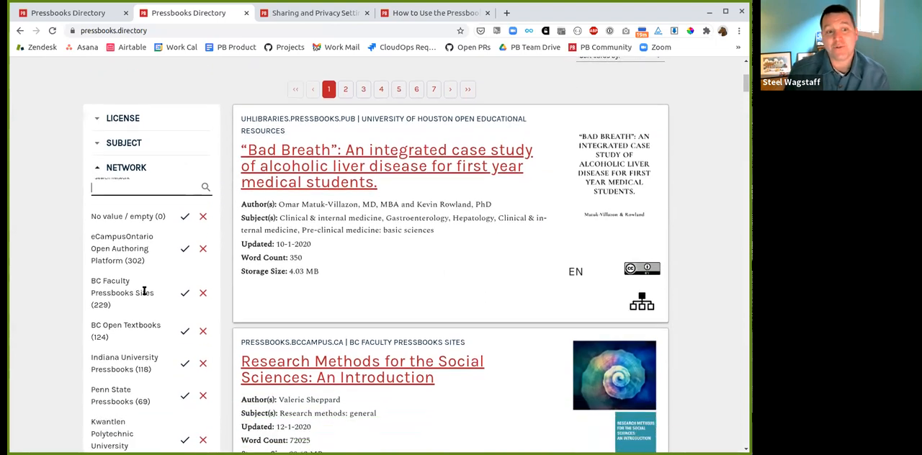
pyautogui.scroll(-3)
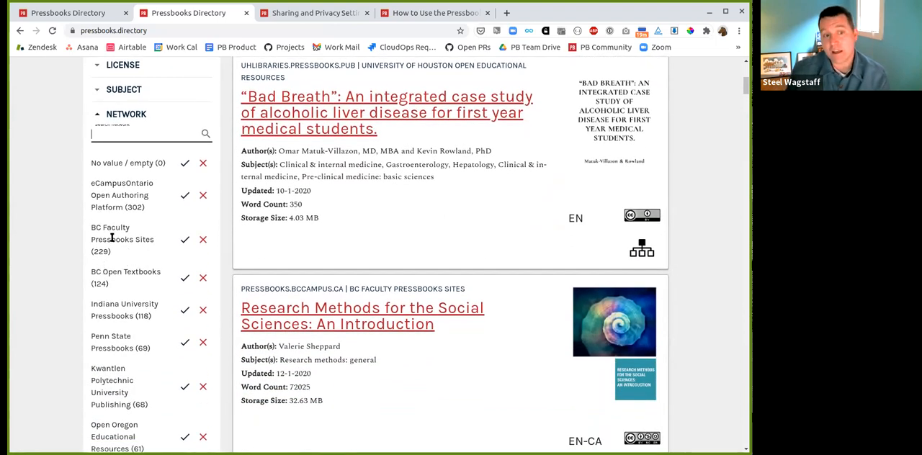
pyautogui.moveTo(108, 297)
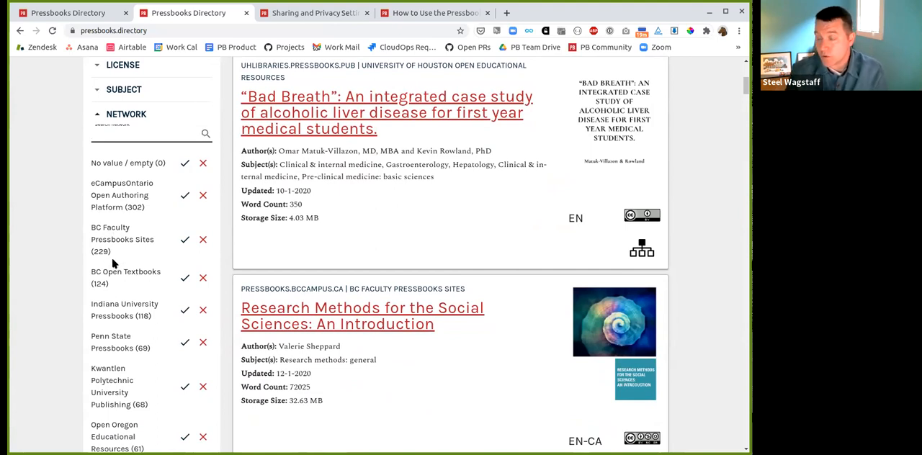
pyautogui.click(147, 136)
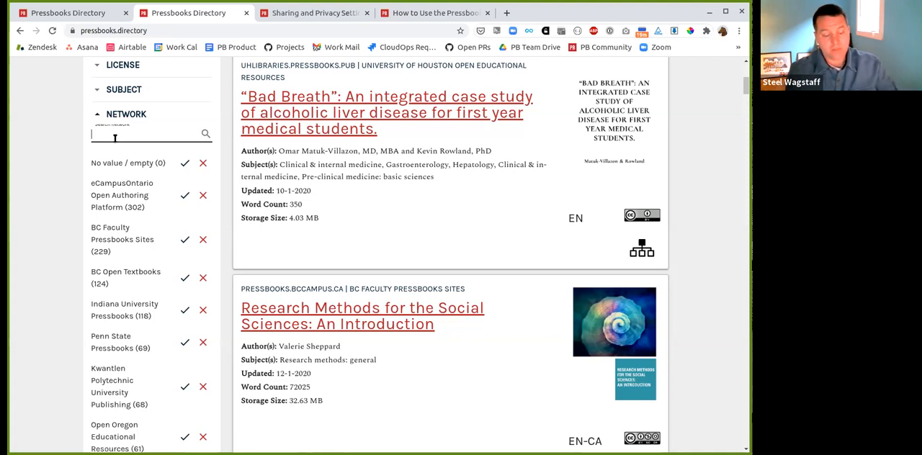
pyautogui.write('alber')
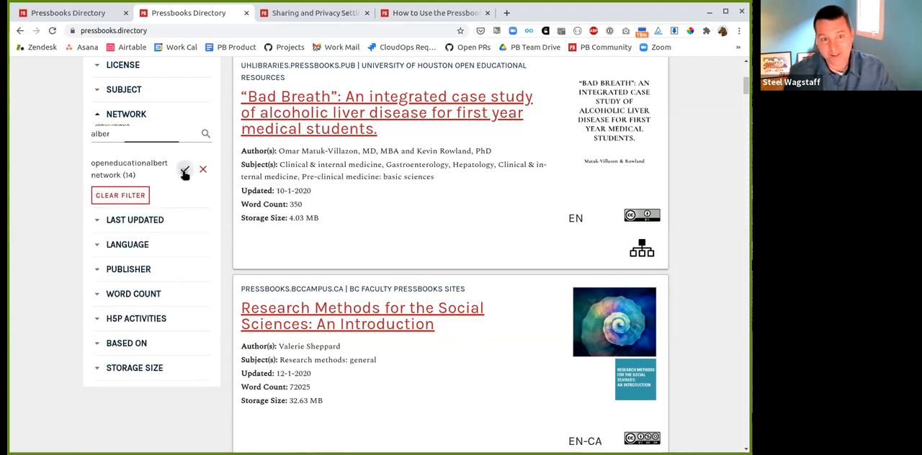
# Filter to openeducationalberta, then search 'hawai' and filter to University of Hawaii OER Pressbooks (11 books).
pyautogui.click(184, 173)
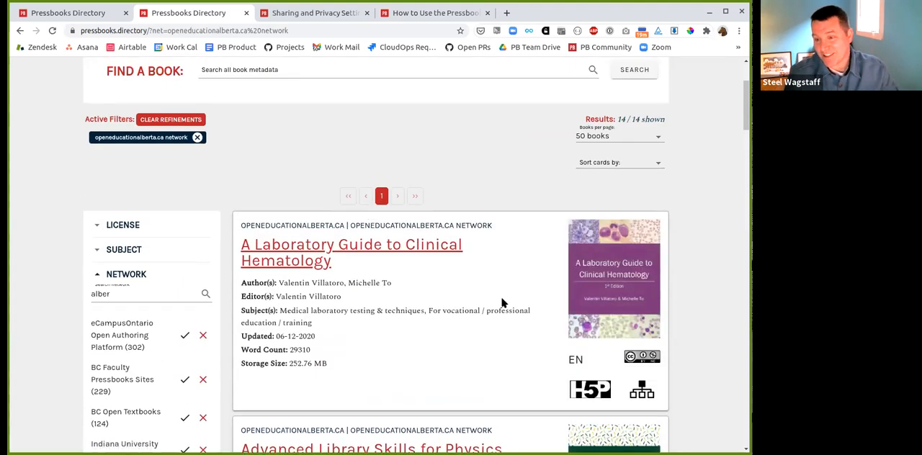
pyautogui.scroll(-3)
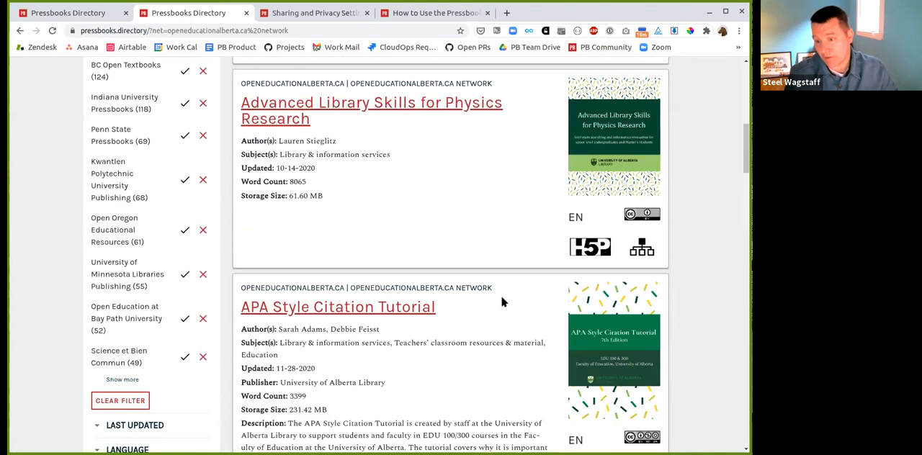
pyautogui.scroll(-3)
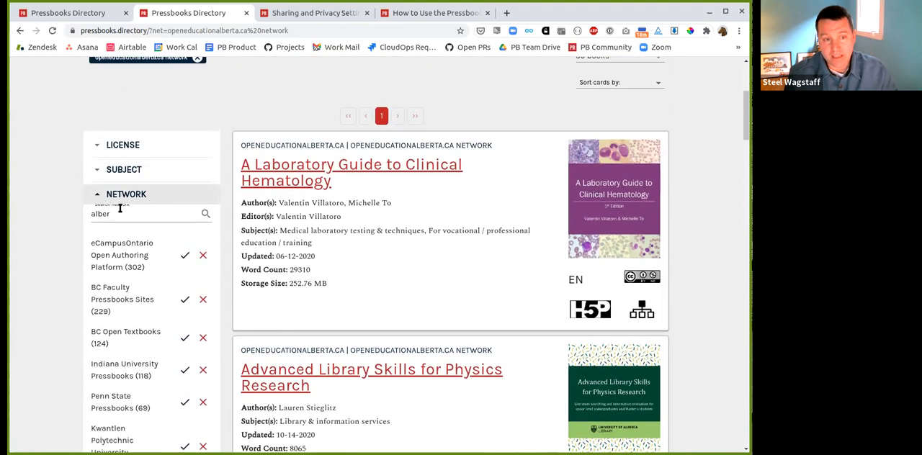
pyautogui.write('hawai')
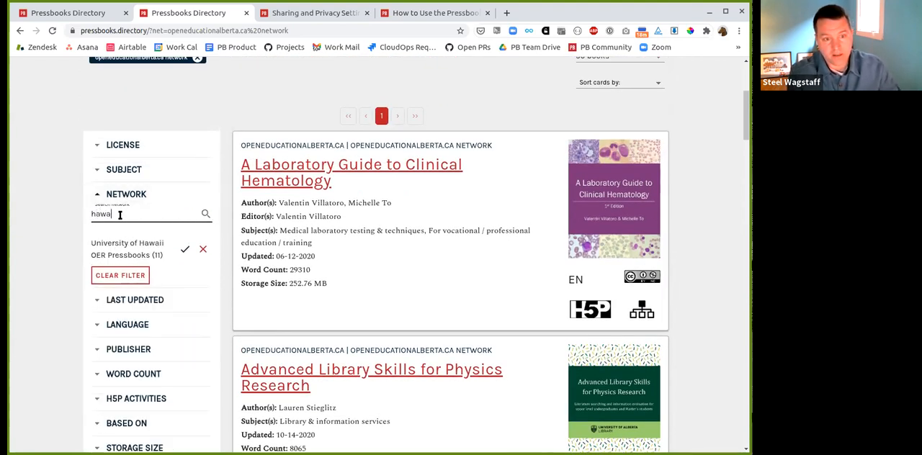
pyautogui.click(185, 250)
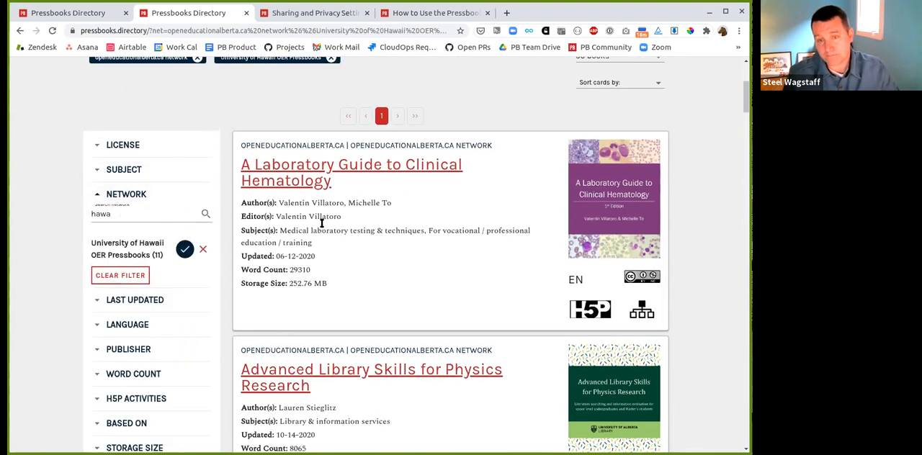
pyautogui.scroll(3)
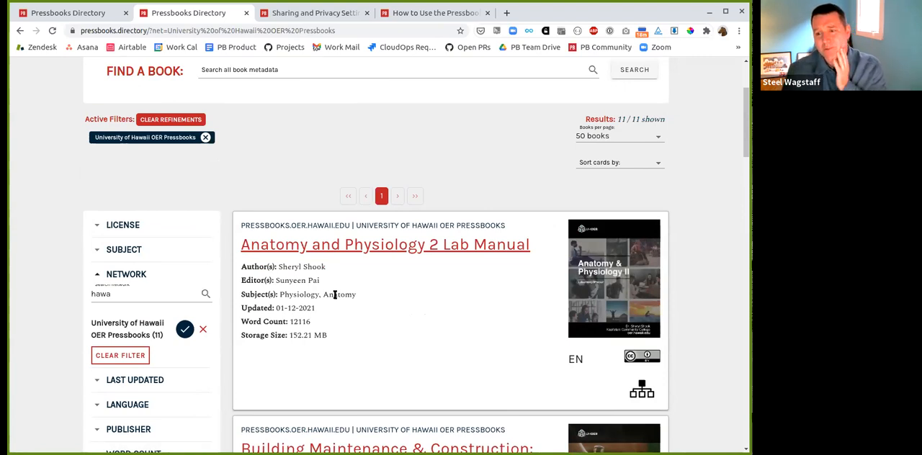
pyautogui.moveTo(176, 196)
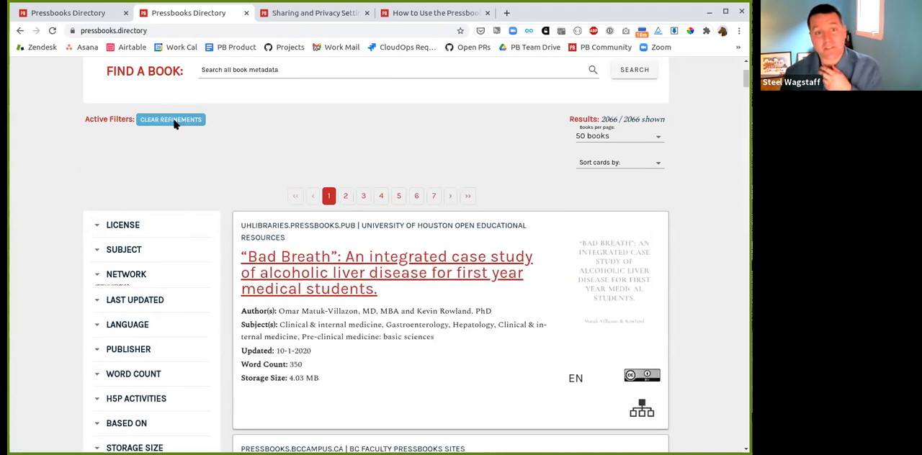
# Highlight the 2066-book total in the introduction, then switch to the development directory tab.
pyautogui.scroll(3)
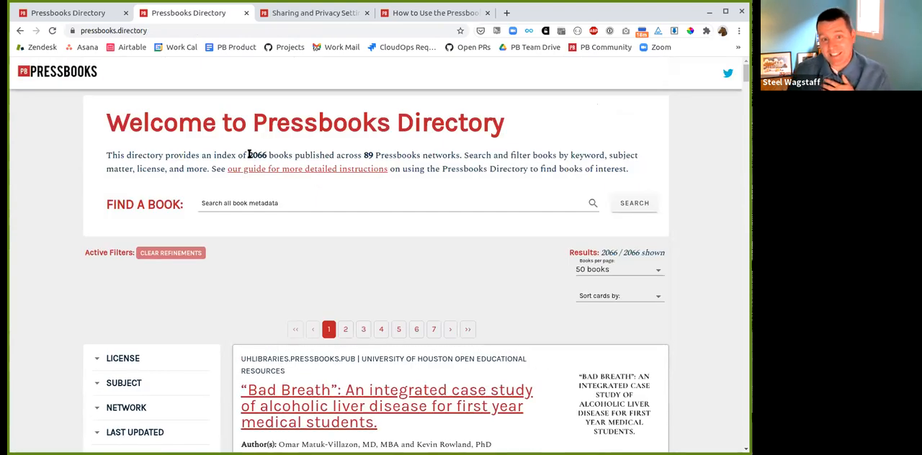
pyautogui.doubleClick(257, 156)
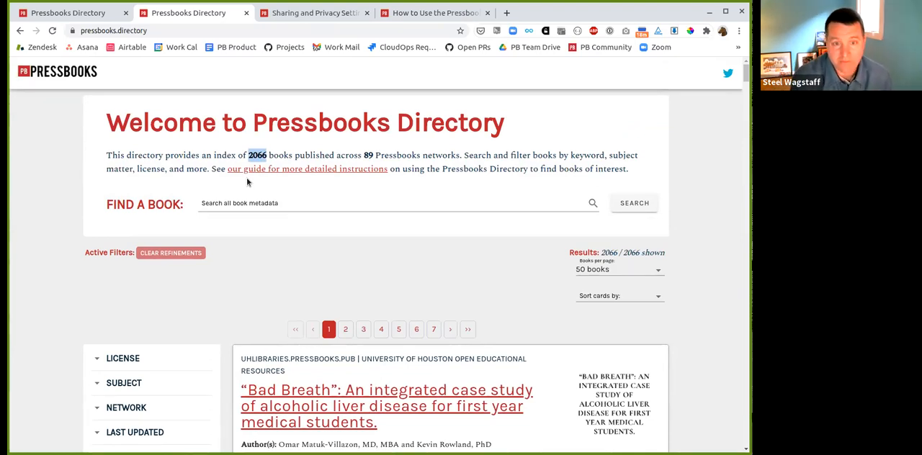
pyautogui.moveTo(52, 169)
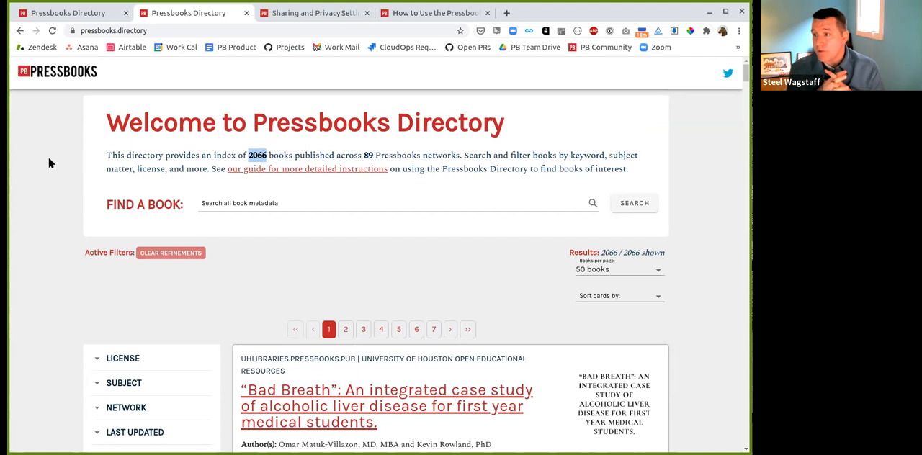
pyautogui.moveTo(287, 44)
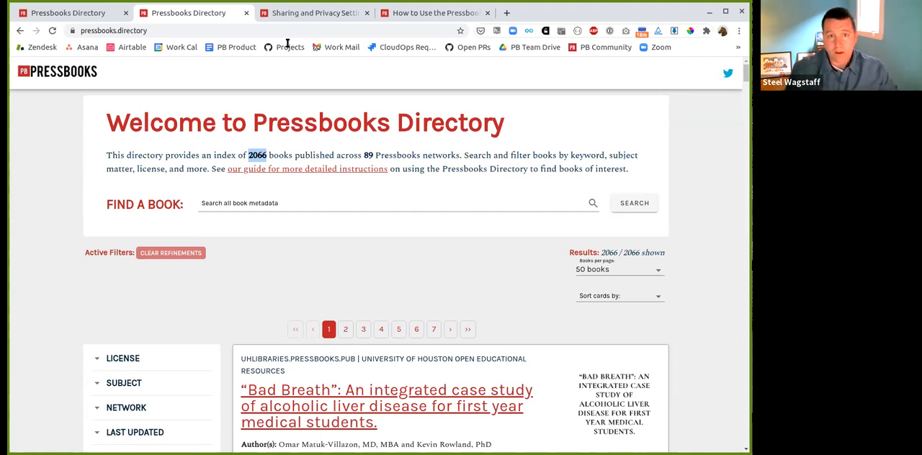
pyautogui.click(314, 13)
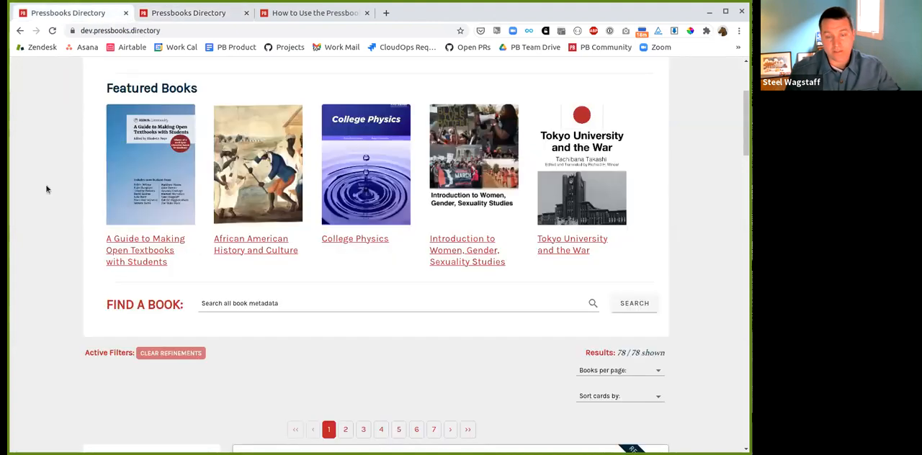
# Scroll through the dev directory's five Featured Books and the 78-book results led by A Guide to Making Open Textbooks with Students.
pyautogui.scroll(3)
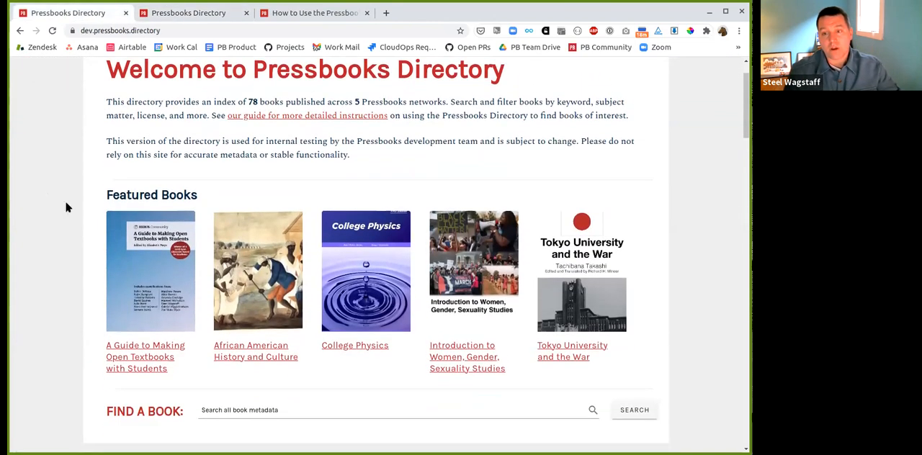
pyautogui.moveTo(90, 279)
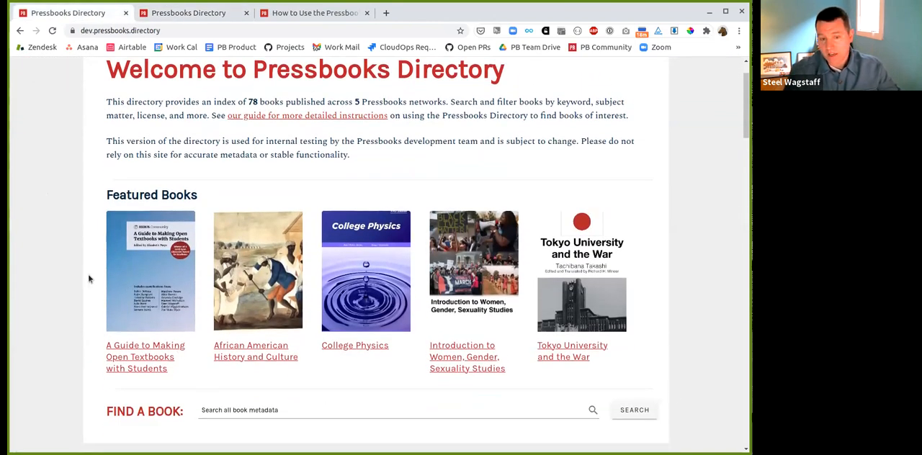
pyautogui.moveTo(173, 340)
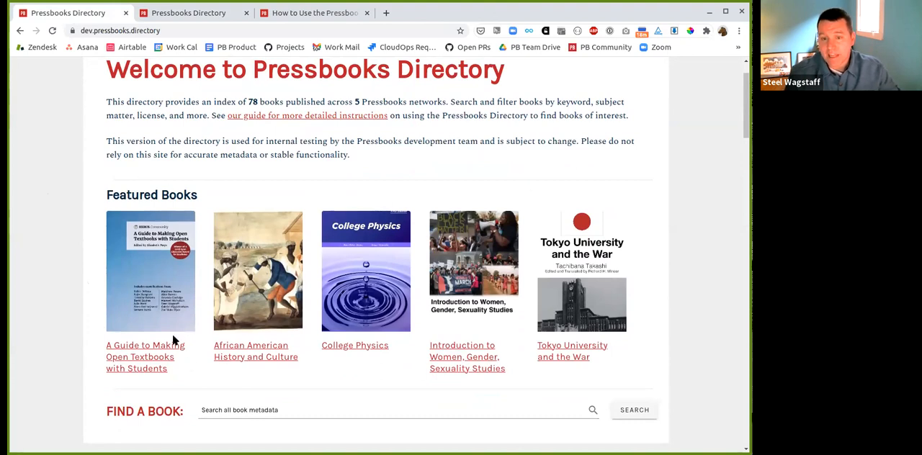
pyautogui.moveTo(271, 257)
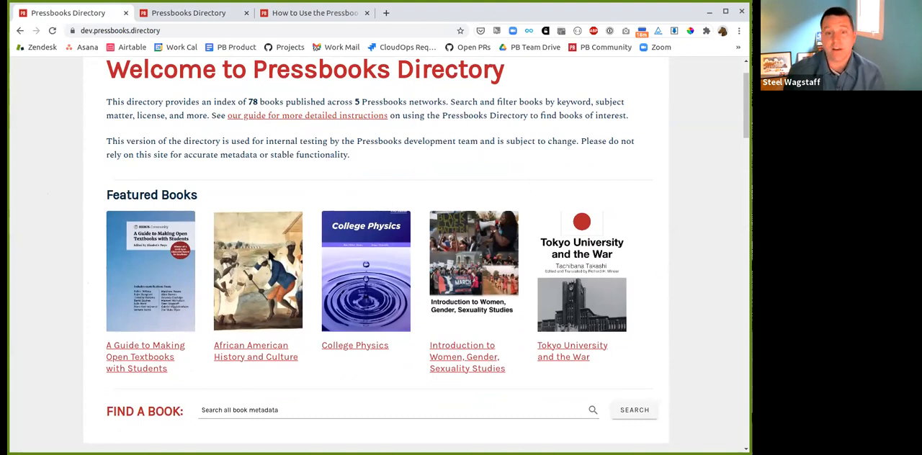
pyautogui.scroll(-3)
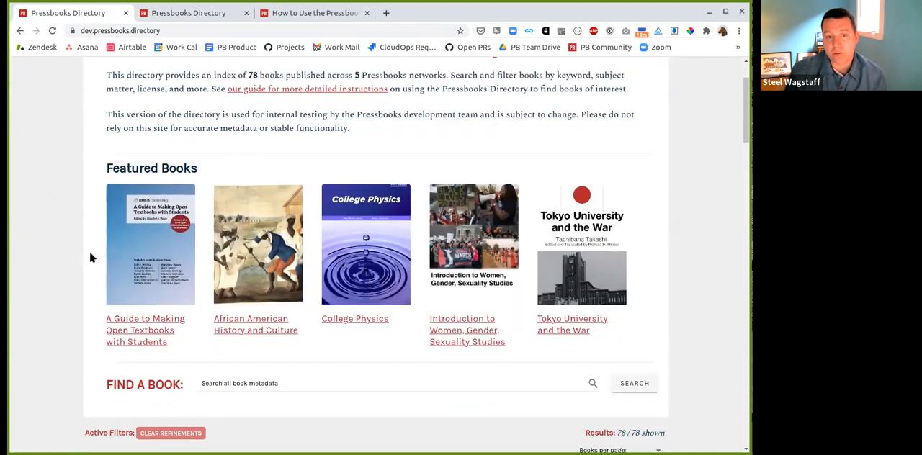
pyautogui.moveTo(300, 333)
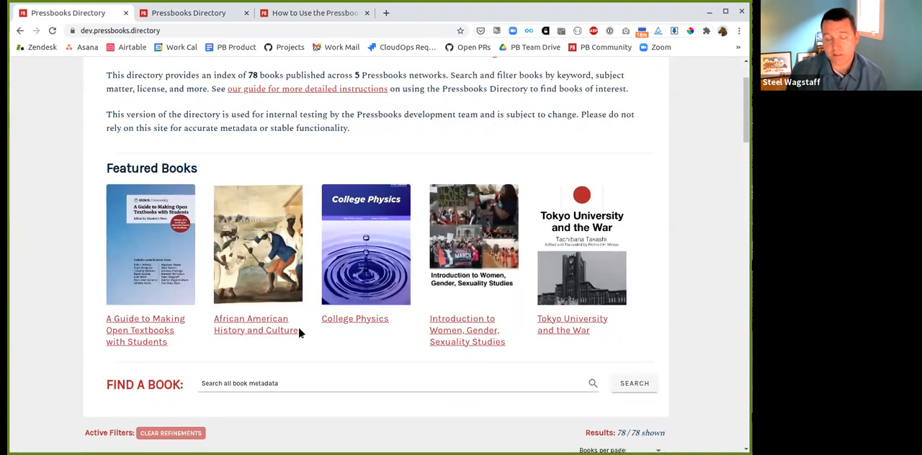
pyautogui.moveTo(144, 325)
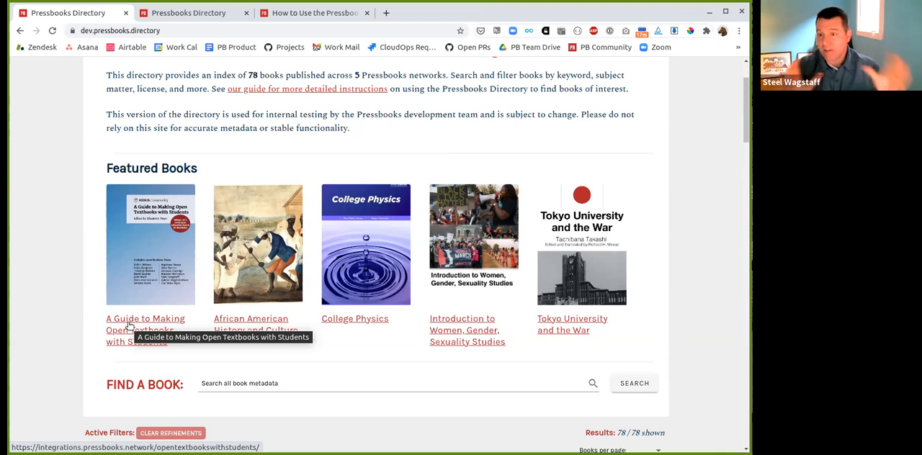
pyautogui.moveTo(452, 155)
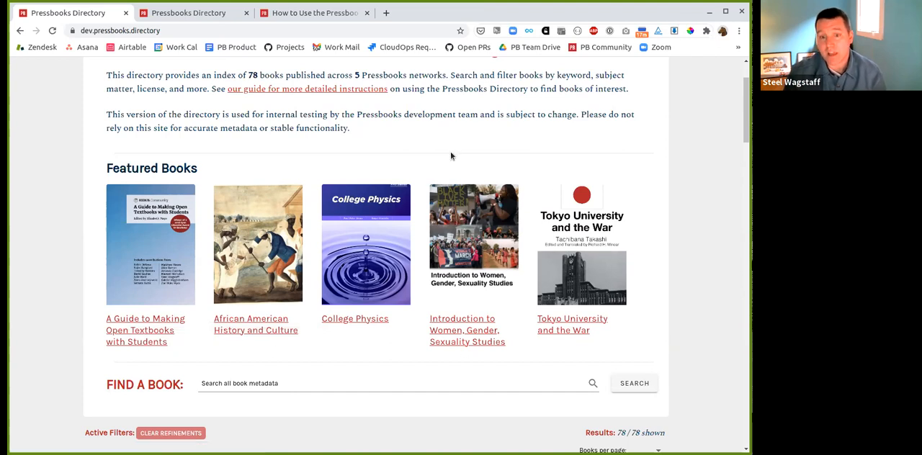
pyautogui.scroll(-3)
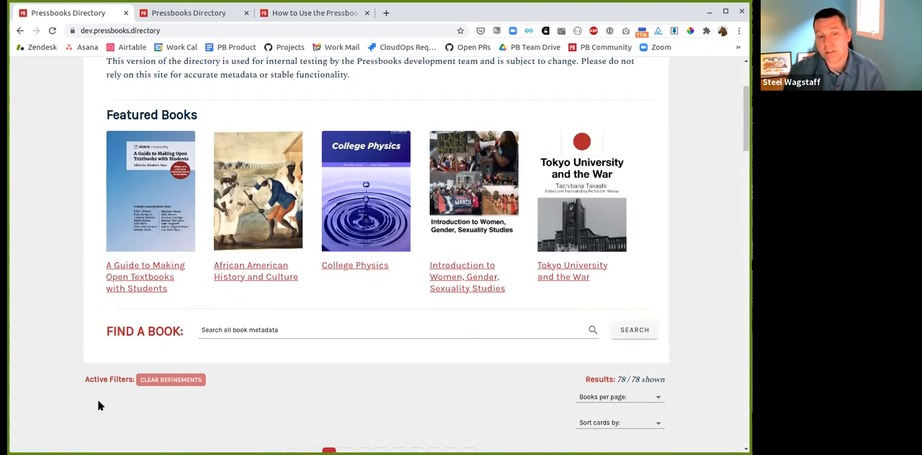
pyautogui.scroll(-3)
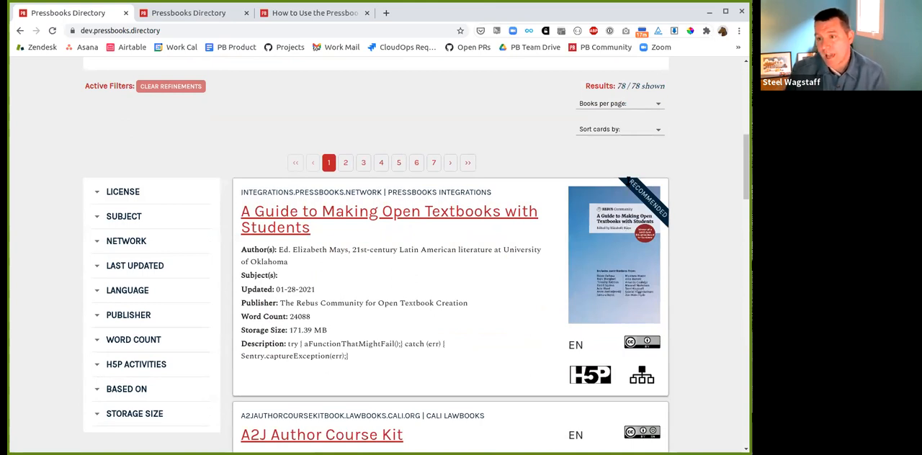
pyautogui.moveTo(659, 228)
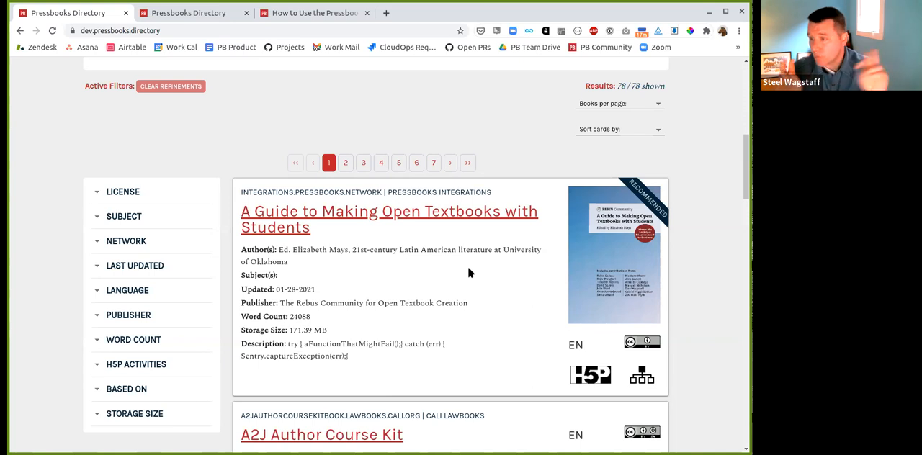
pyautogui.moveTo(616, 232)
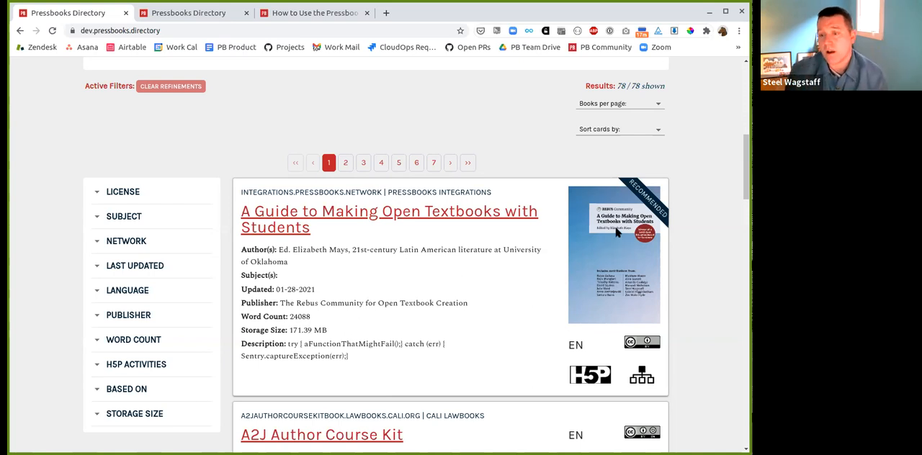
pyautogui.moveTo(670, 282)
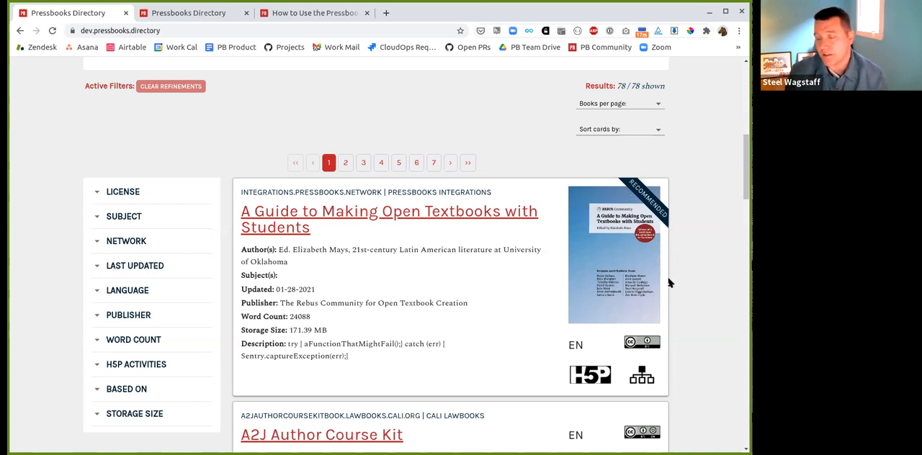
pyautogui.scroll(3)
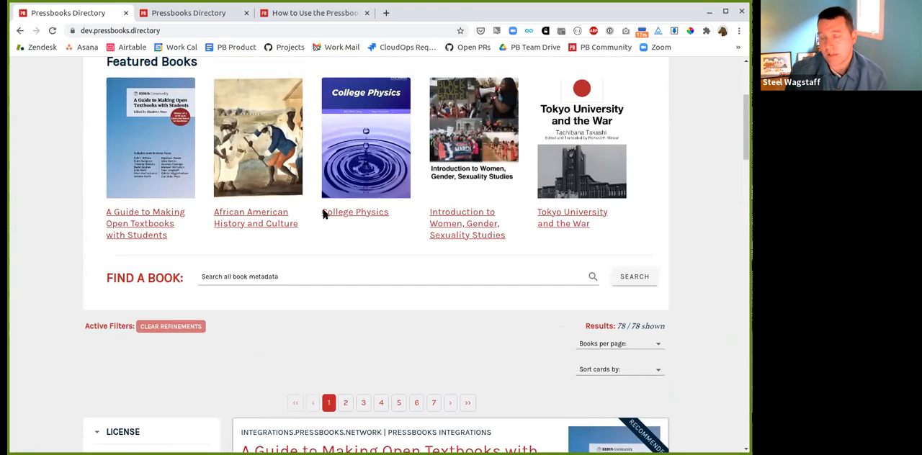
pyautogui.scroll(3)
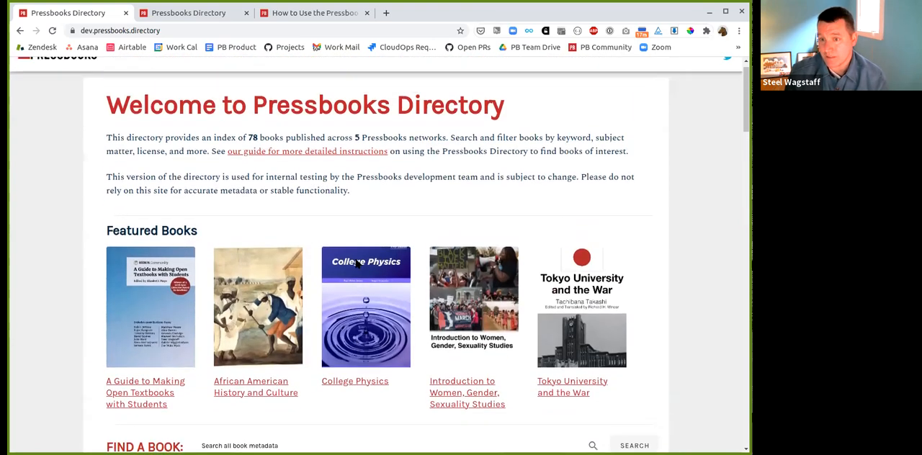
pyautogui.scroll(3)
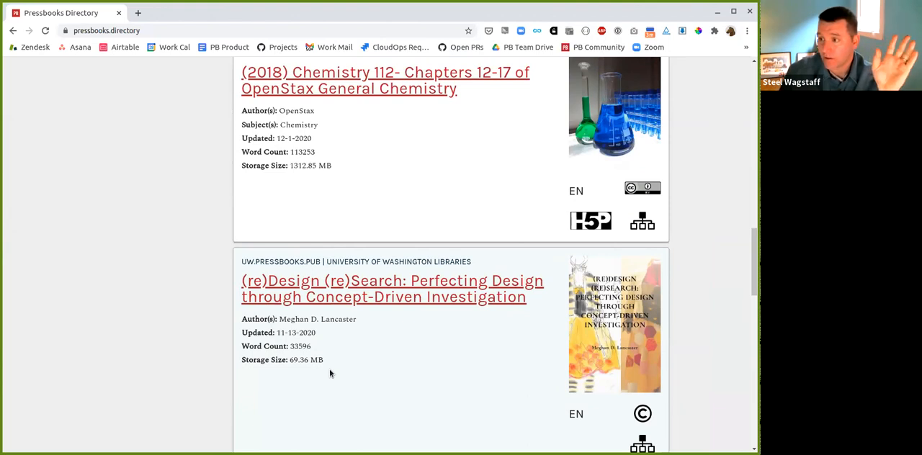
pyautogui.moveTo(429, 297)
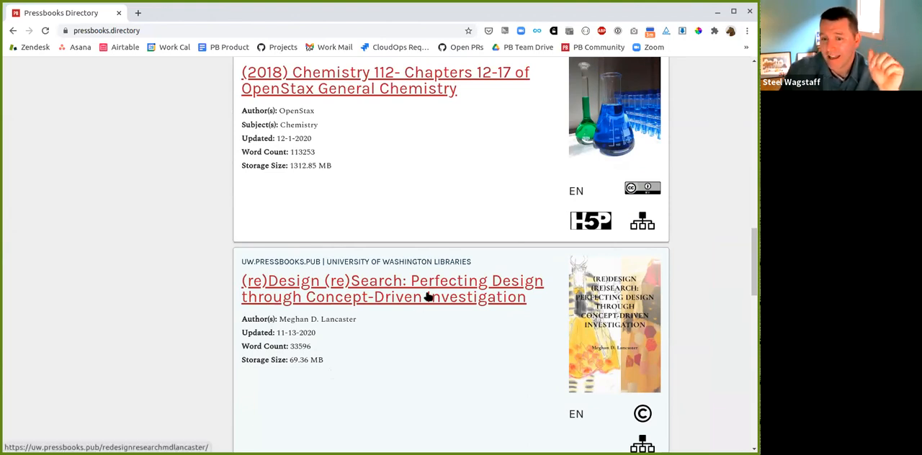
pyautogui.moveTo(424, 197)
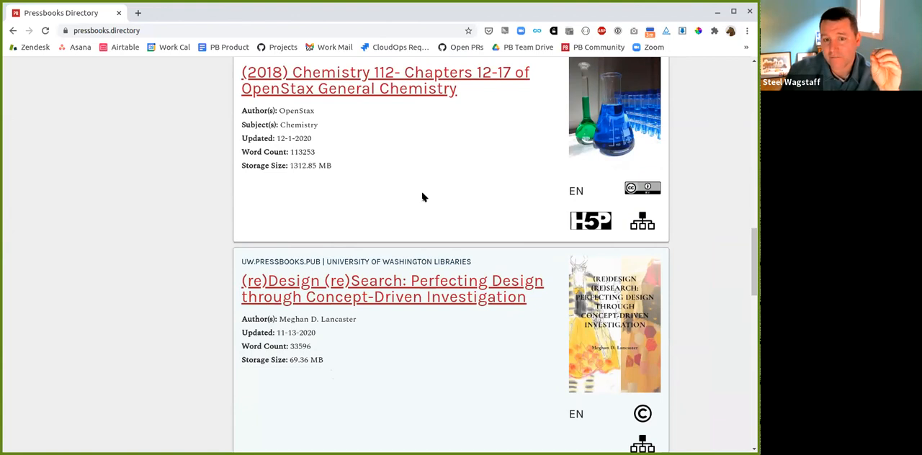
pyautogui.moveTo(568, 231)
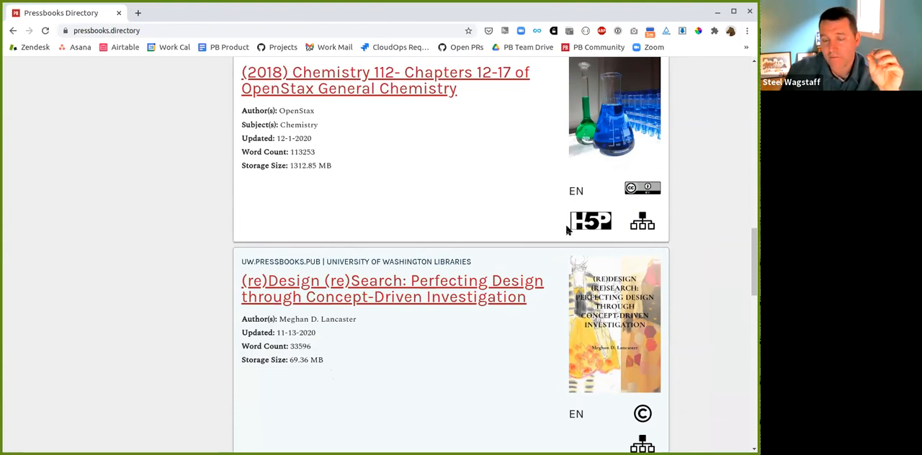
pyautogui.moveTo(239, 252)
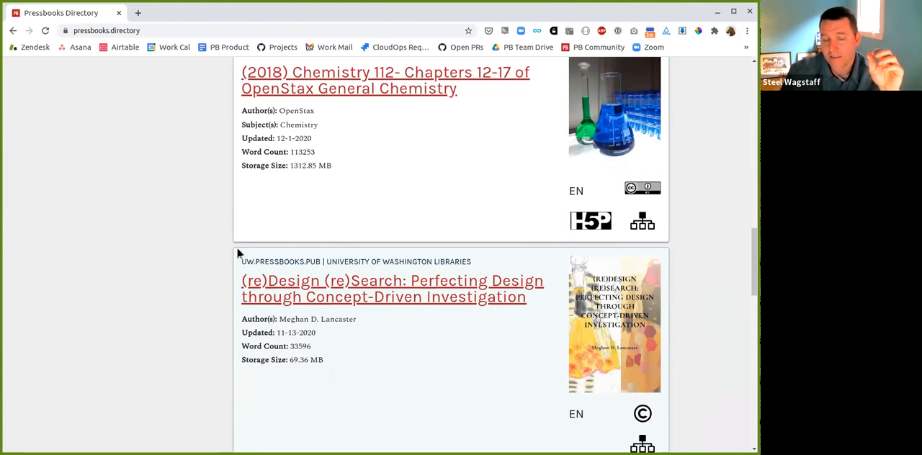
pyautogui.moveTo(485, 408)
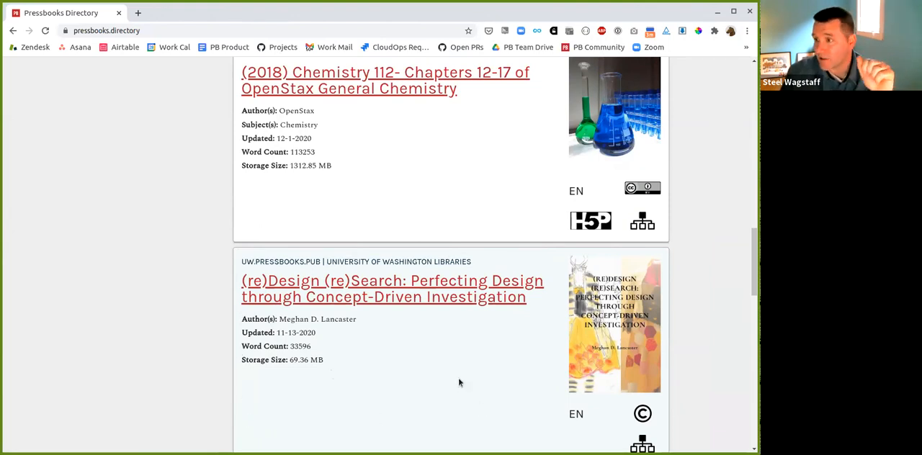
pyautogui.moveTo(452, 369)
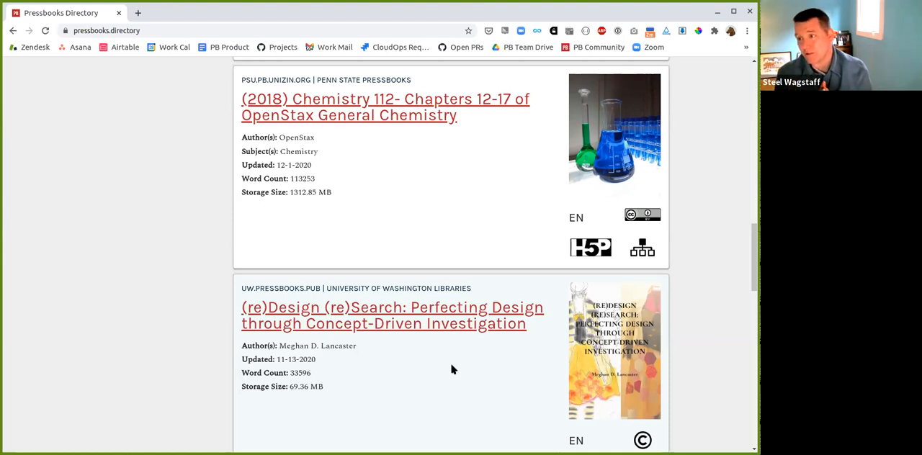
pyautogui.moveTo(475, 350)
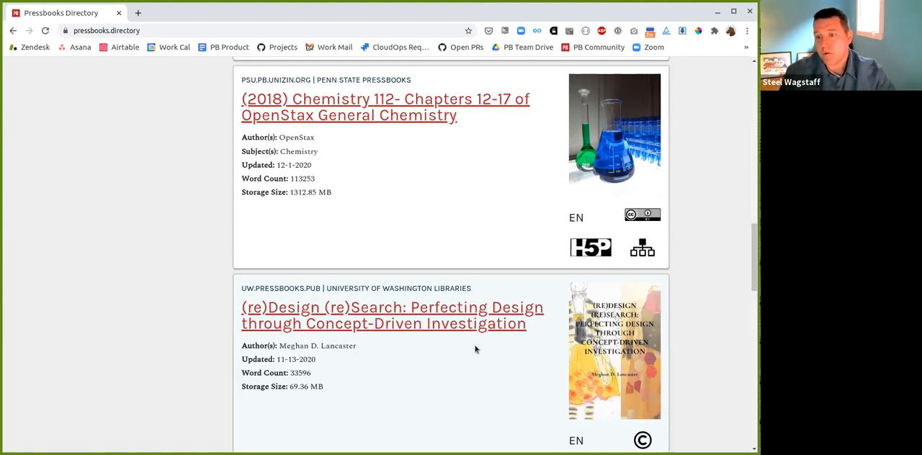
pyautogui.moveTo(311, 281)
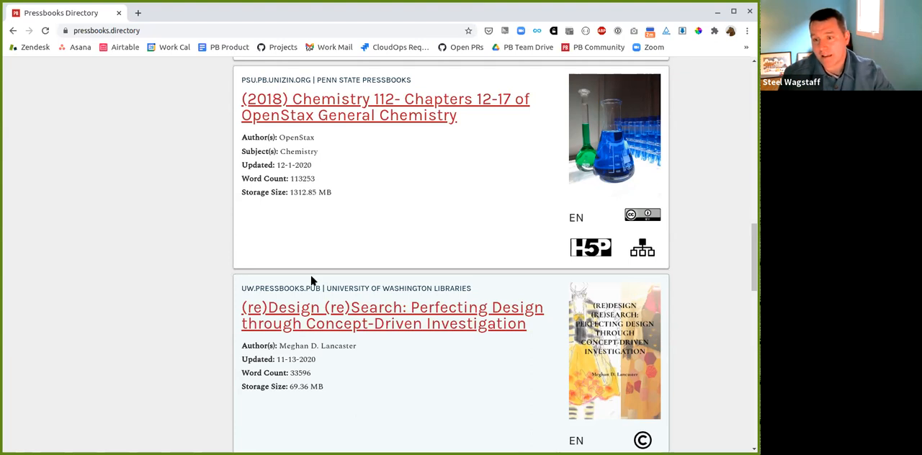
# Scroll the results past the (re)Design (re)Search entry to the 1, 2, 3 Write! card.
pyautogui.scroll(-3)
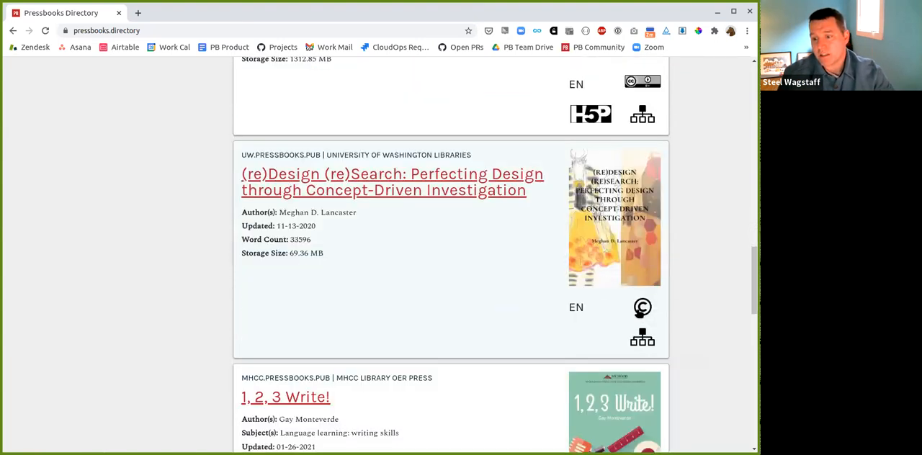
pyautogui.moveTo(642, 307)
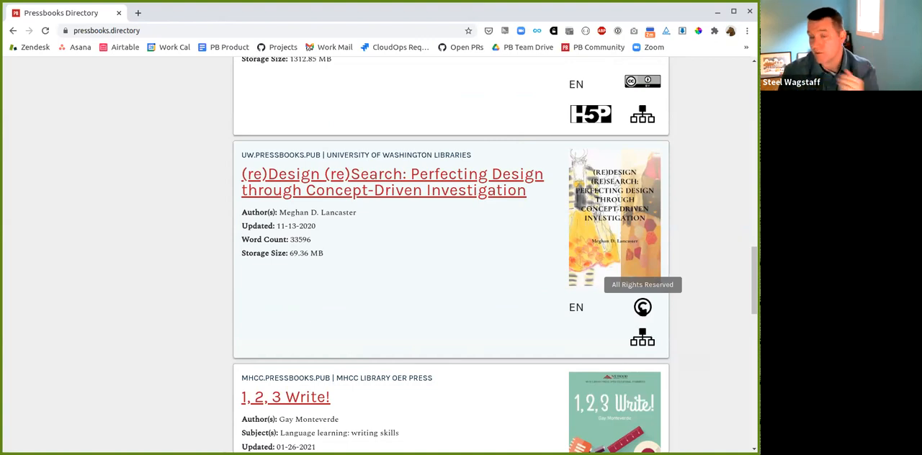
pyautogui.moveTo(234, 147)
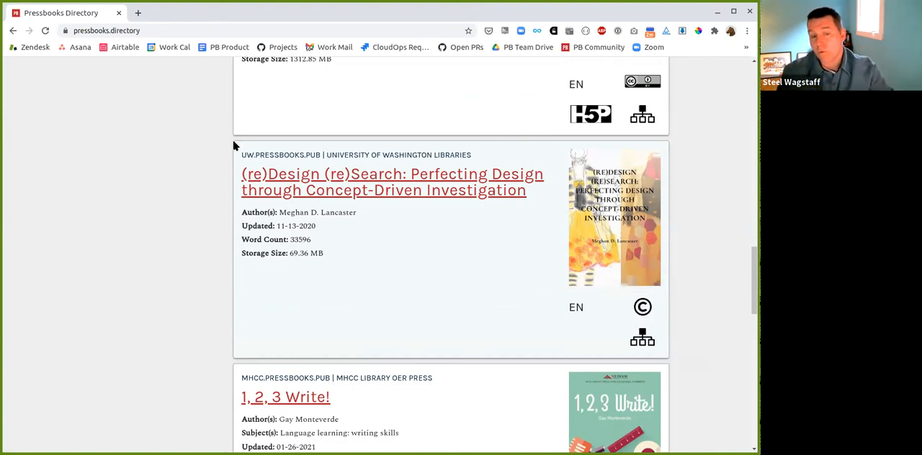
pyautogui.moveTo(242, 356)
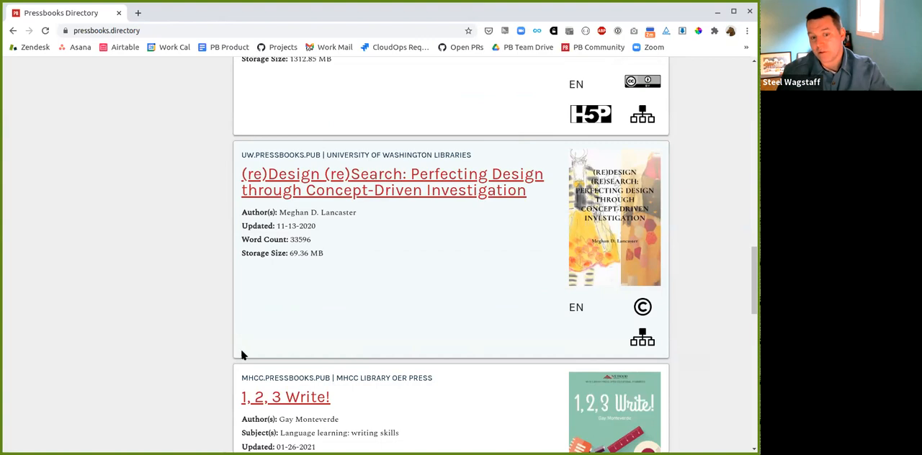
pyautogui.moveTo(239, 144)
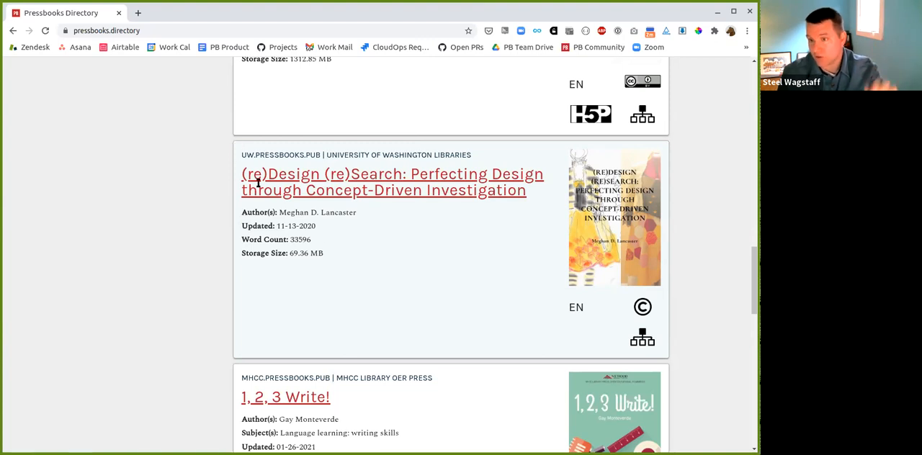
pyautogui.moveTo(455, 284)
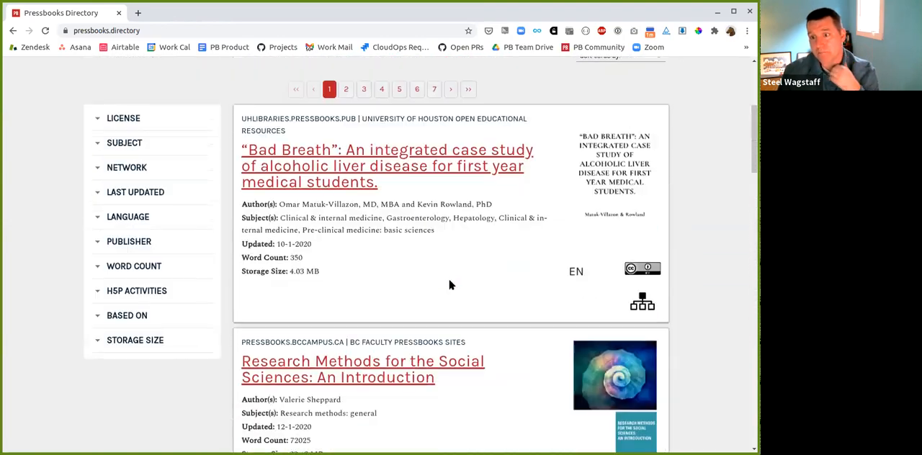
# Expand the License filter to list its license types with book counts, back at the 2066-book welcome page.
pyautogui.scroll(3)
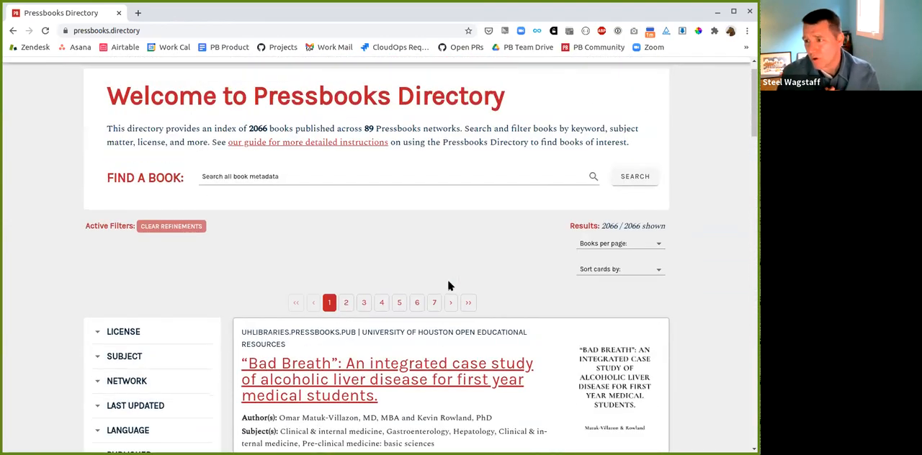
pyautogui.scroll(3)
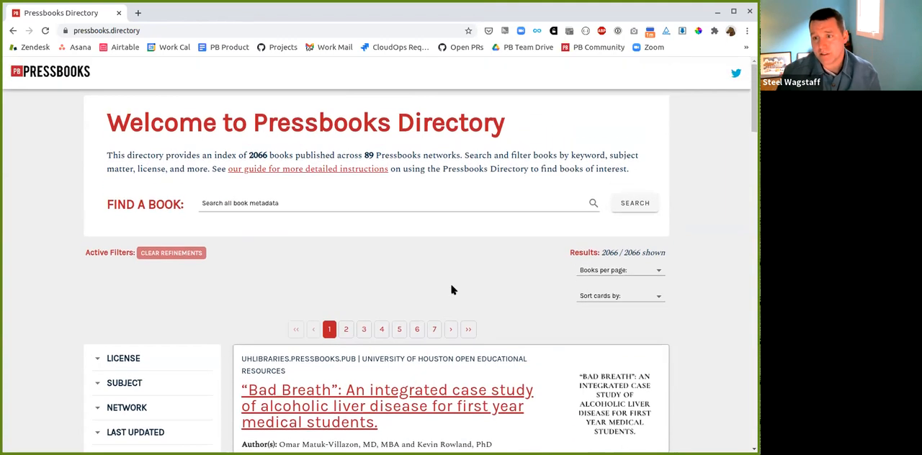
pyautogui.moveTo(723, 130)
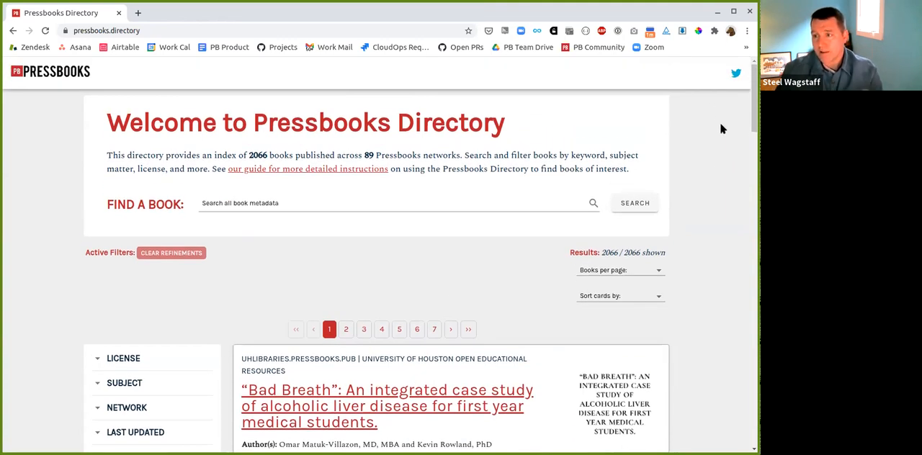
pyautogui.moveTo(381, 164)
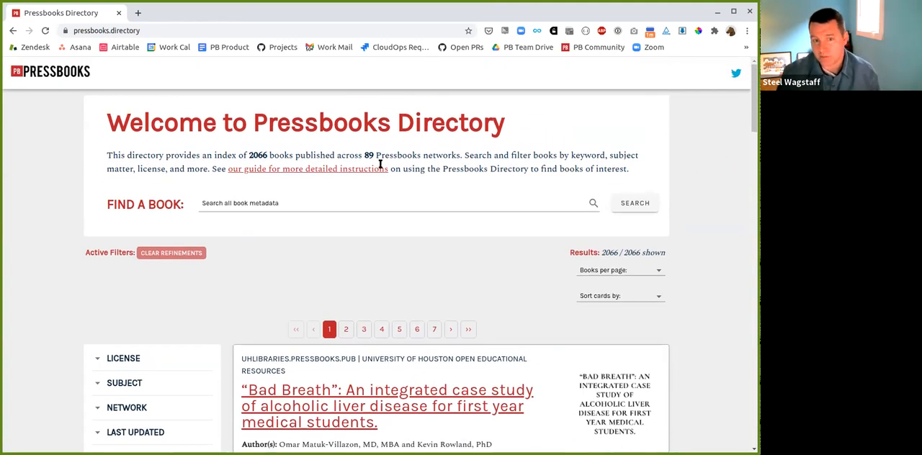
pyautogui.moveTo(262, 186)
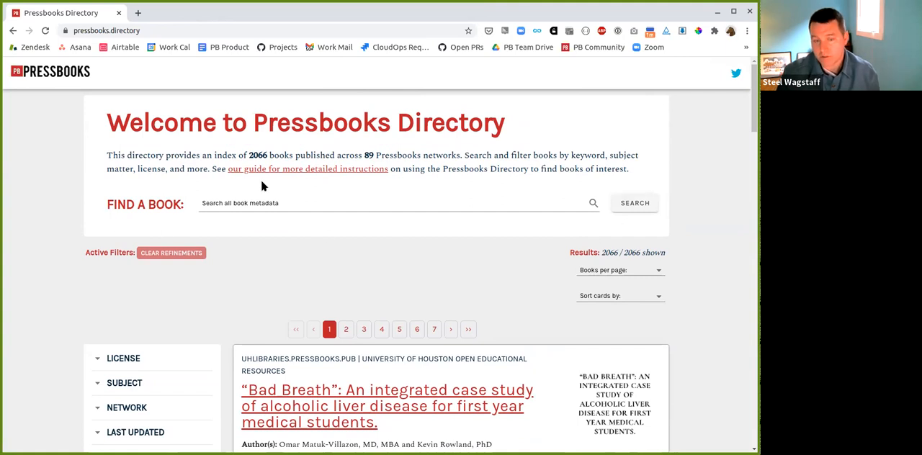
pyautogui.scroll(-3)
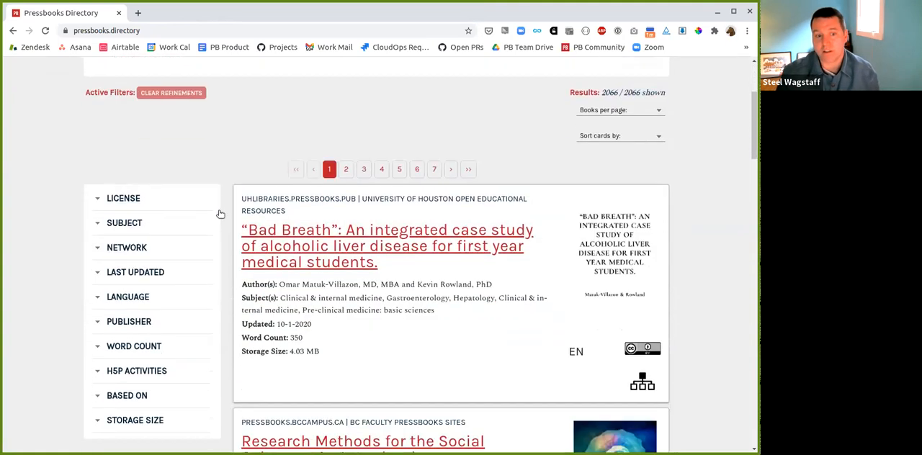
pyautogui.click(124, 198)
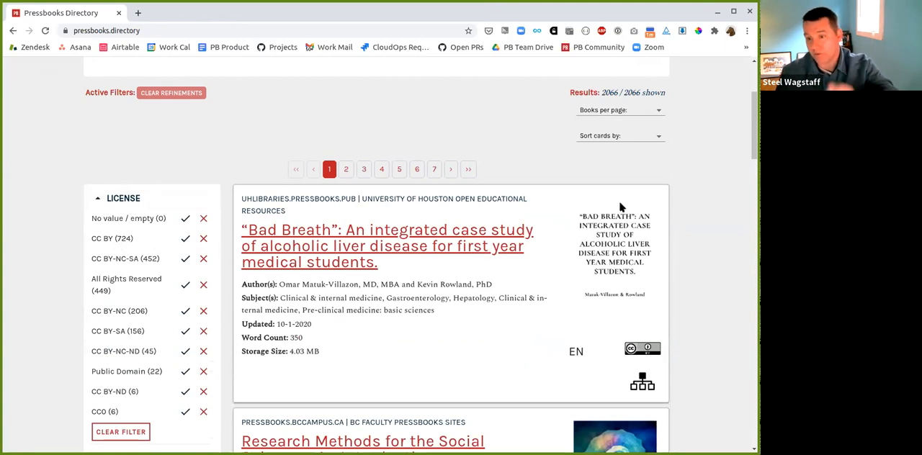
pyautogui.moveTo(548, 378)
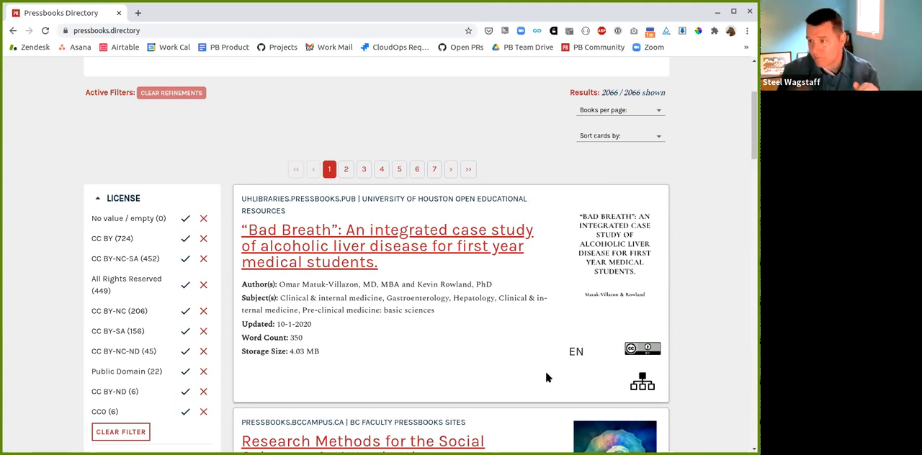
pyautogui.scroll(3)
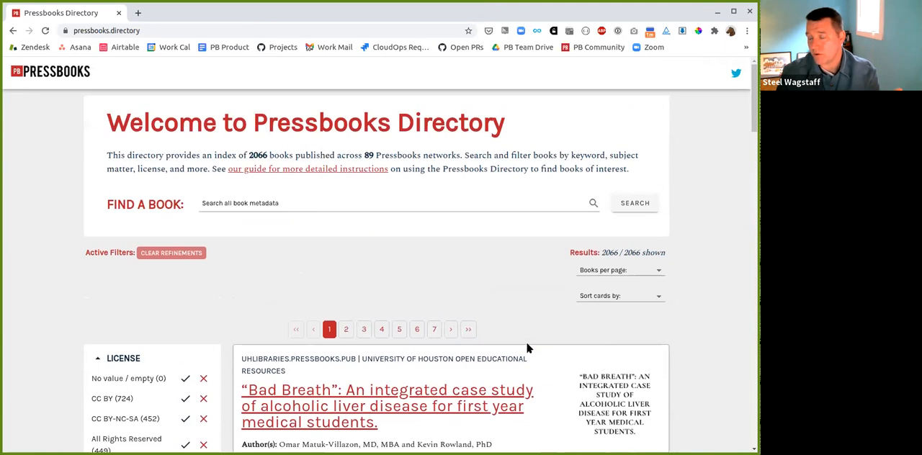
pyautogui.moveTo(455, 331)
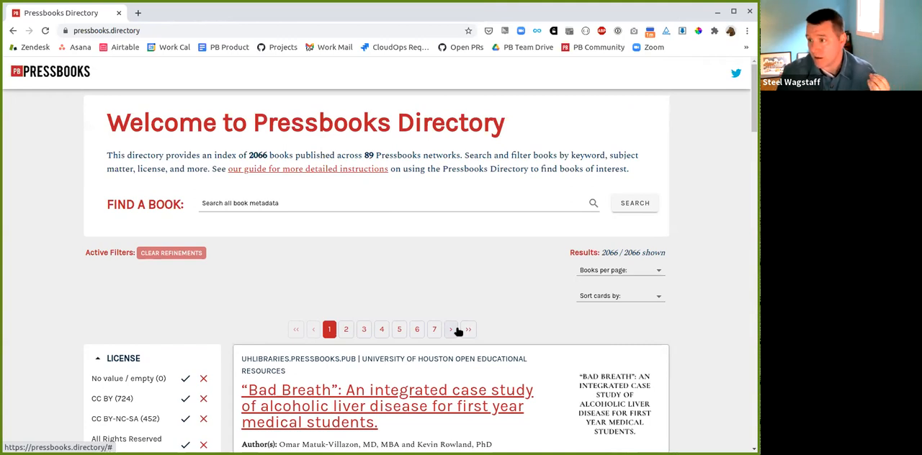
pyautogui.moveTo(451, 243)
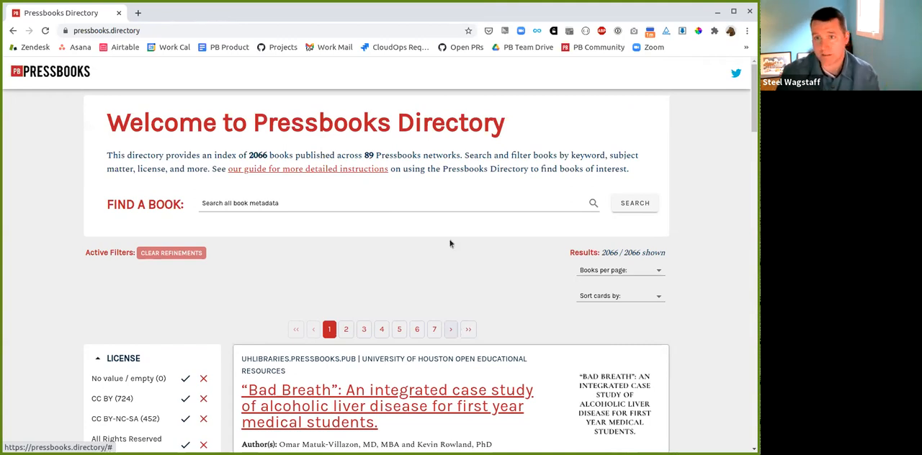